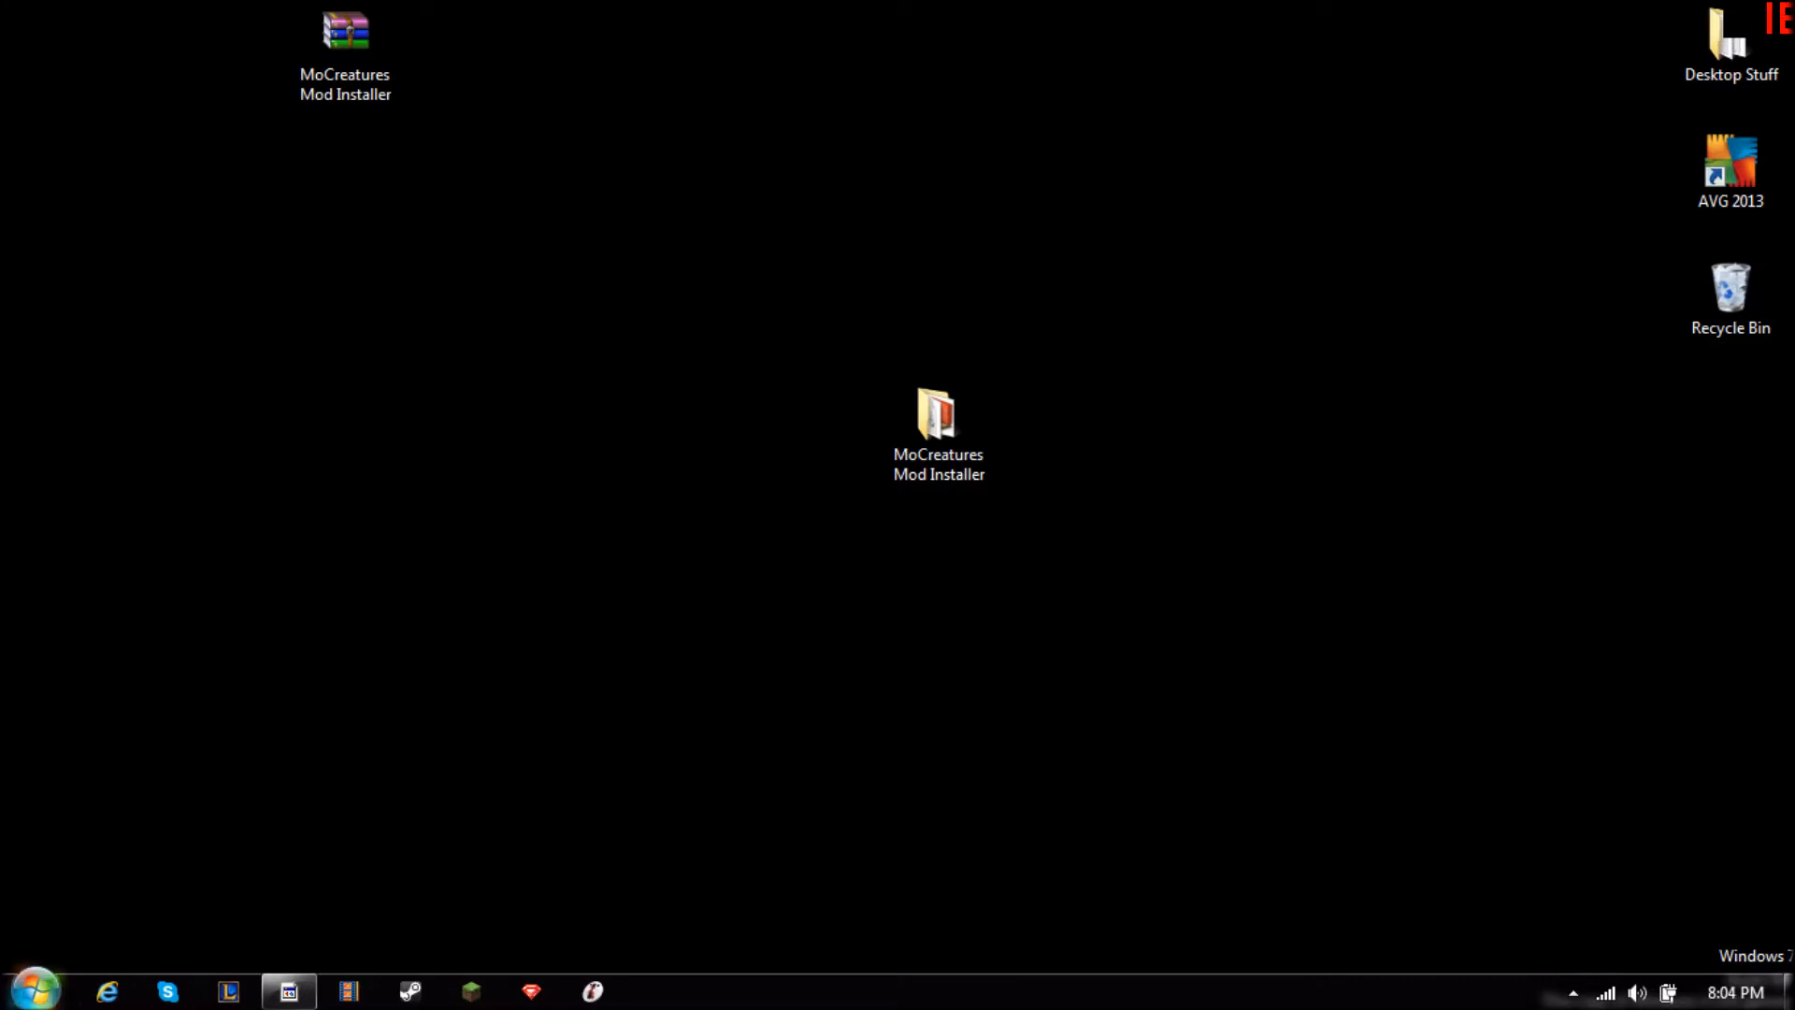
mouse_move(191, 869)
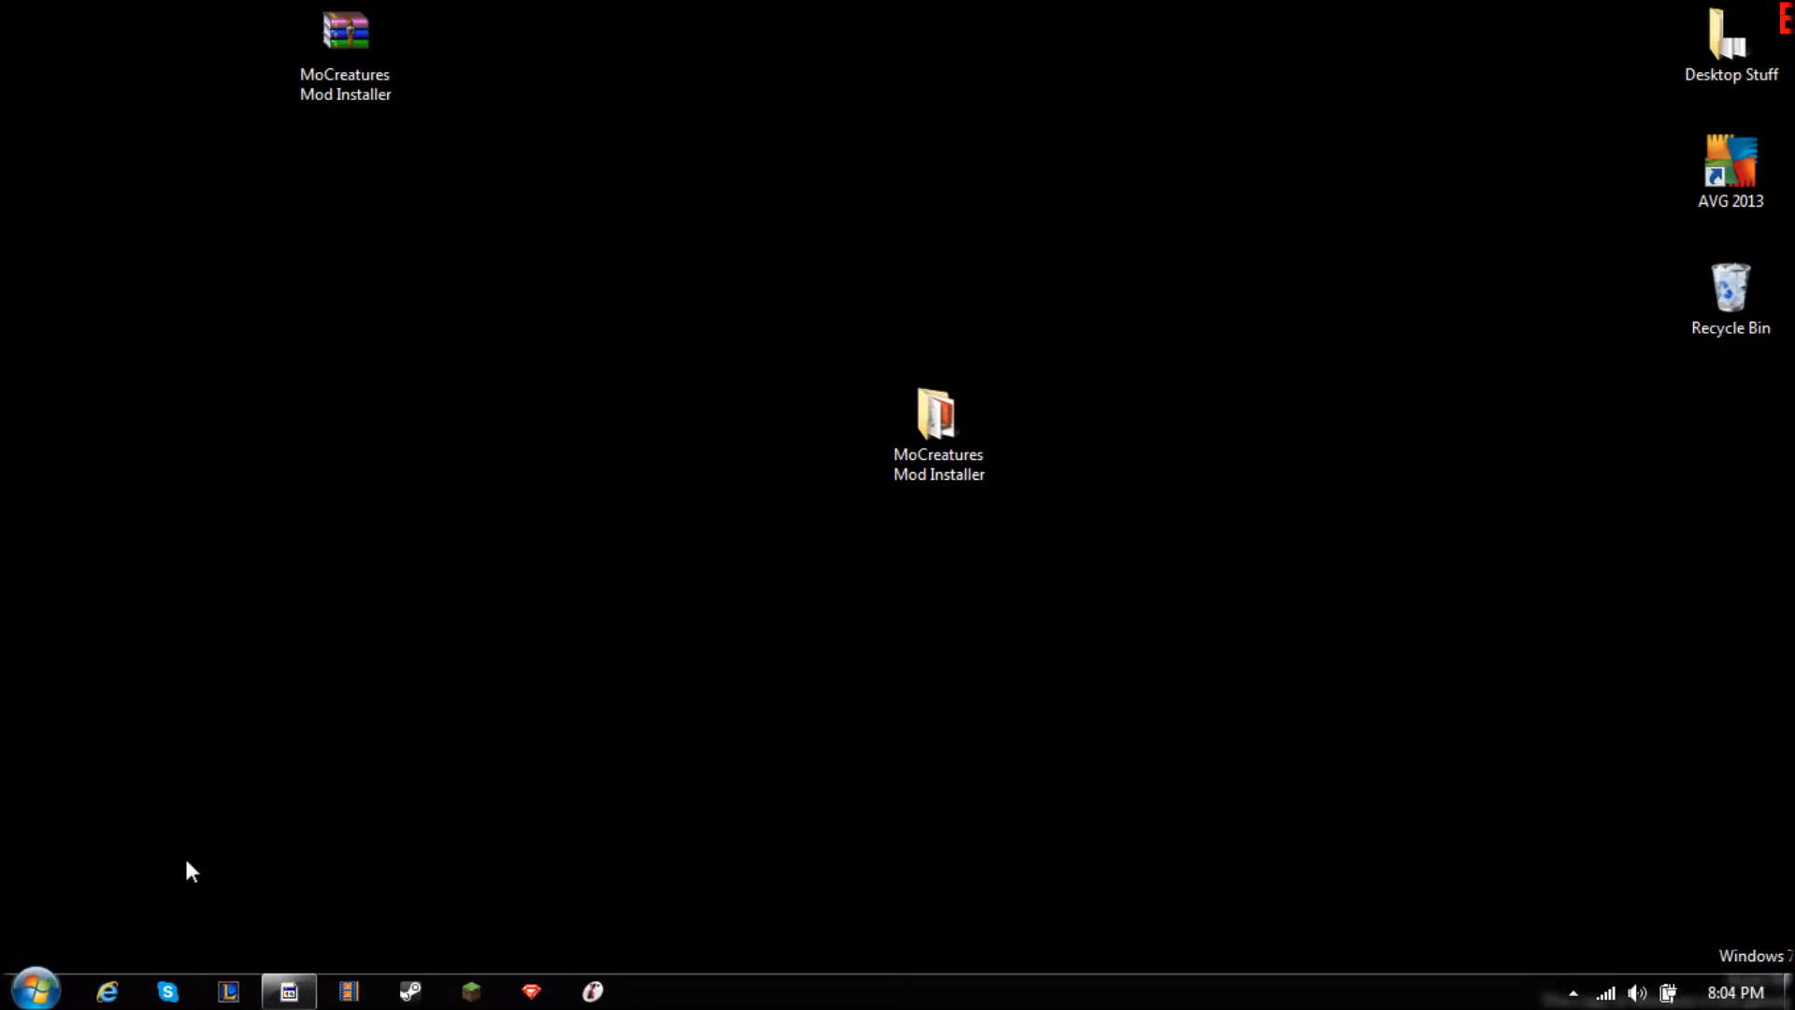
mouse_move(206, 849)
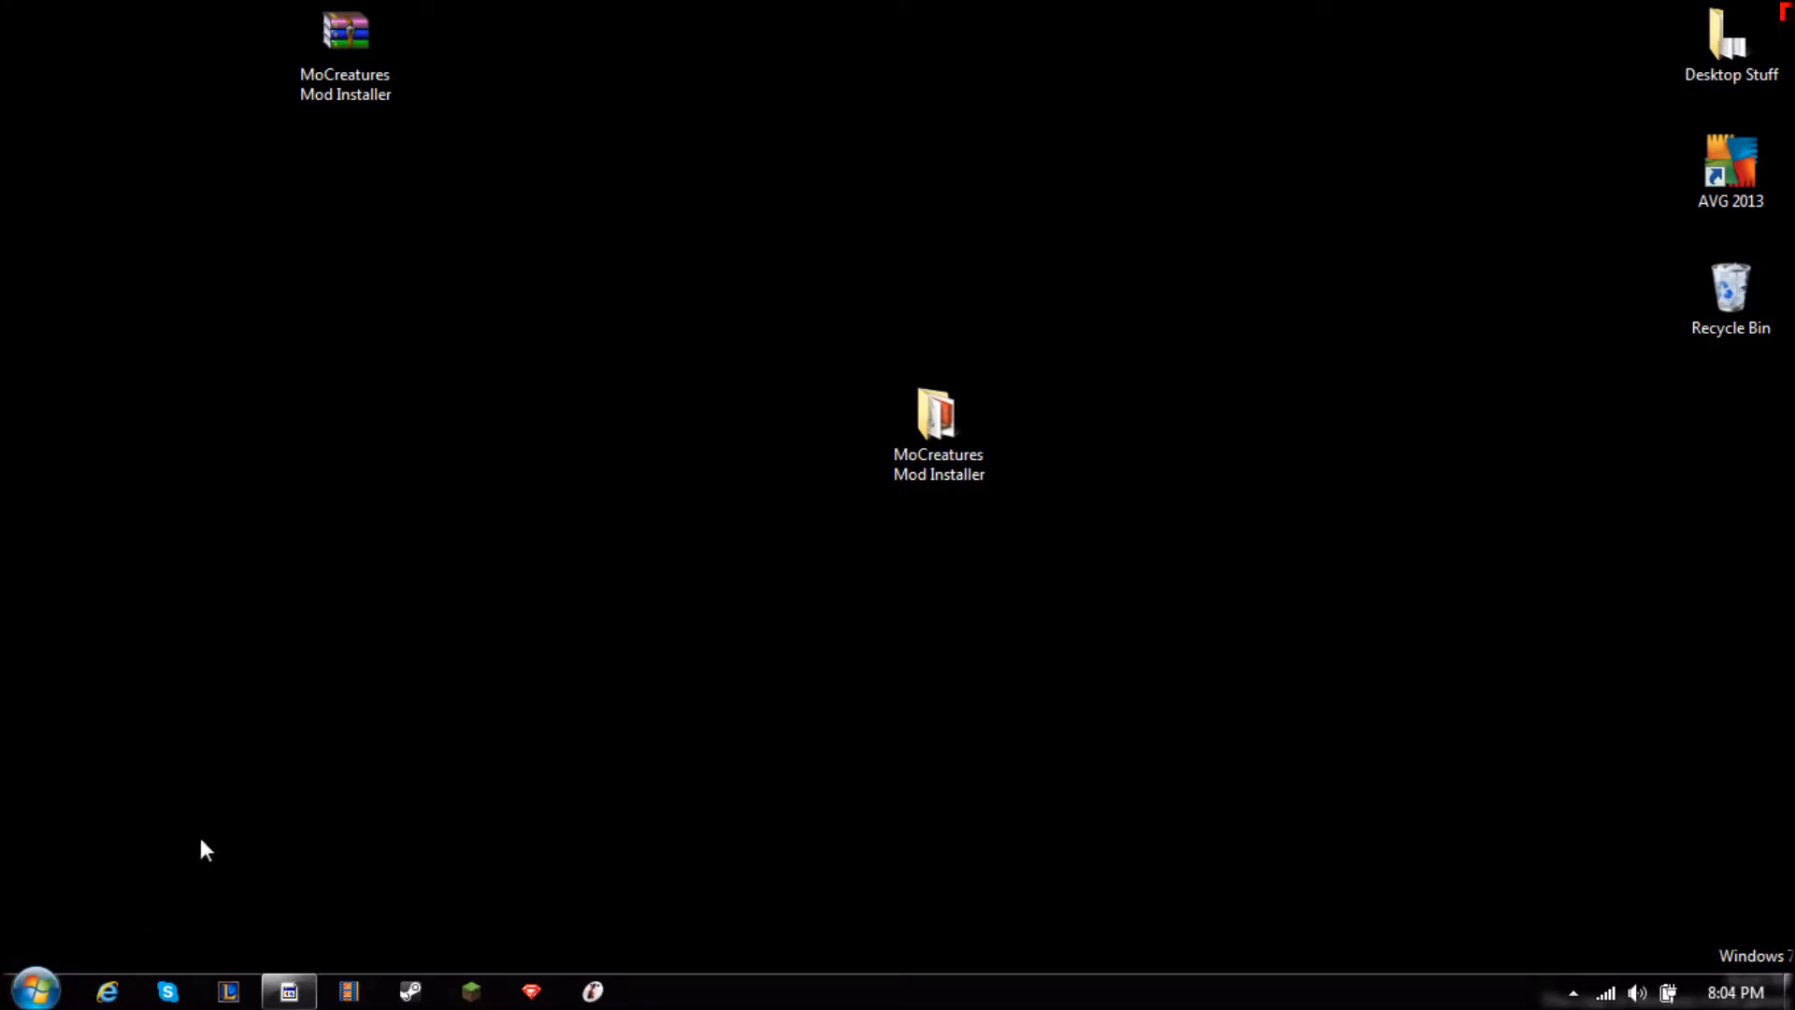
mouse_move(457, 181)
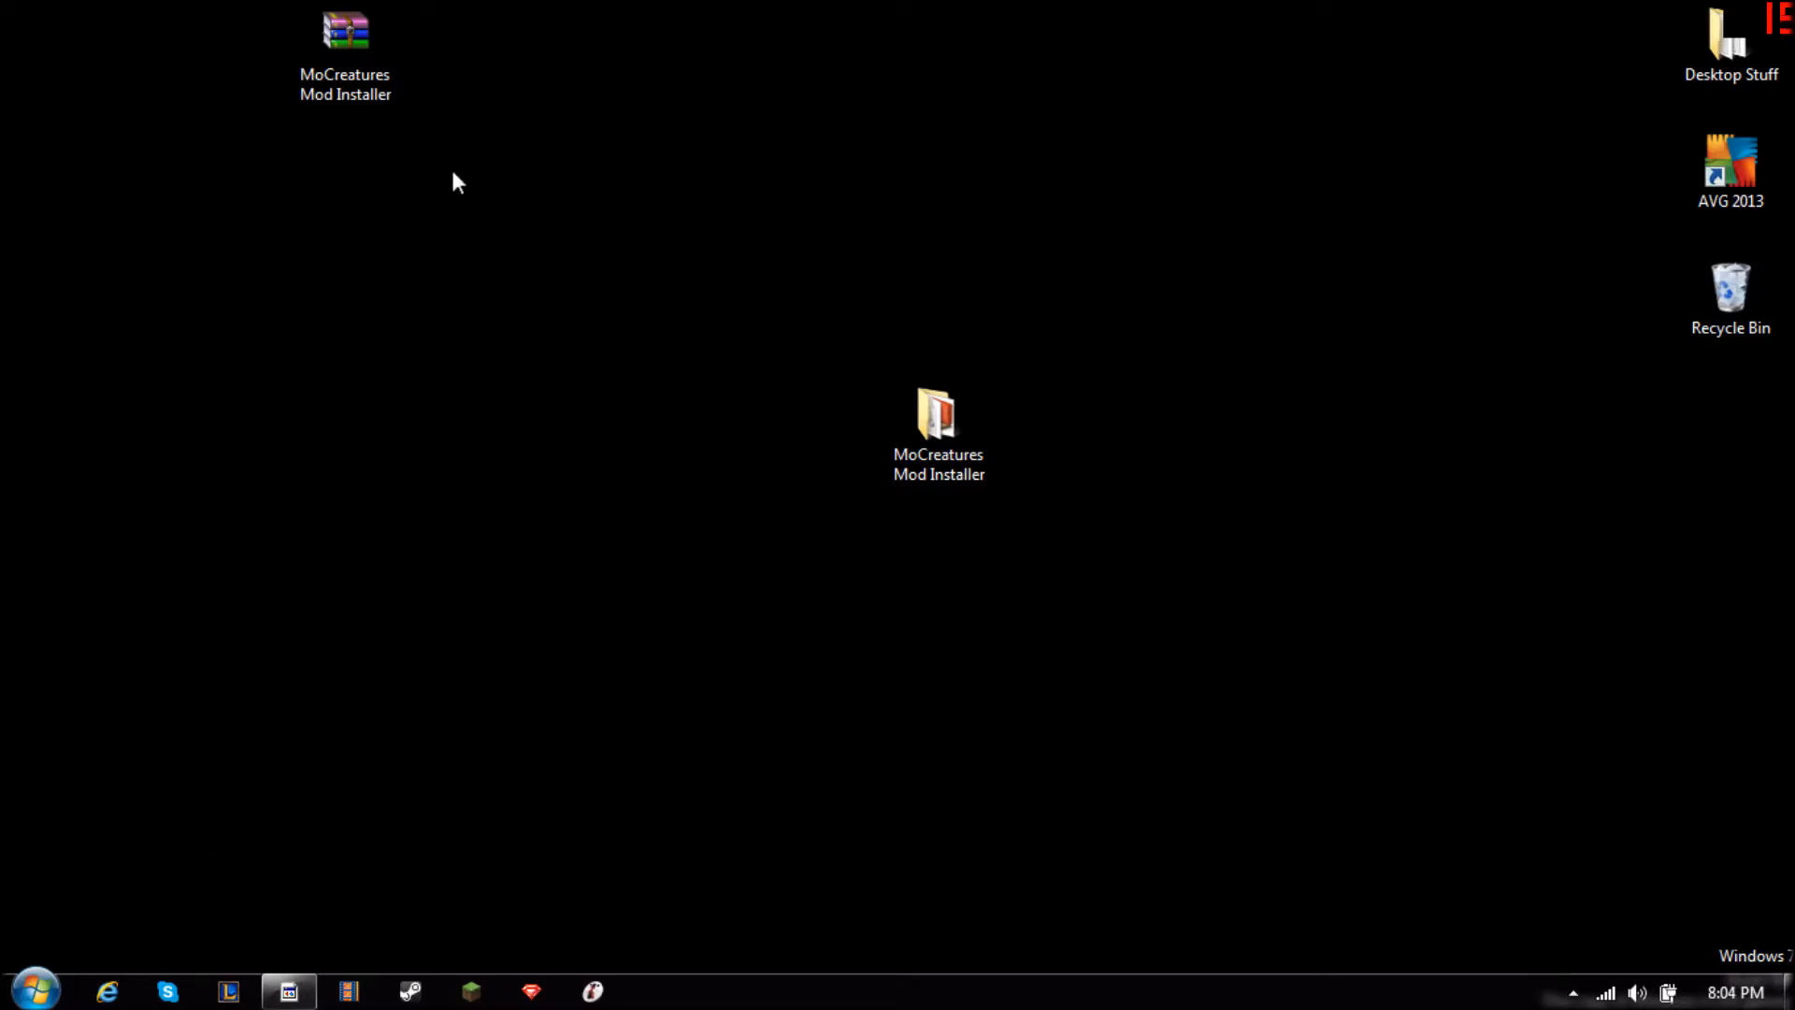
Search %appdata% from the Start menu and select the .minecraft folder to back it up.
click(344, 34)
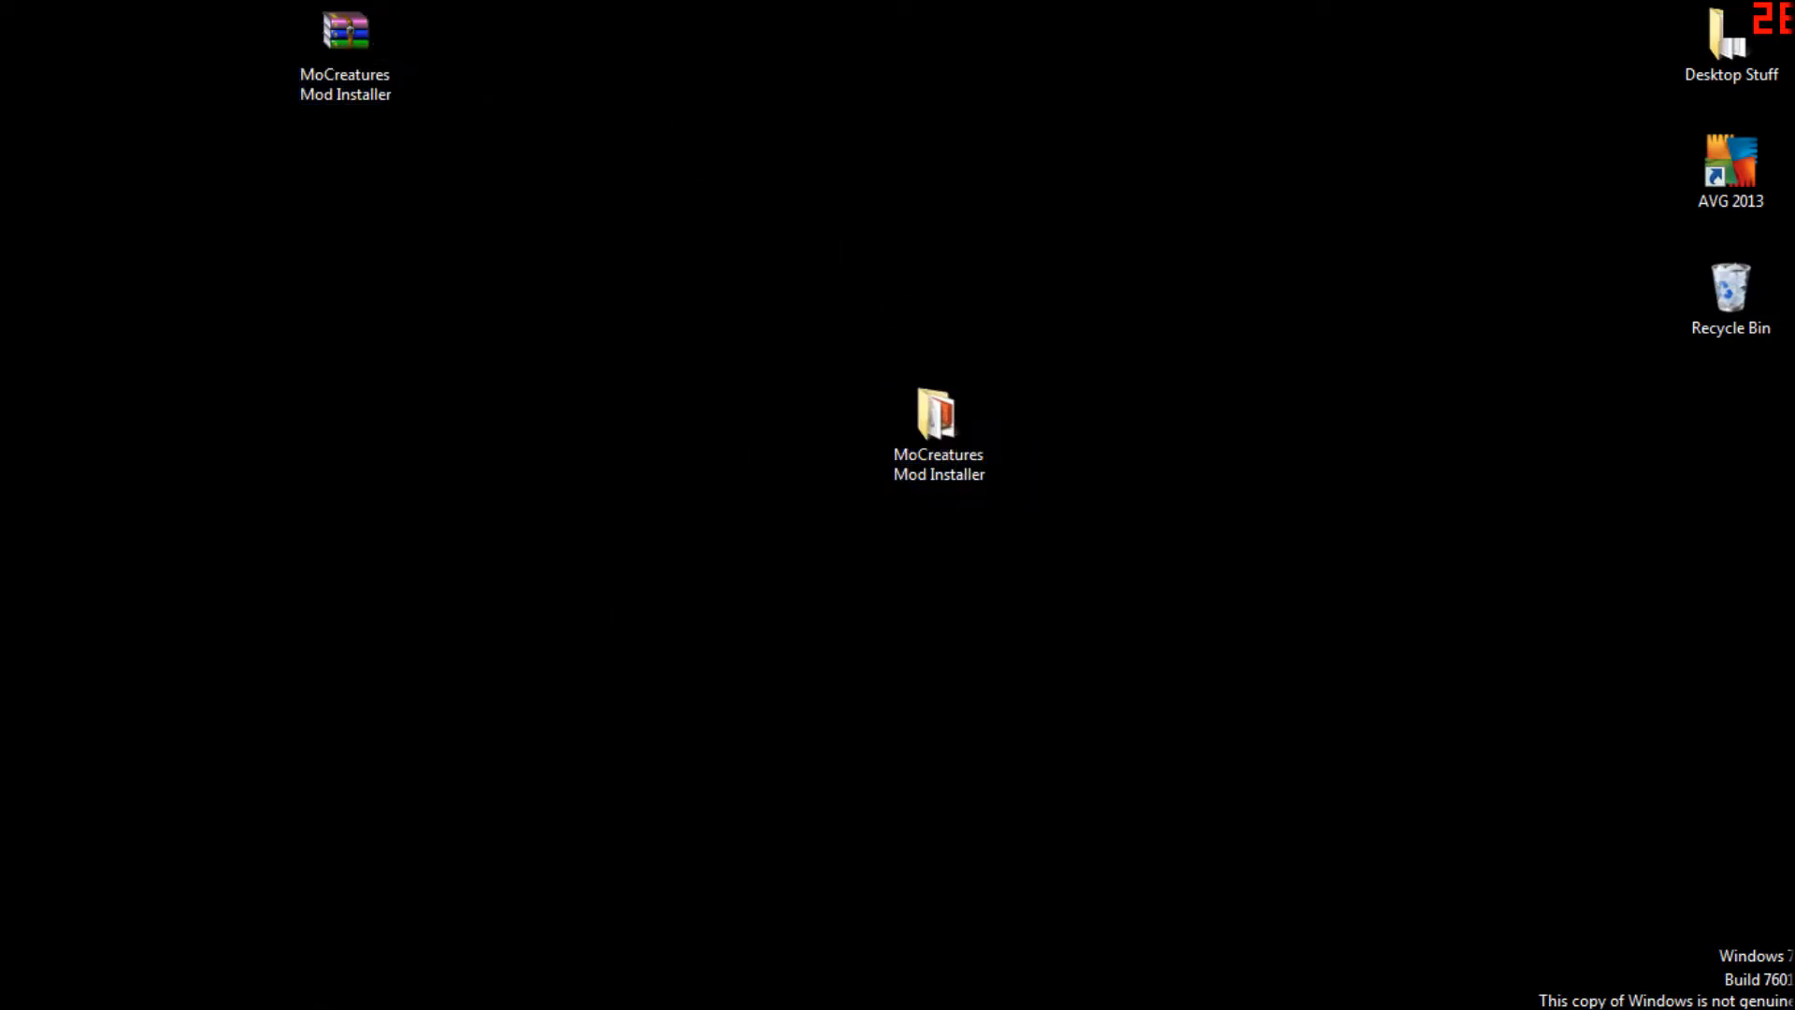
click(28, 985)
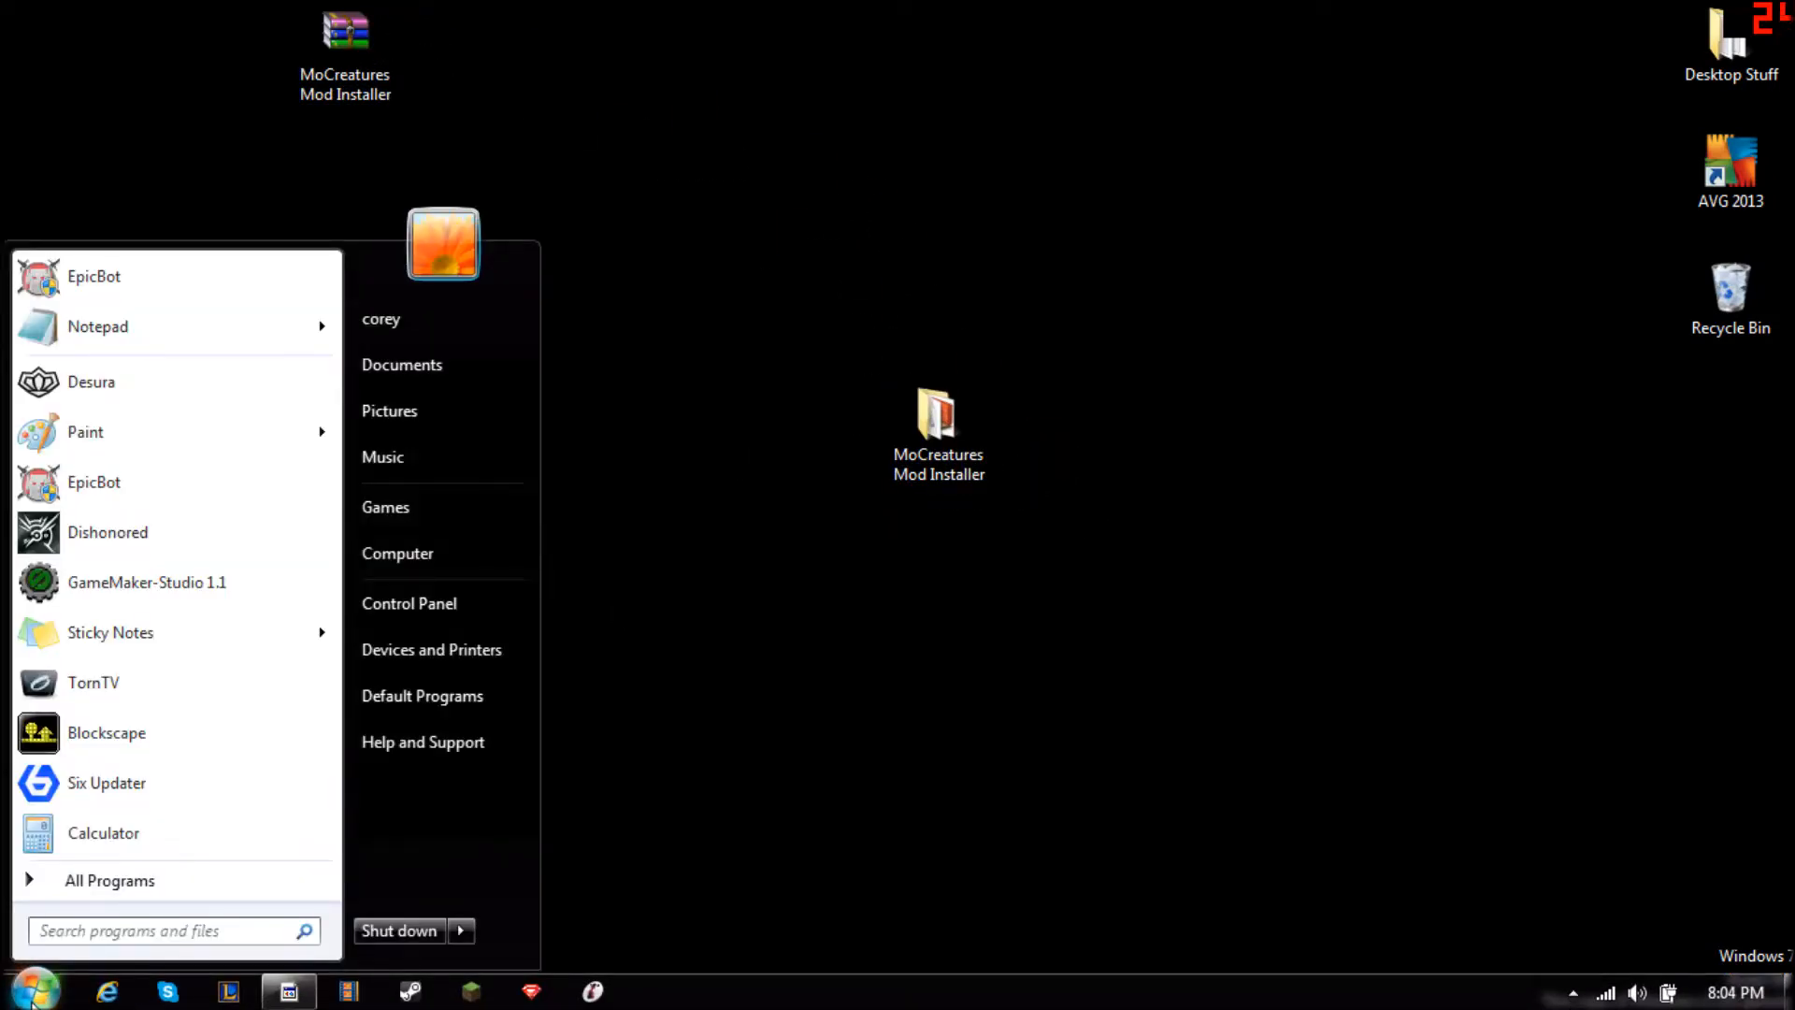
text(%pp)
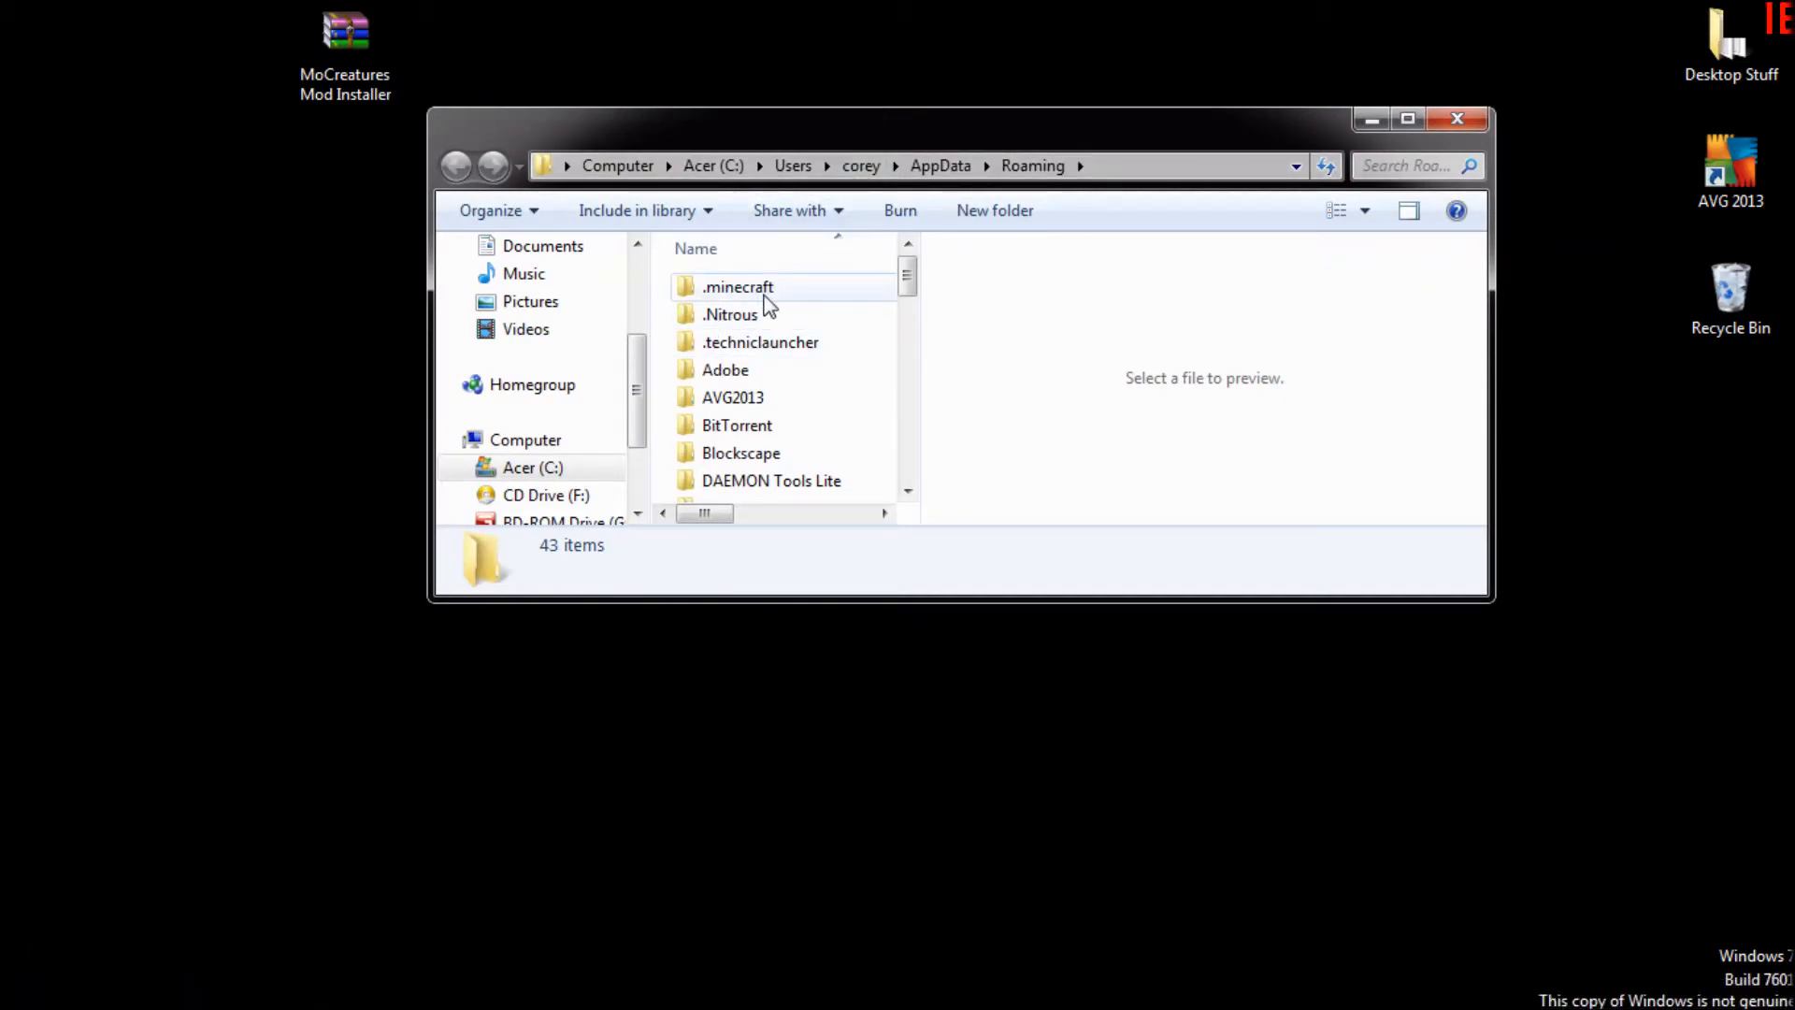
mouse_move(737, 286)
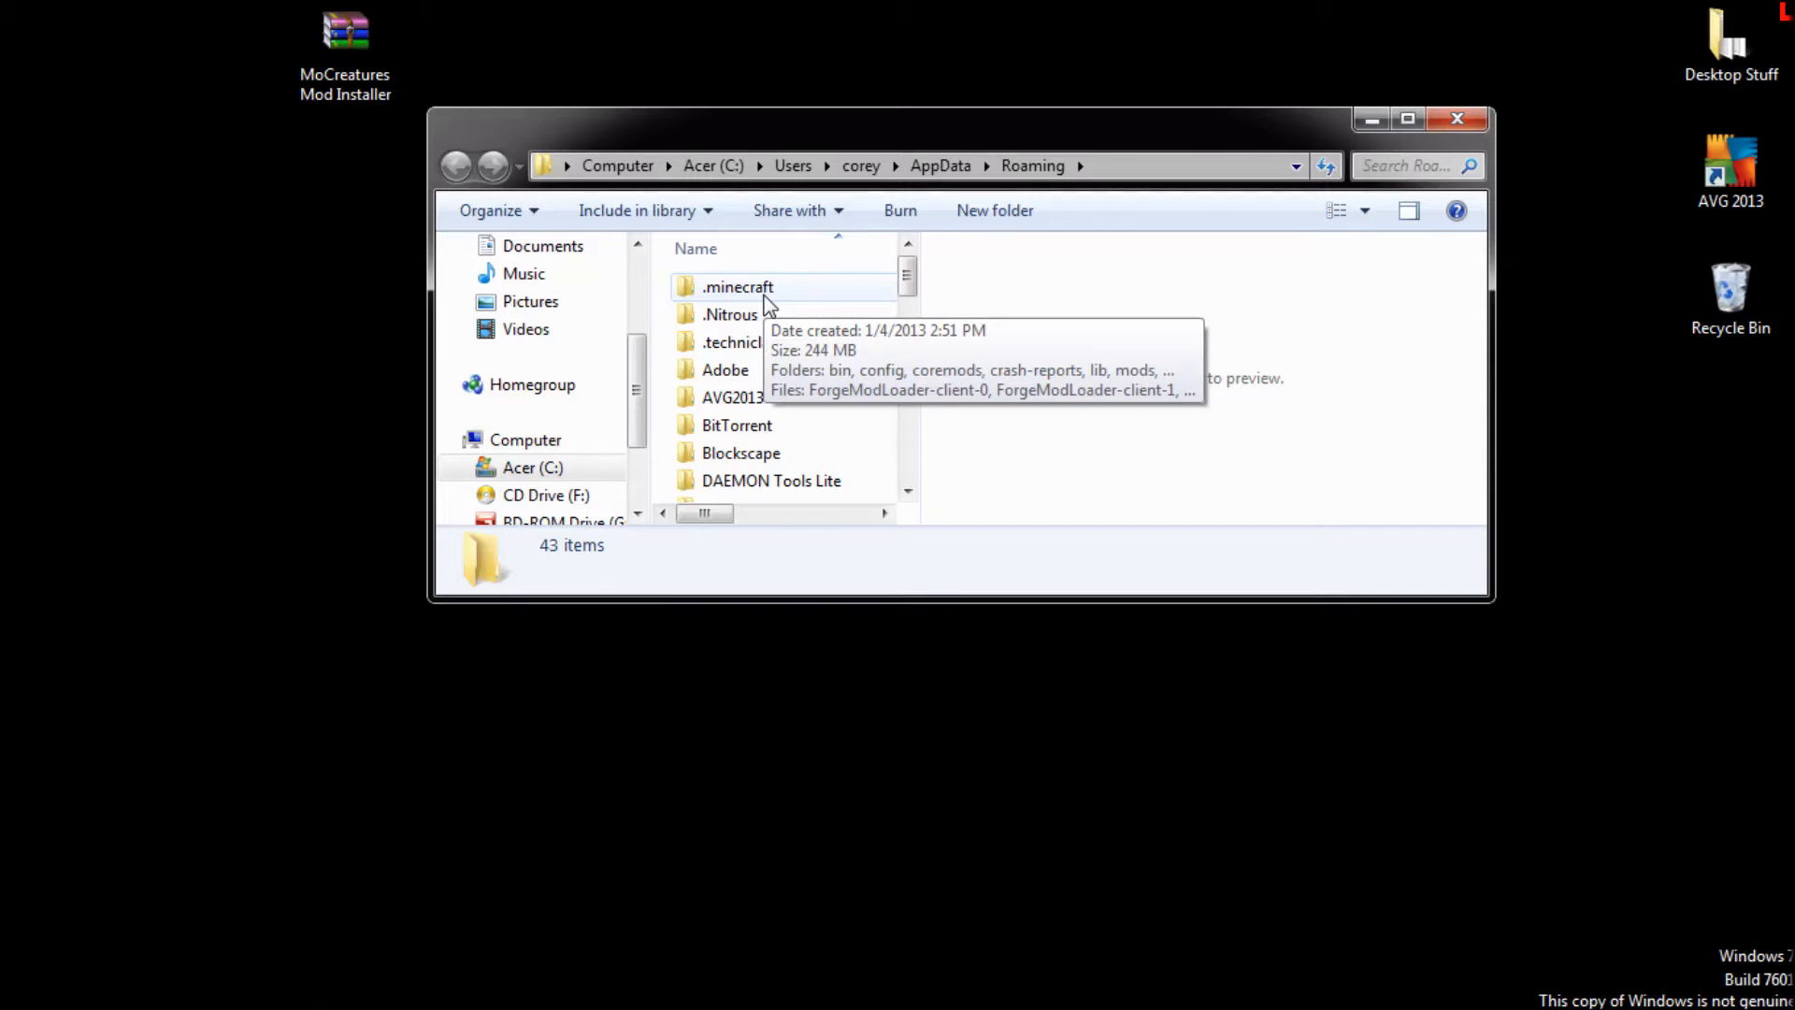
click(737, 286)
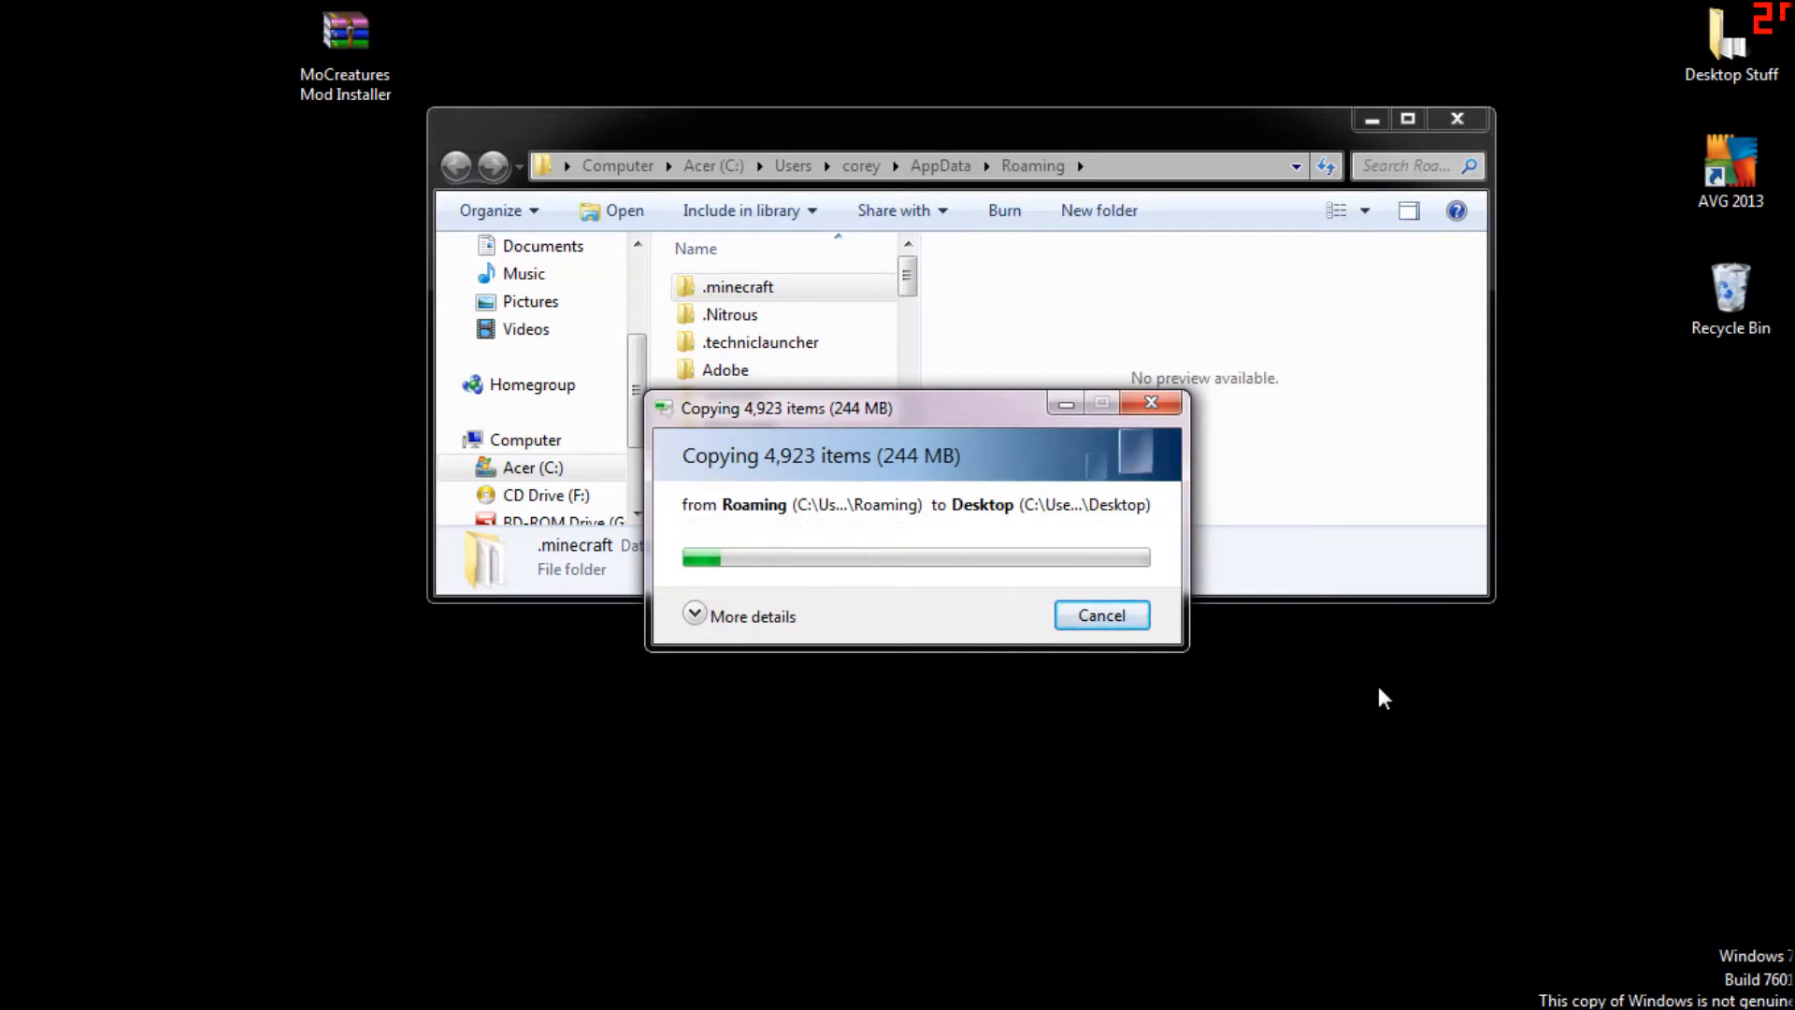
Delete the .minecraft folder from Roaming, confirming the Recycle Bin prompt with Yes.
click(1099, 615)
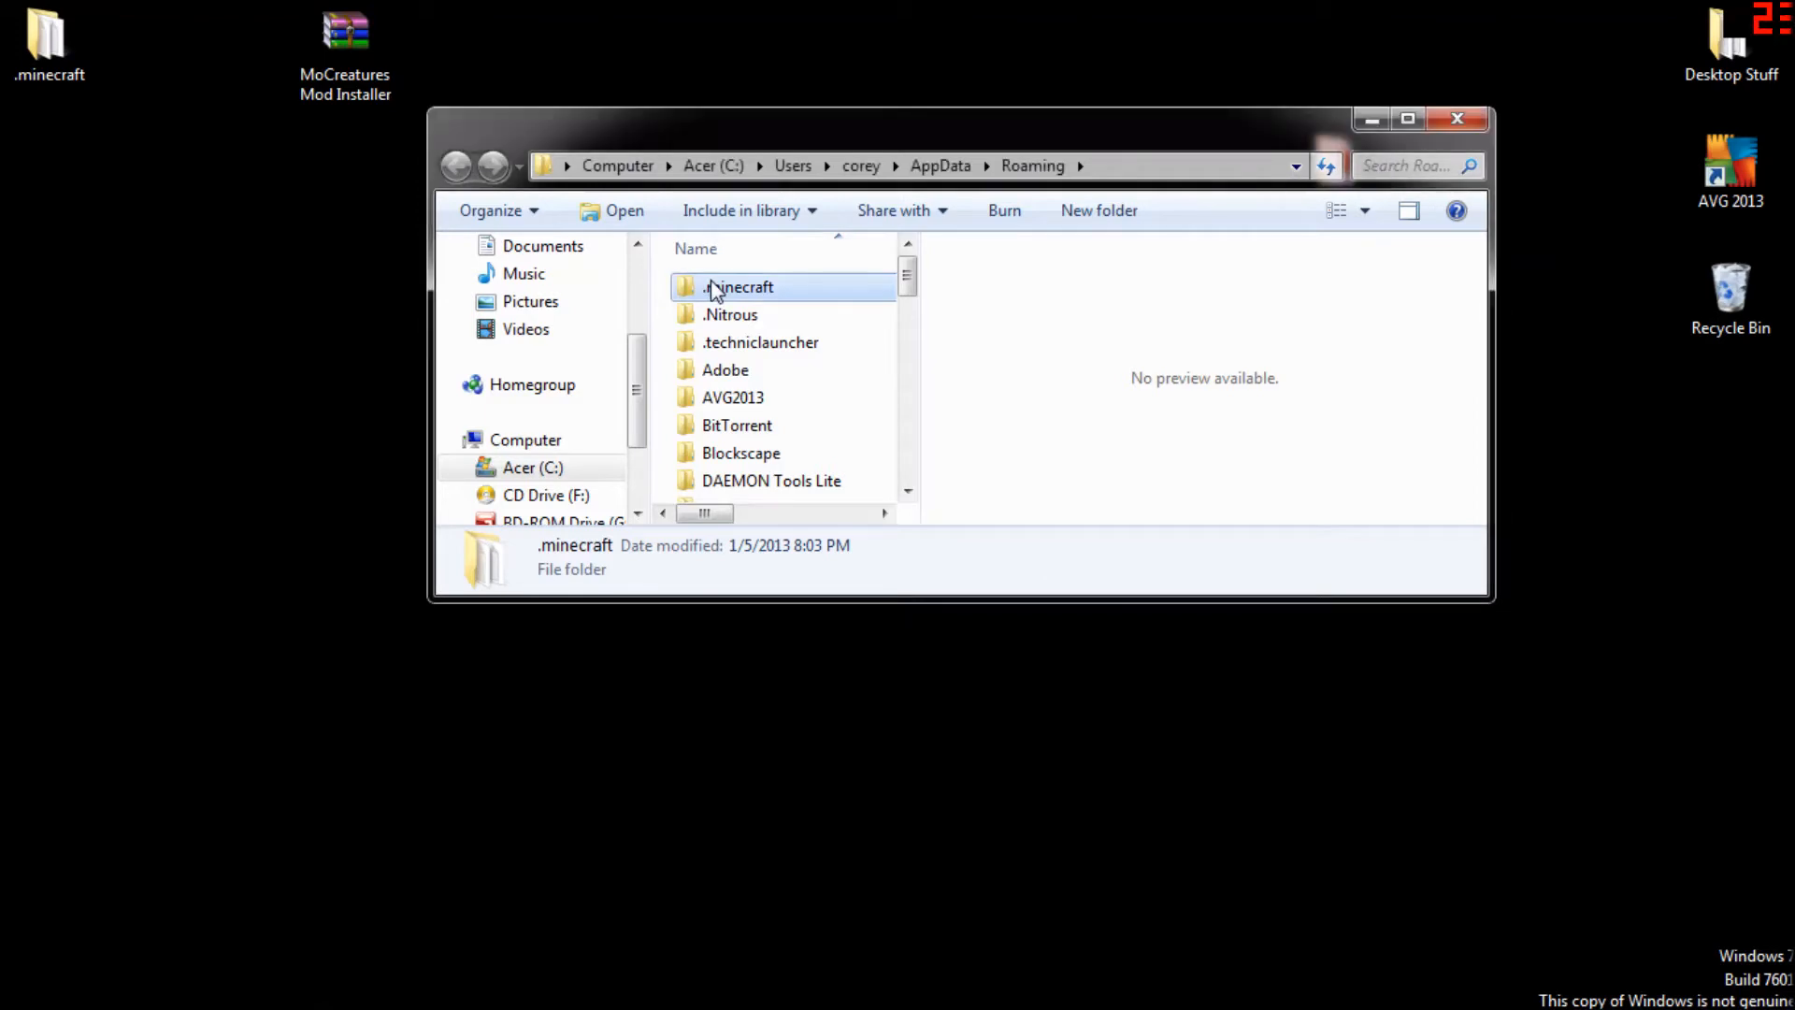
key(Delete)
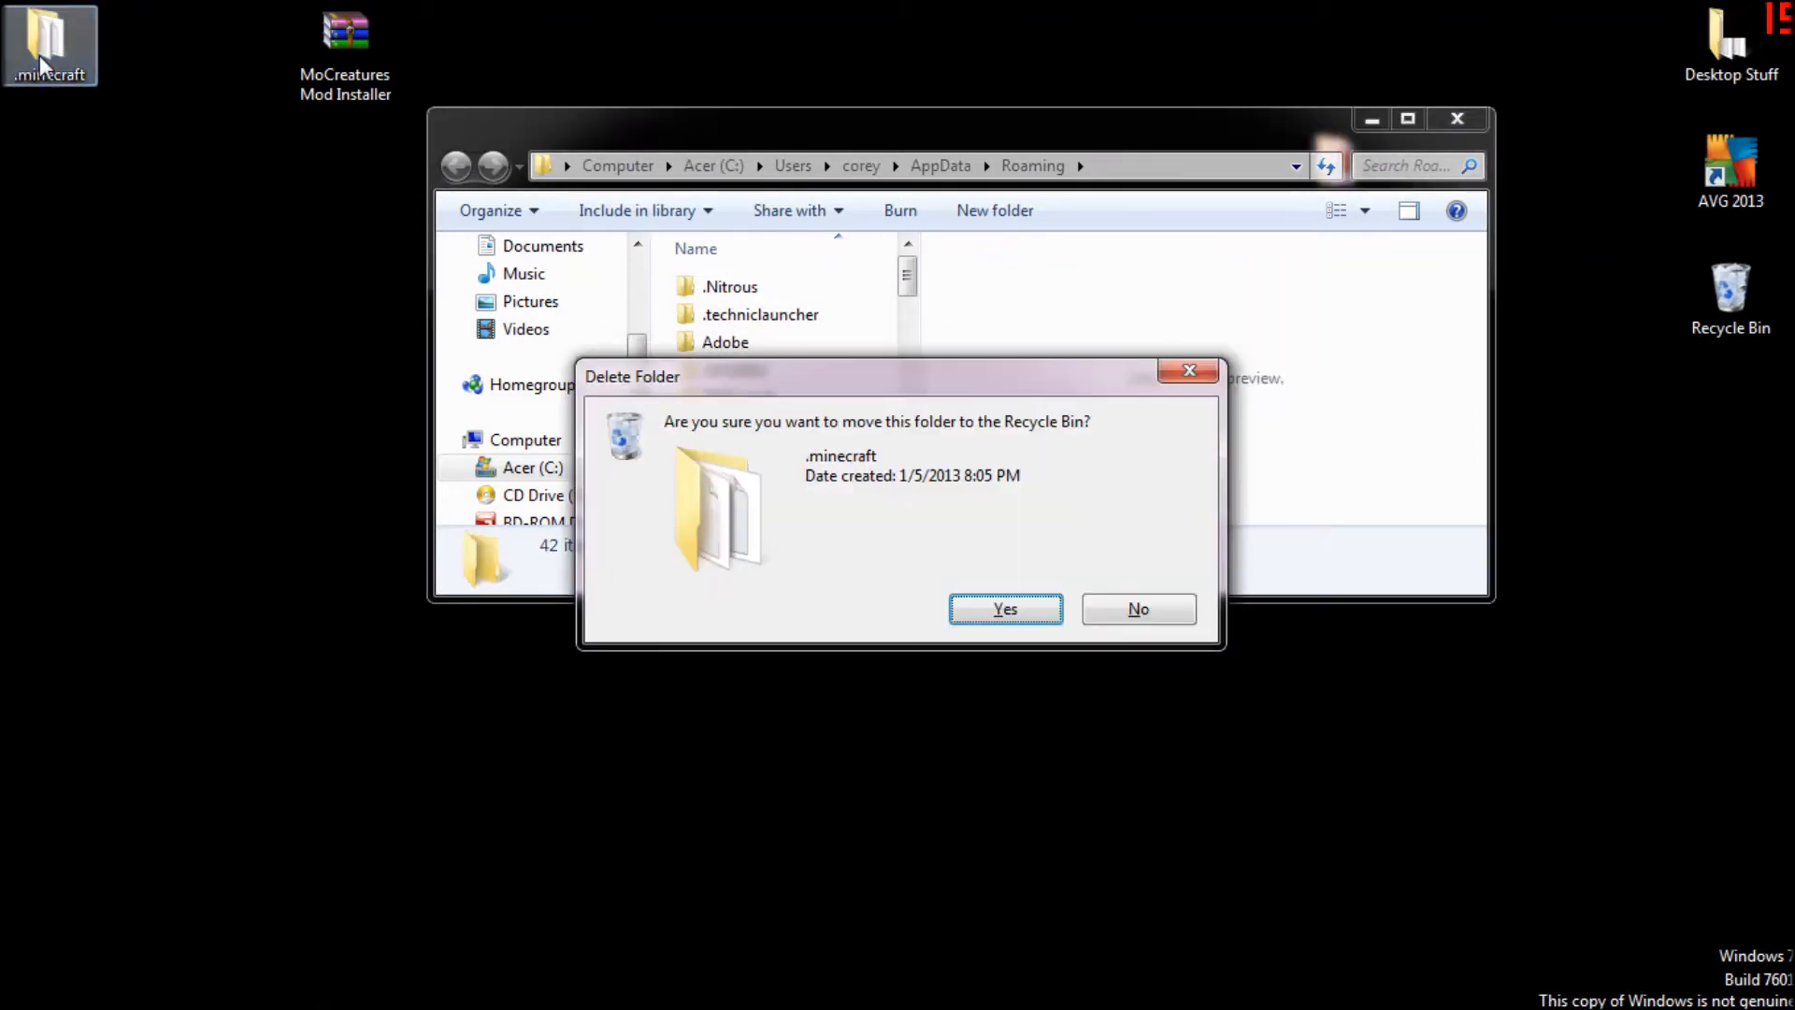
click(1004, 608)
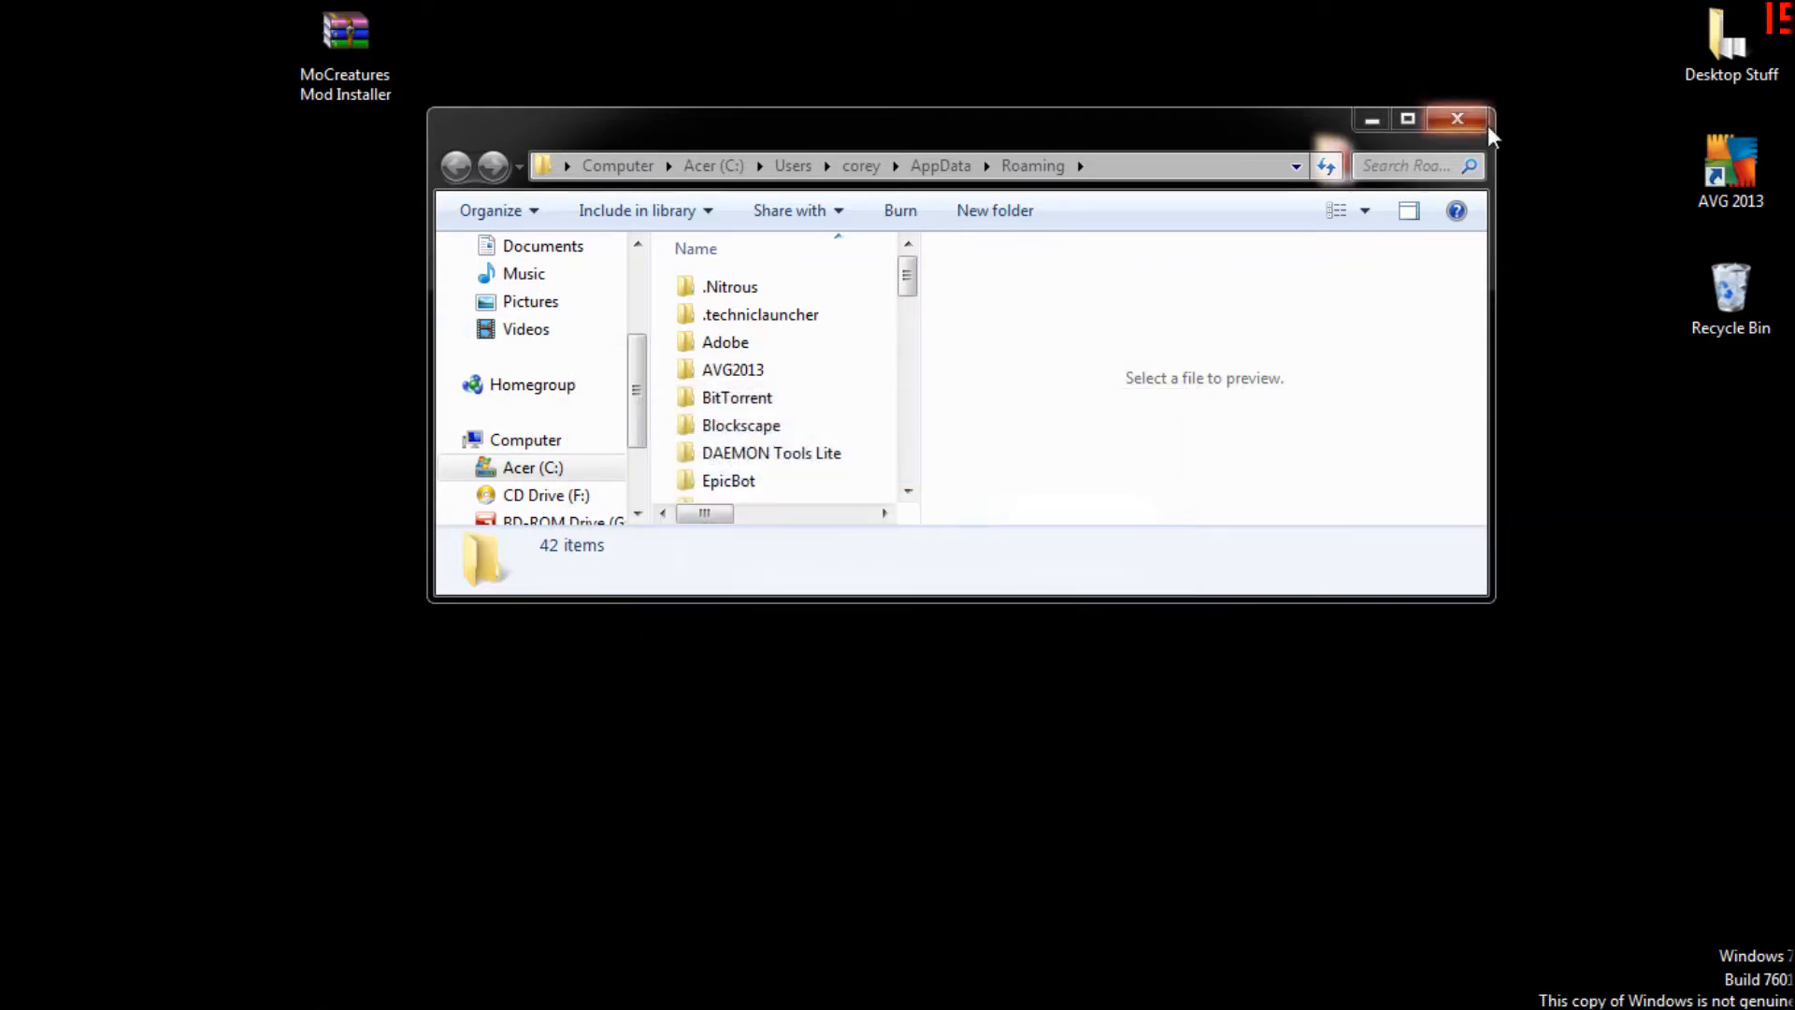
Log in to the Minecraft Launcher as Beast with Remember password ticked.
click(1456, 119)
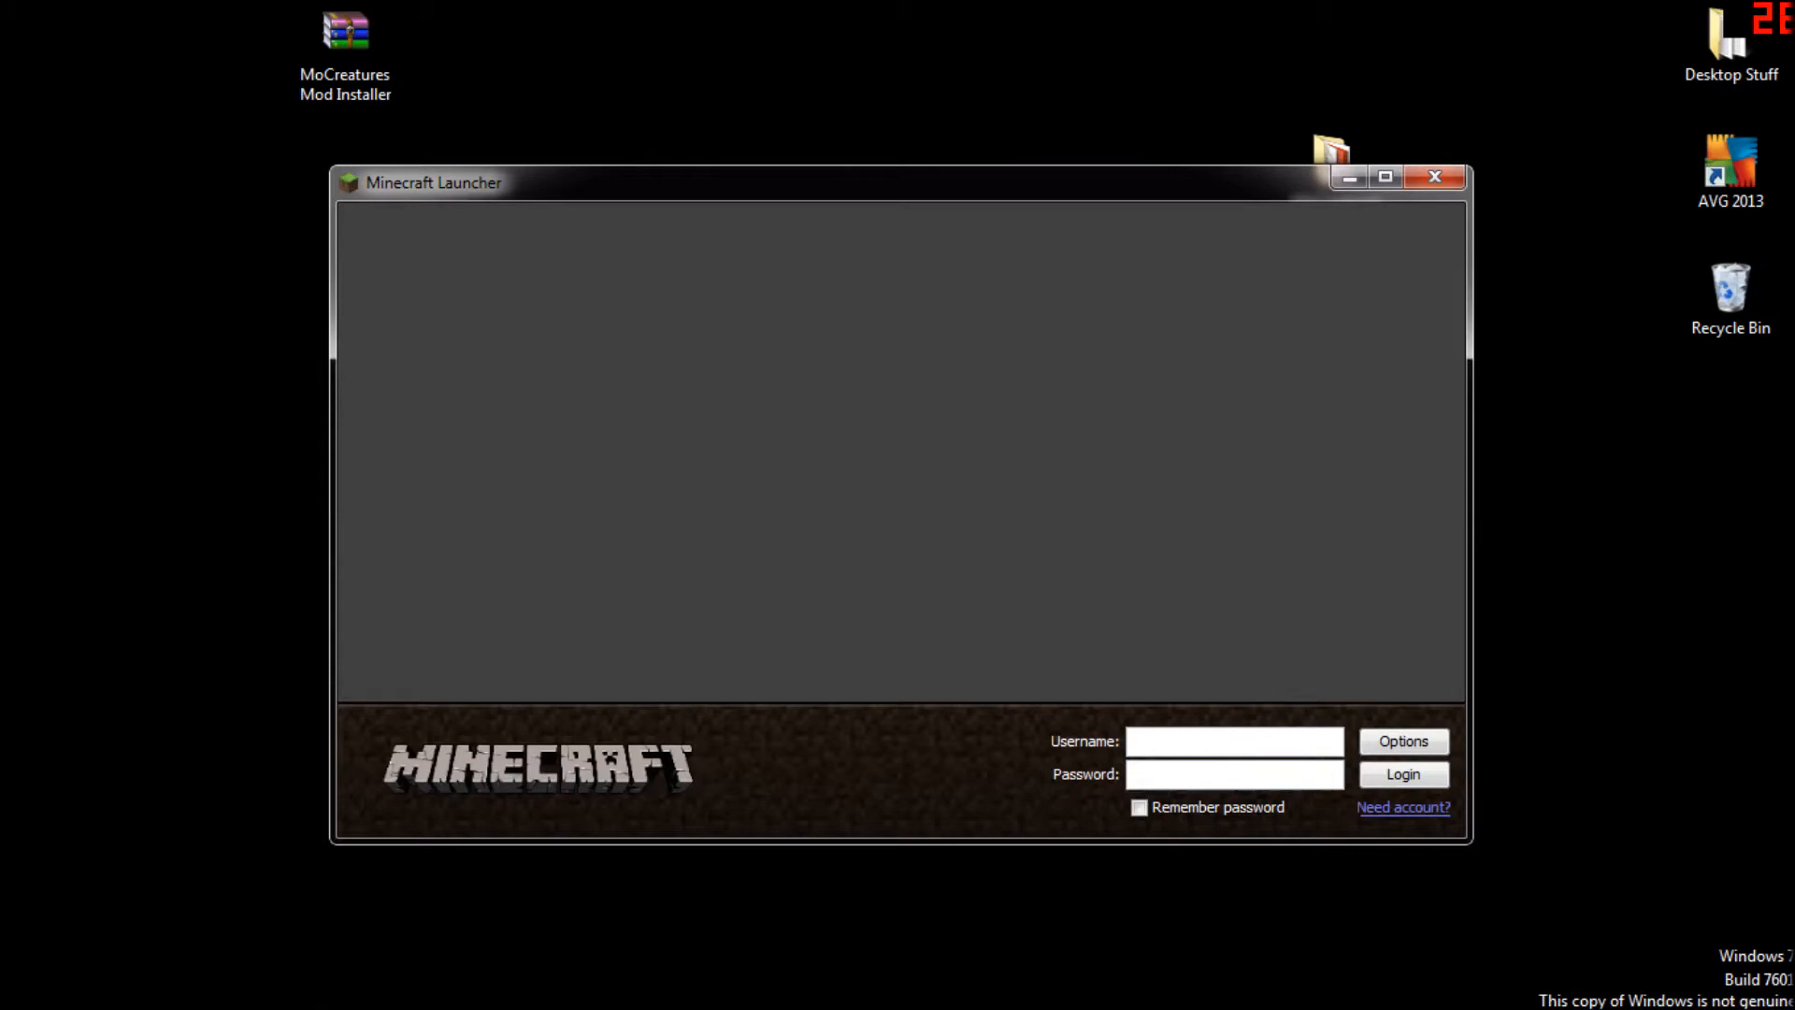
text(BeastBenswali)
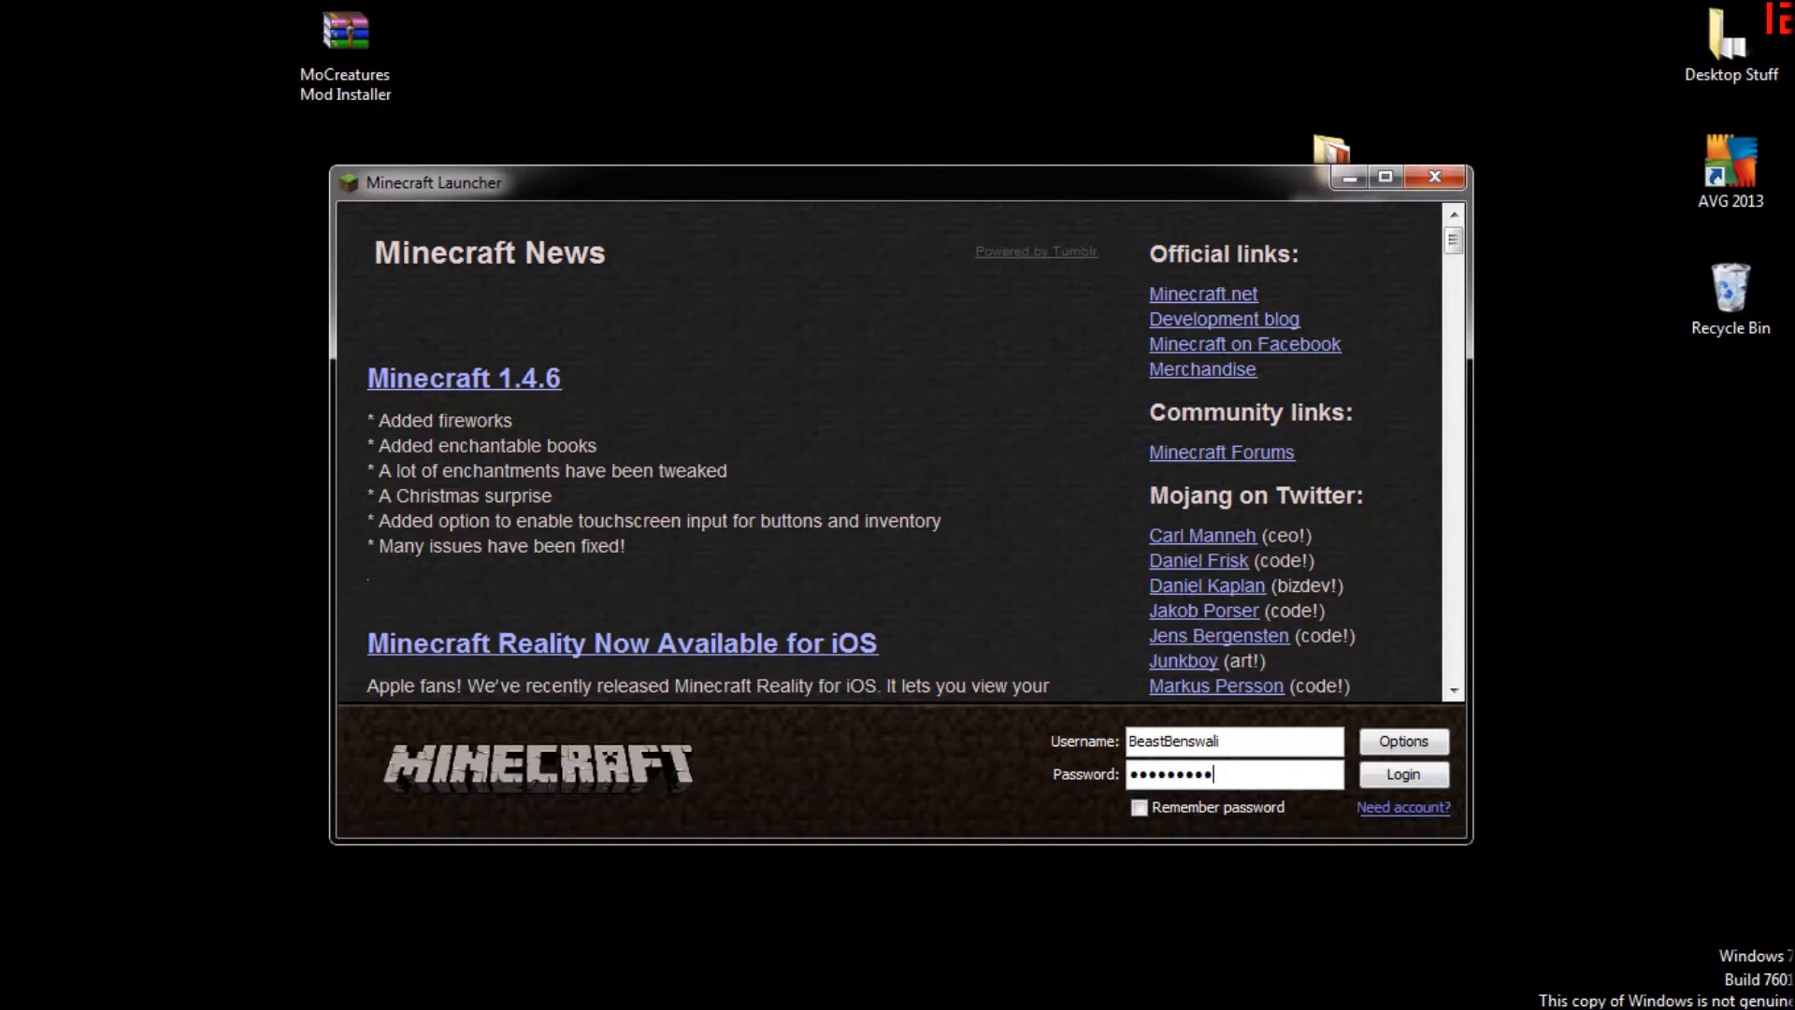
click(1138, 807)
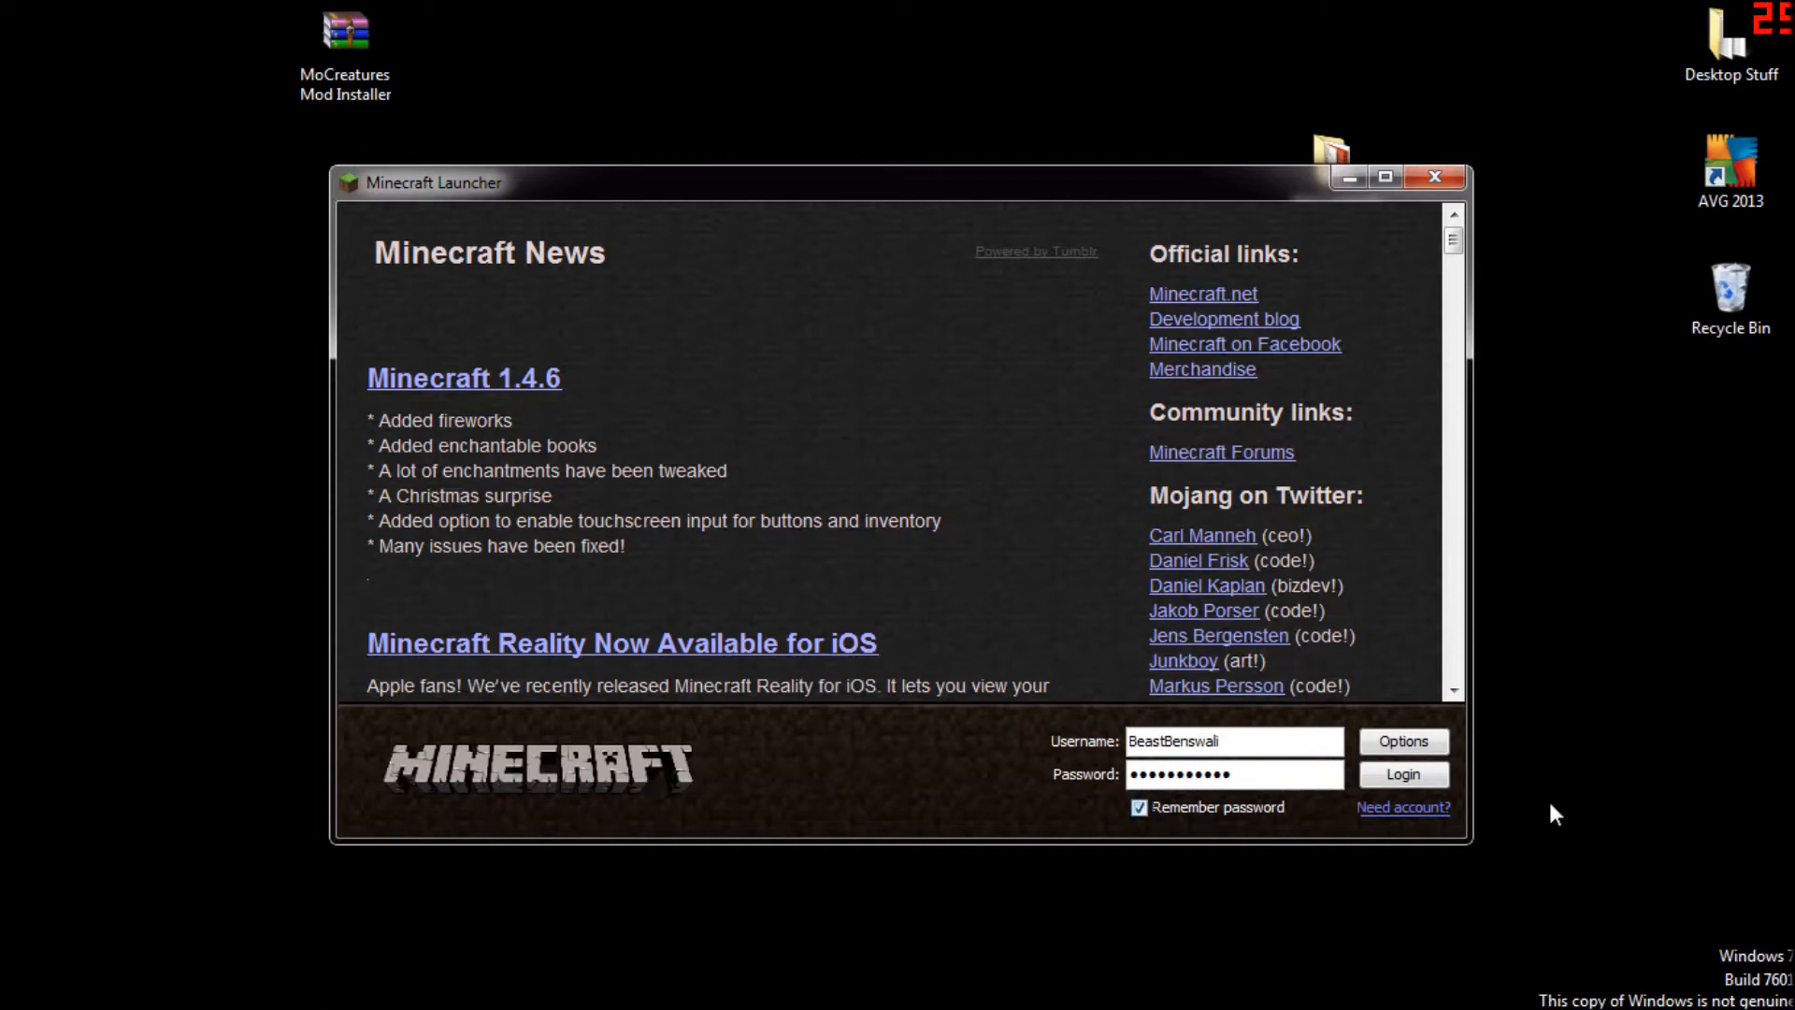
click(1400, 774)
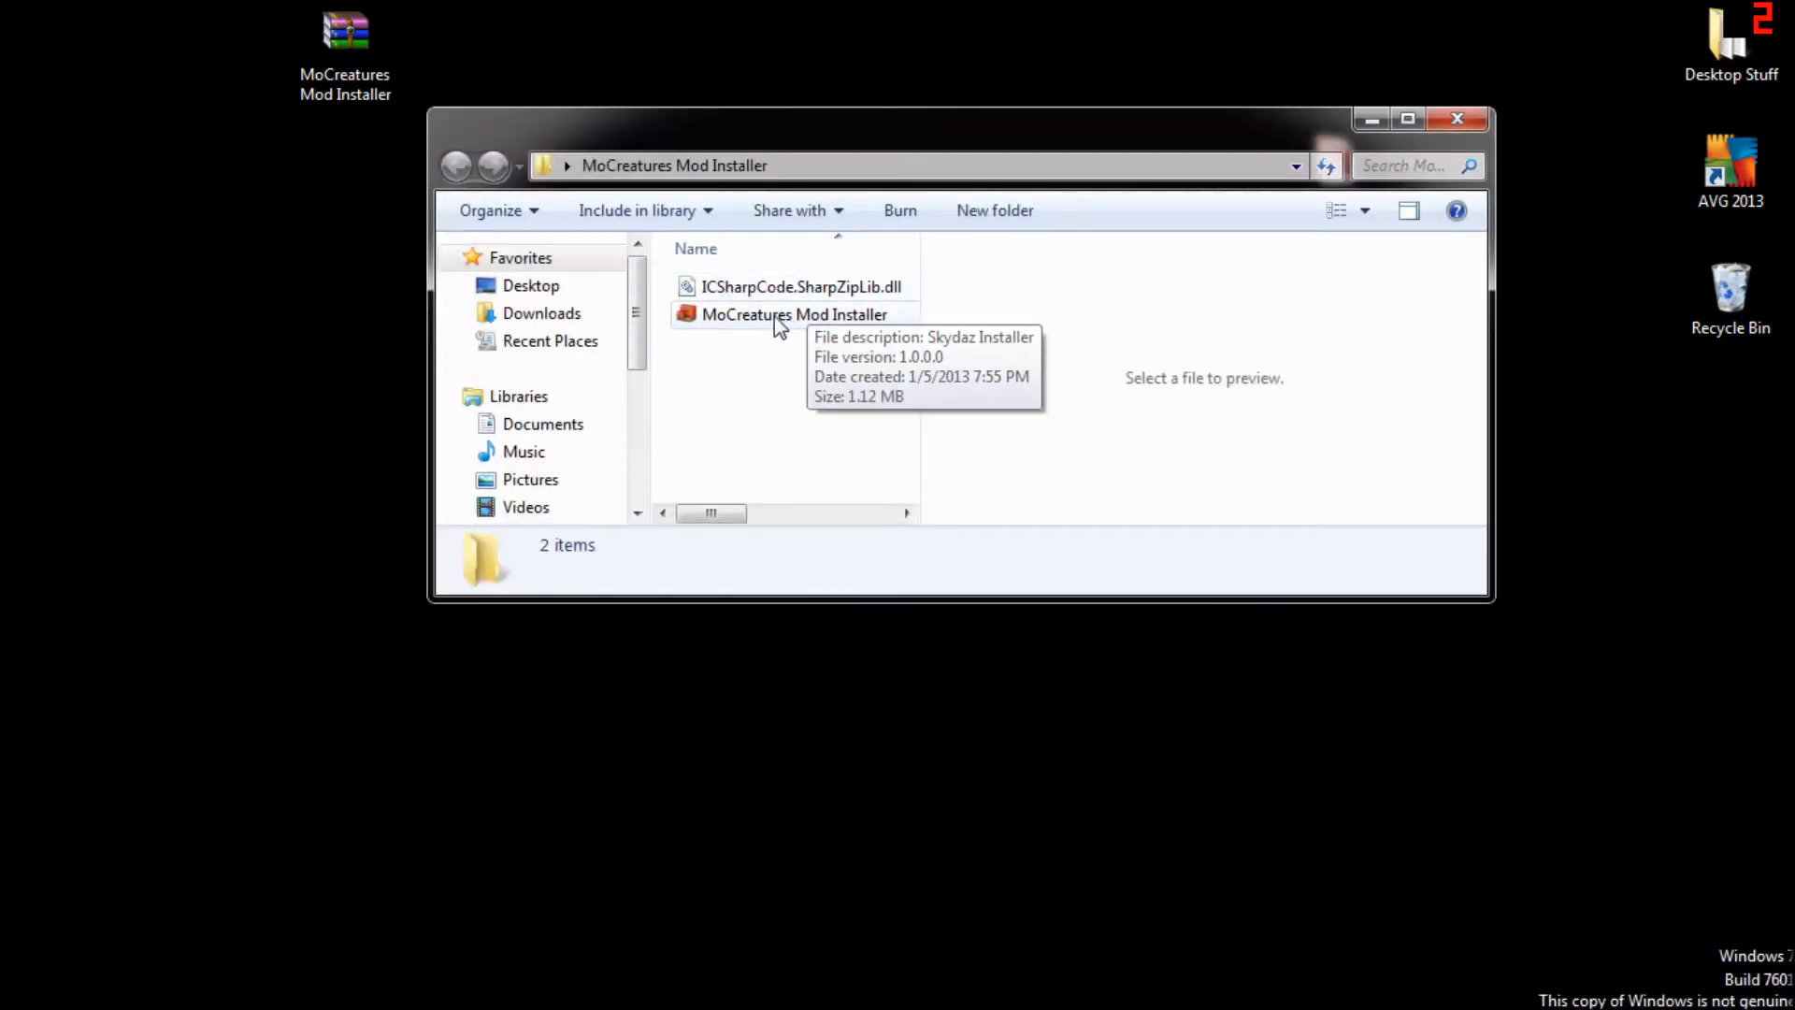
Run MoCreatures Mod Installer.exe, install the mod with a Minecraft backup and acknowledge the installed message.
click(792, 314)
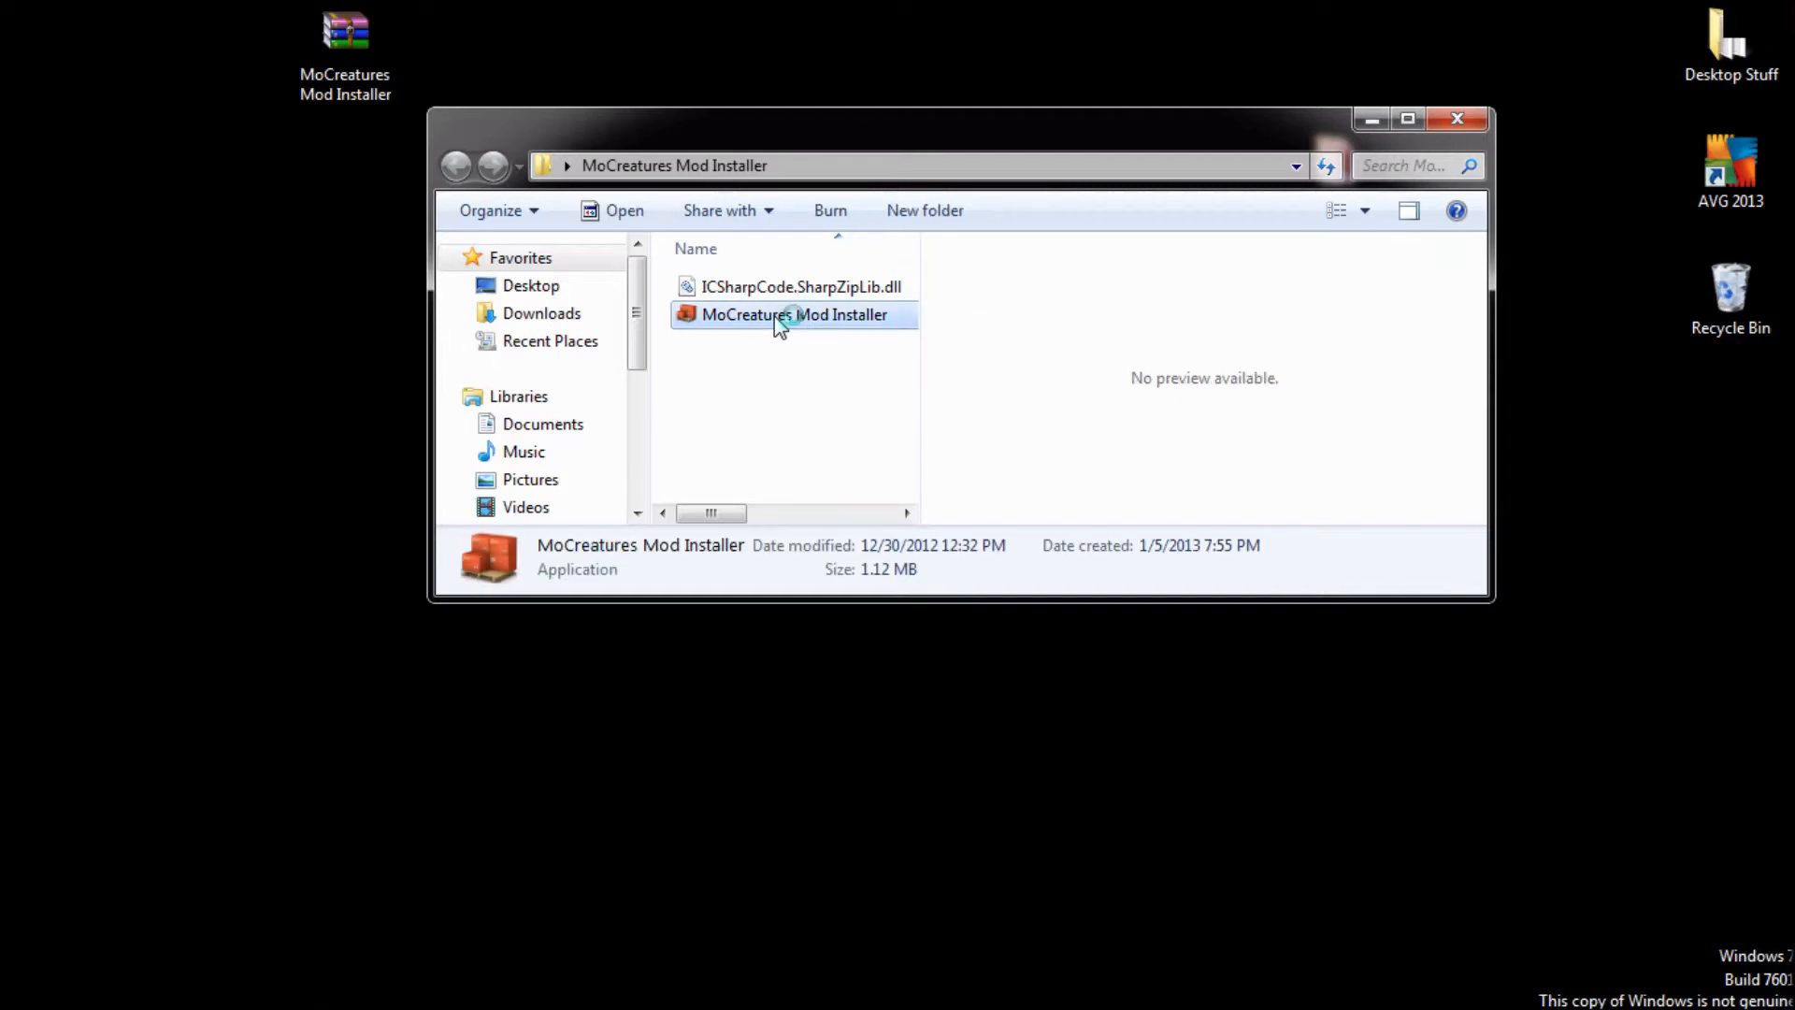
double_click(793, 314)
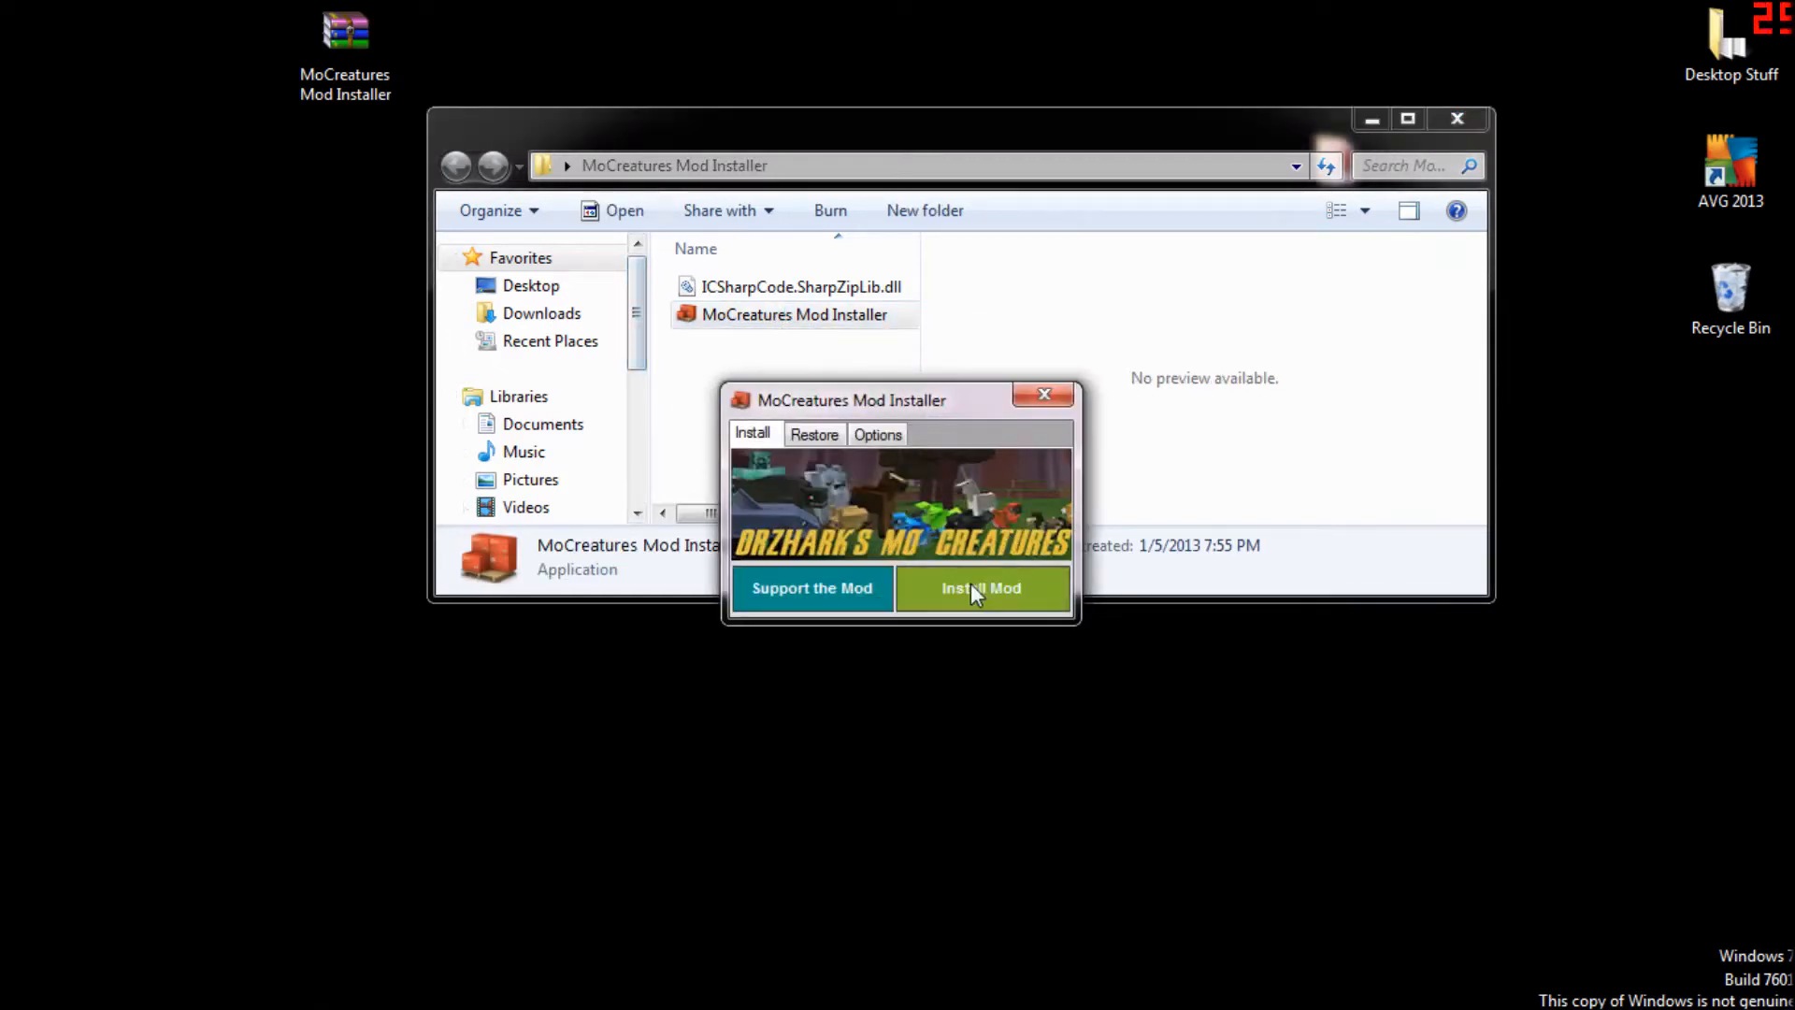
mouse_move(966, 572)
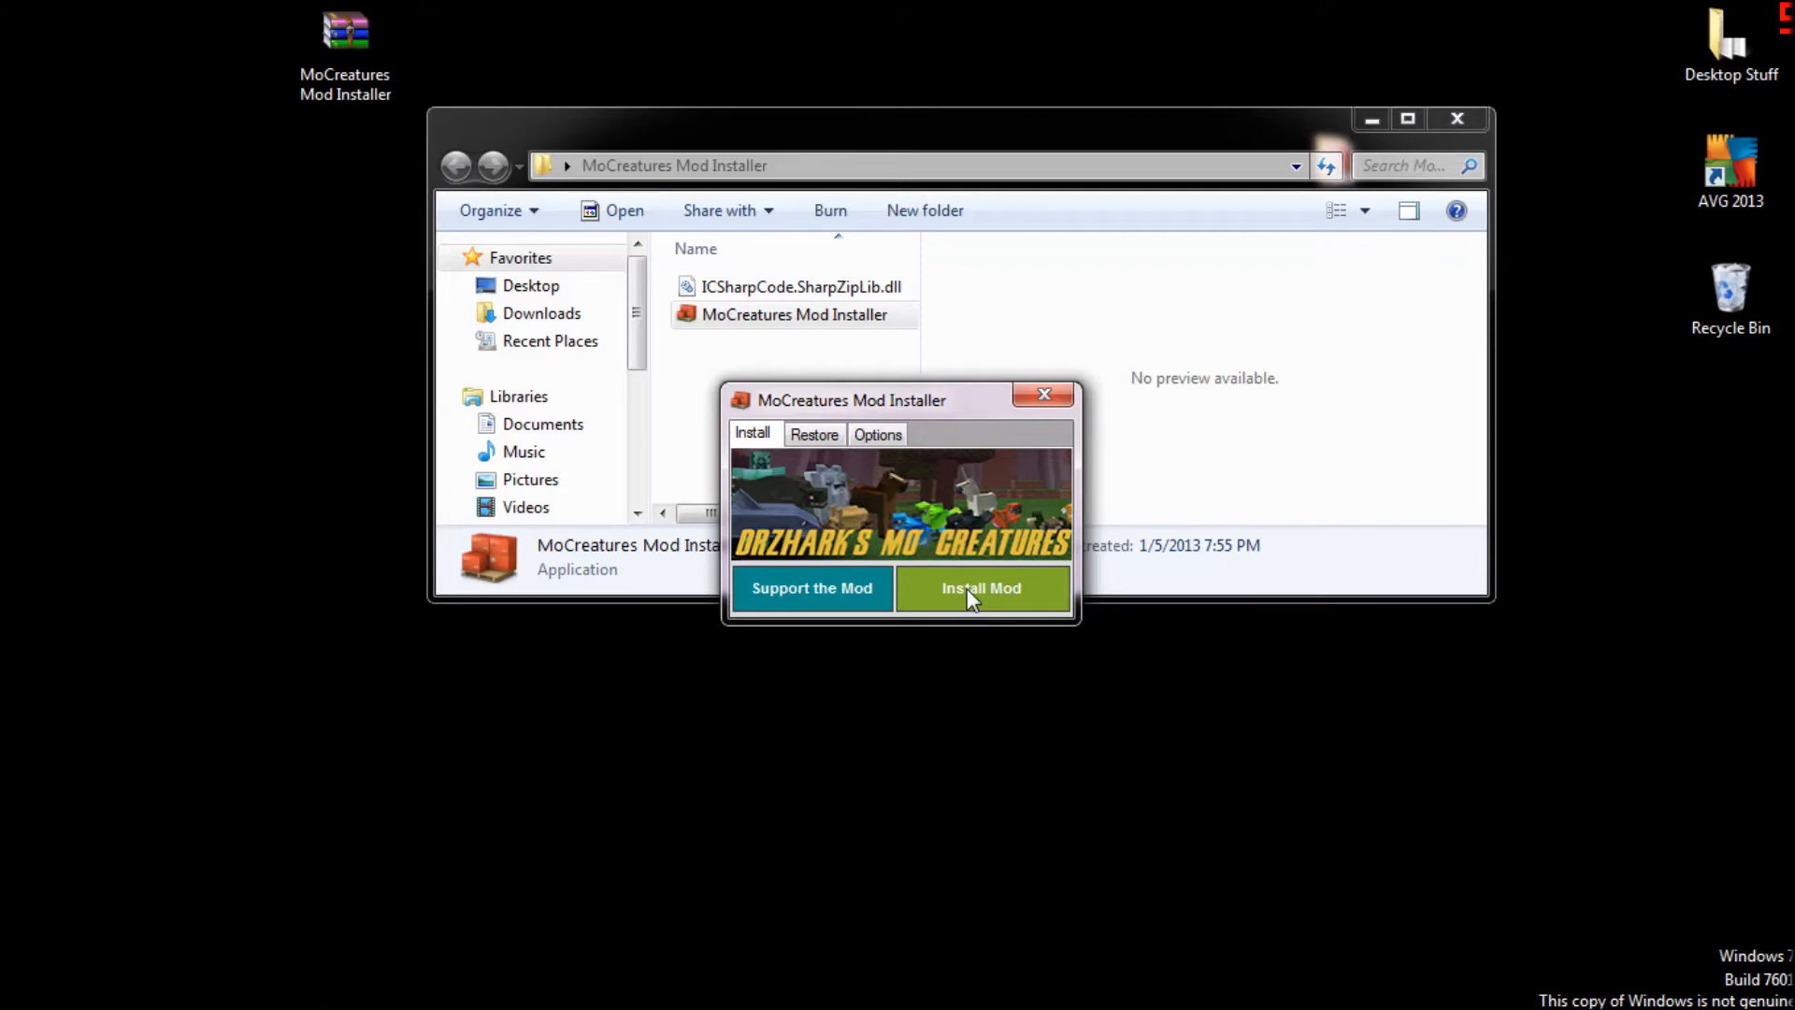
click(979, 587)
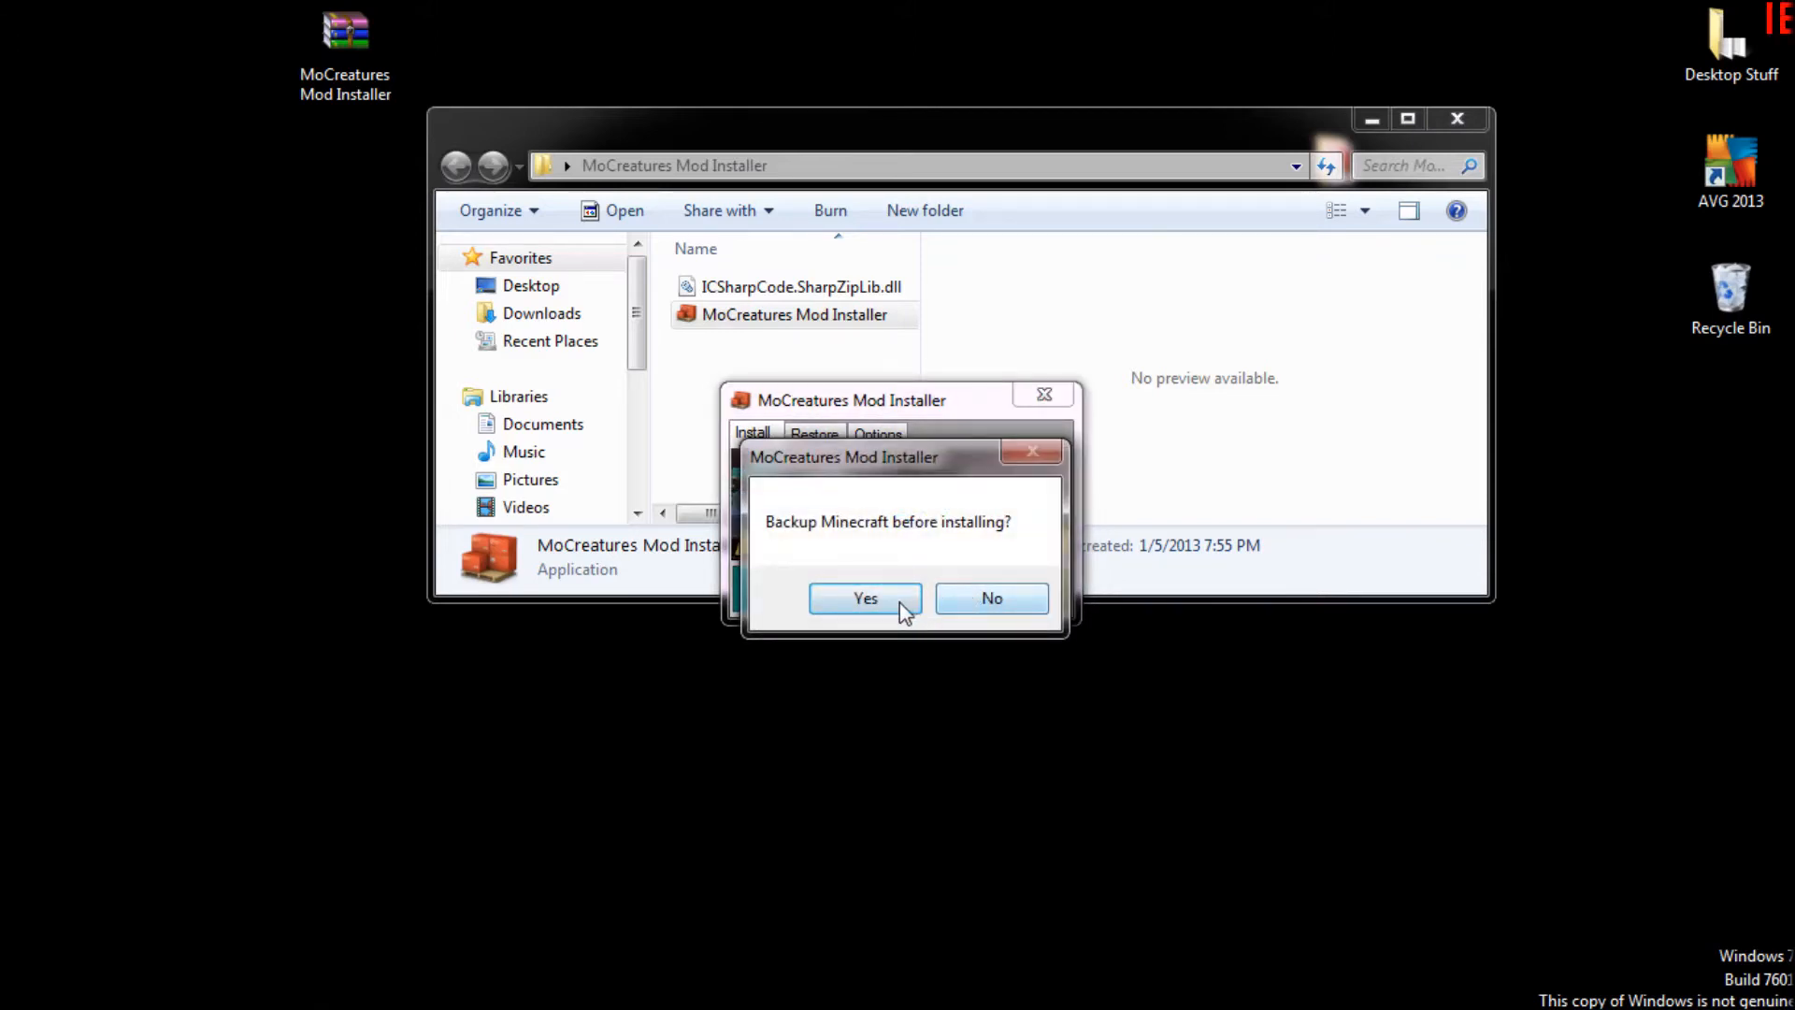
click(864, 598)
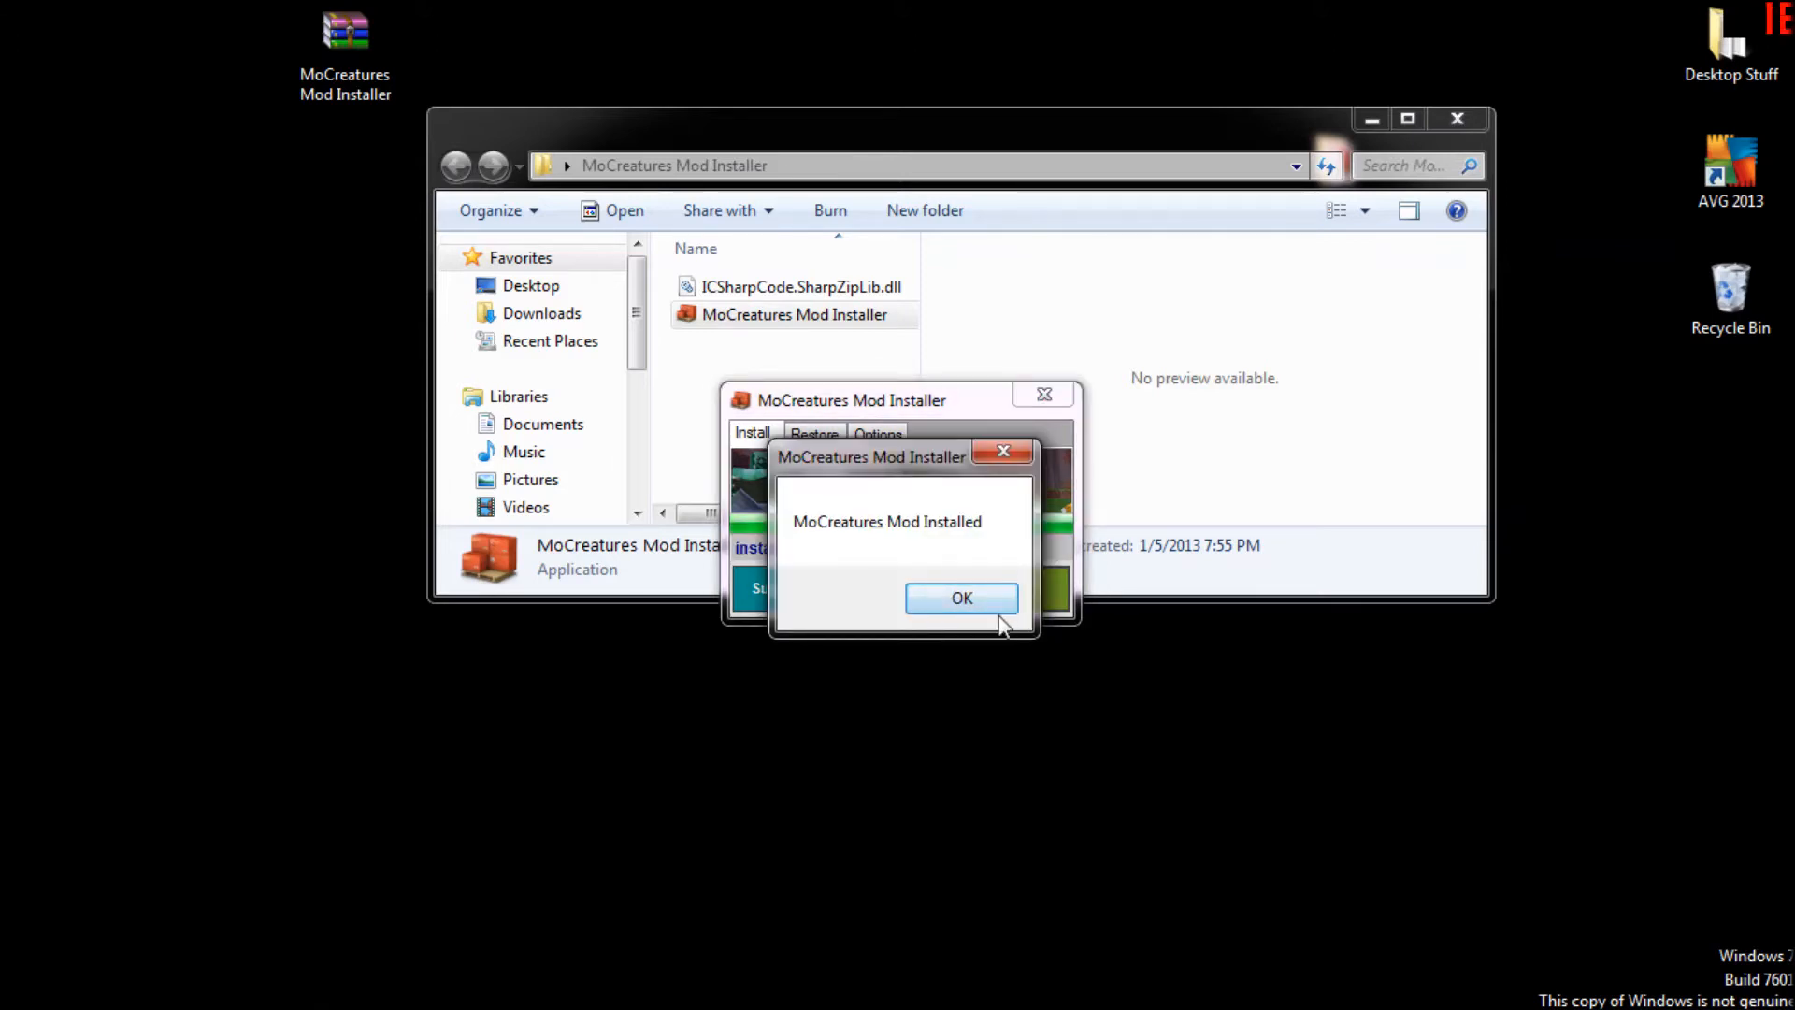
click(961, 598)
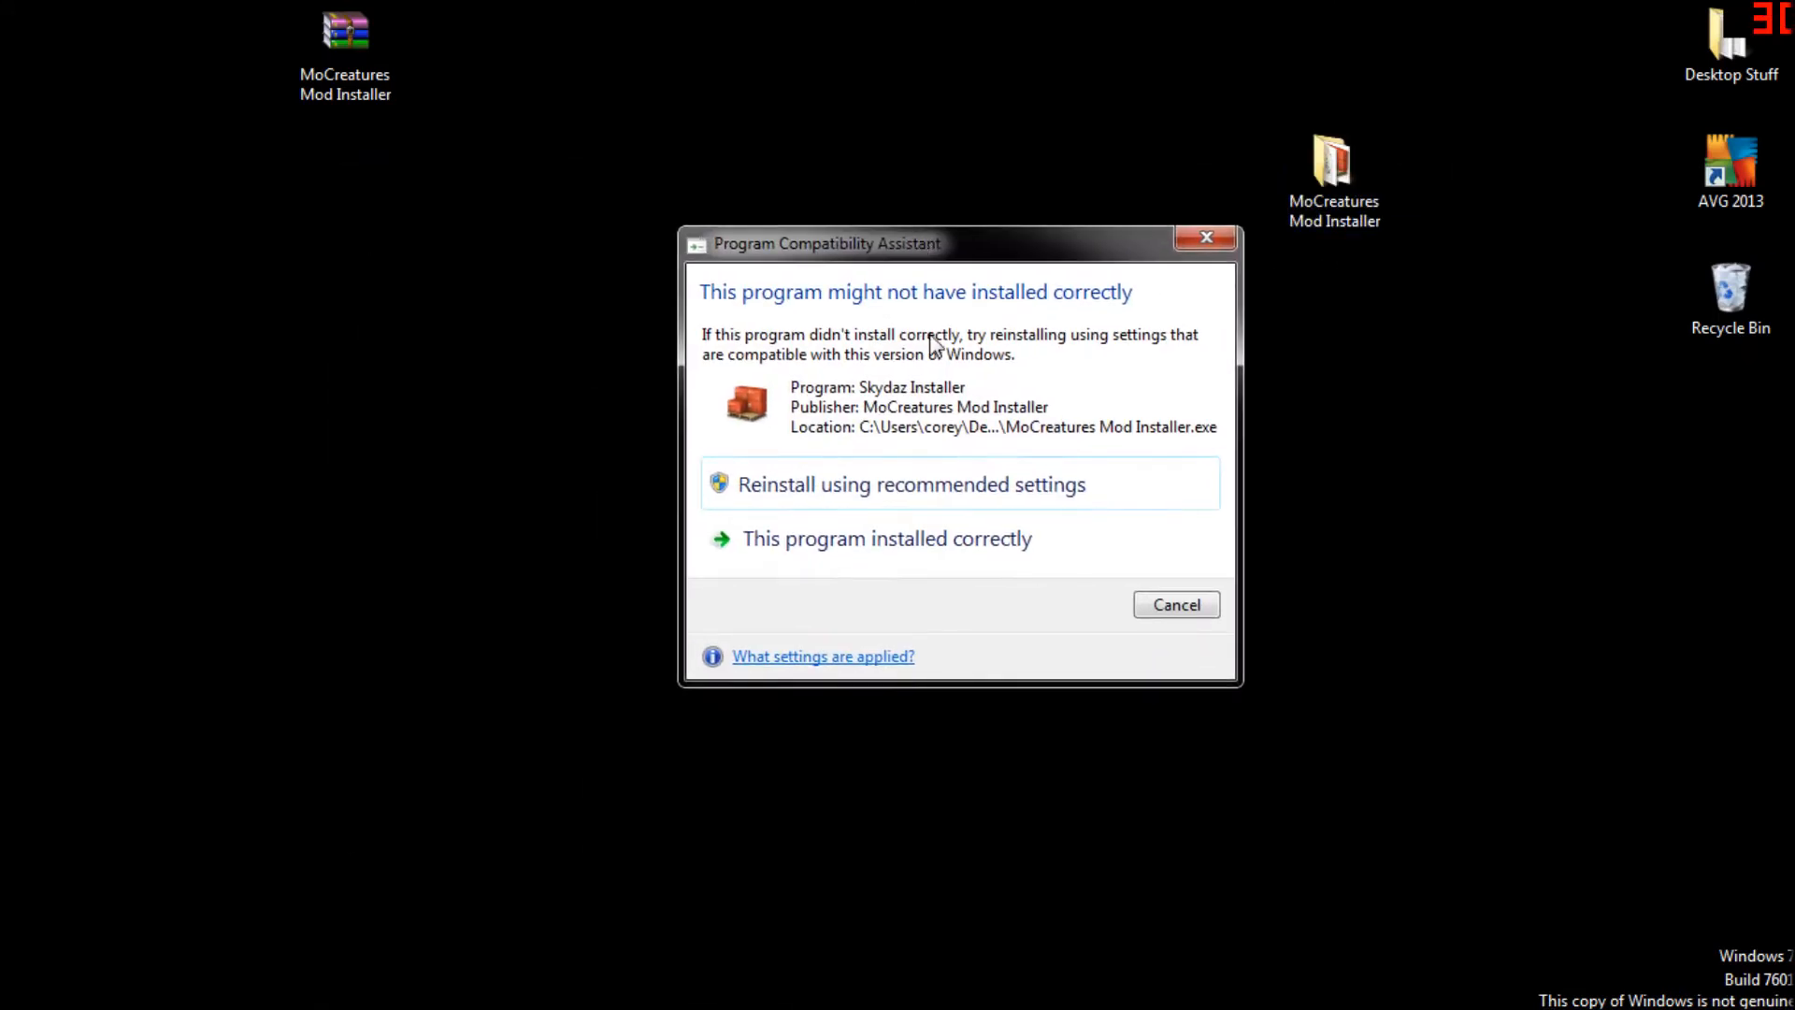
mouse_move(916, 501)
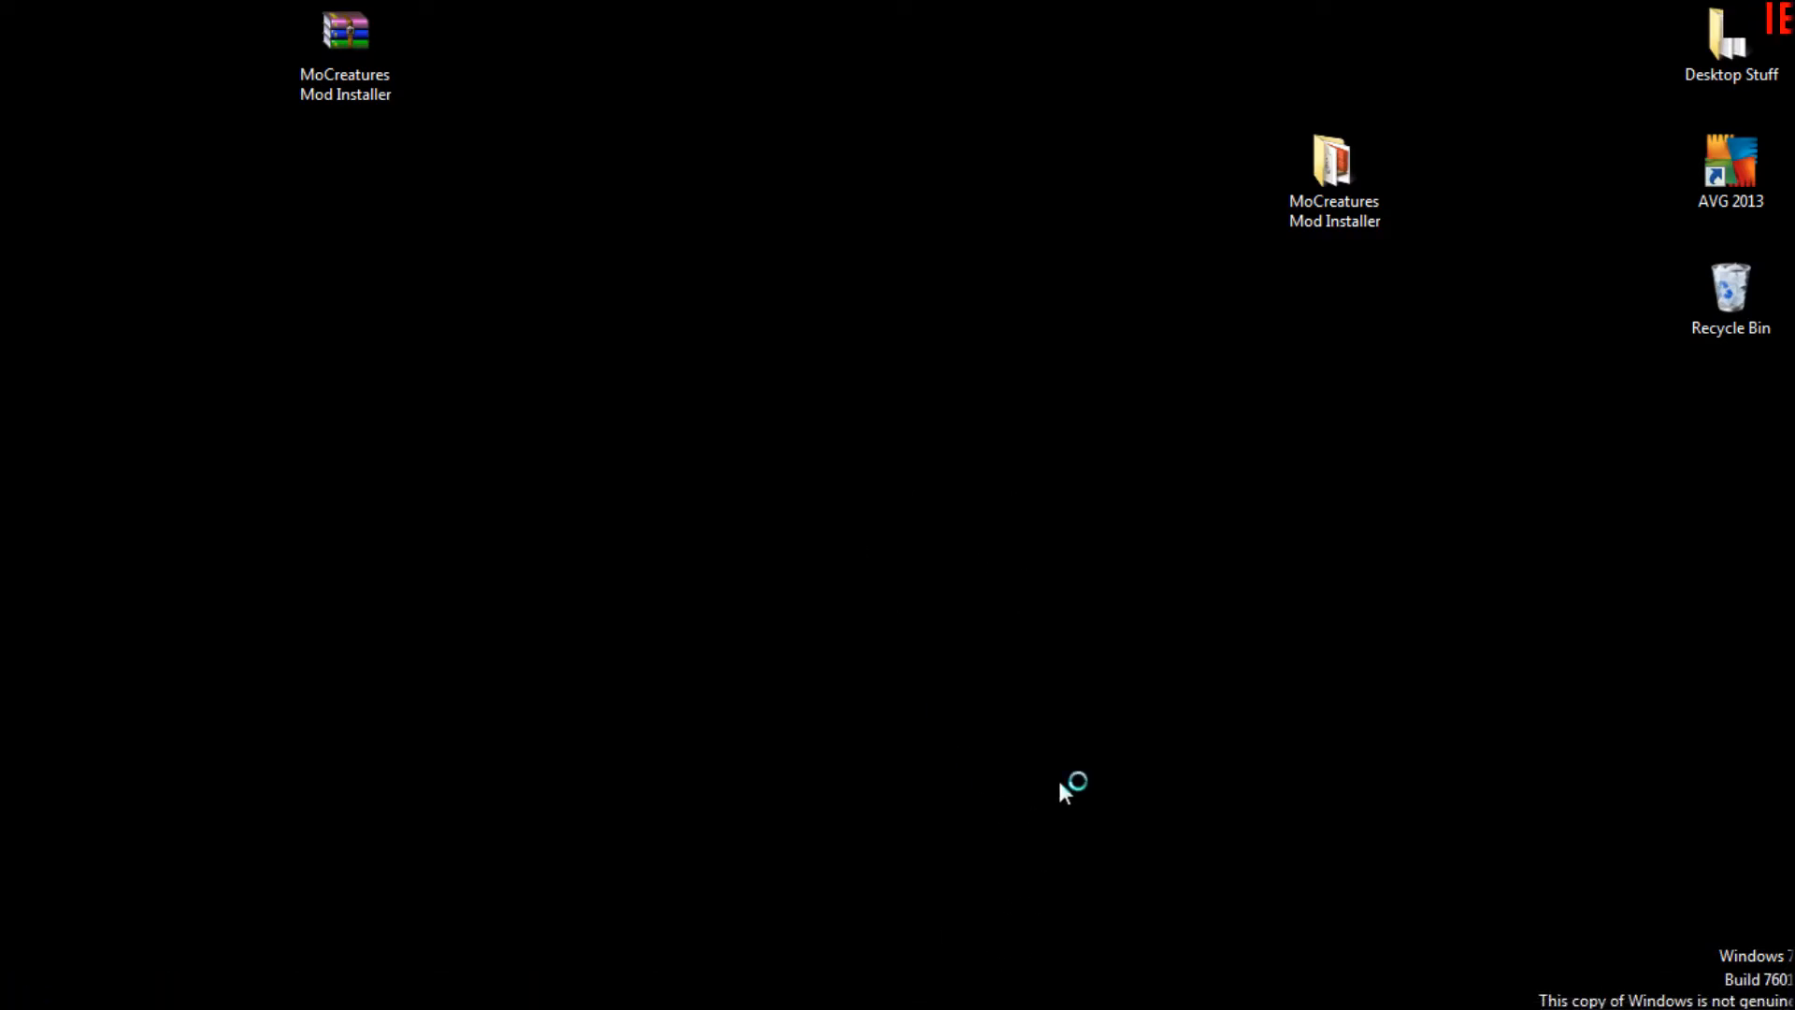
Relaunch the installer, run Install Mod again and acknowledge the MoCreatures Mod Installed message.
double_click(1333, 160)
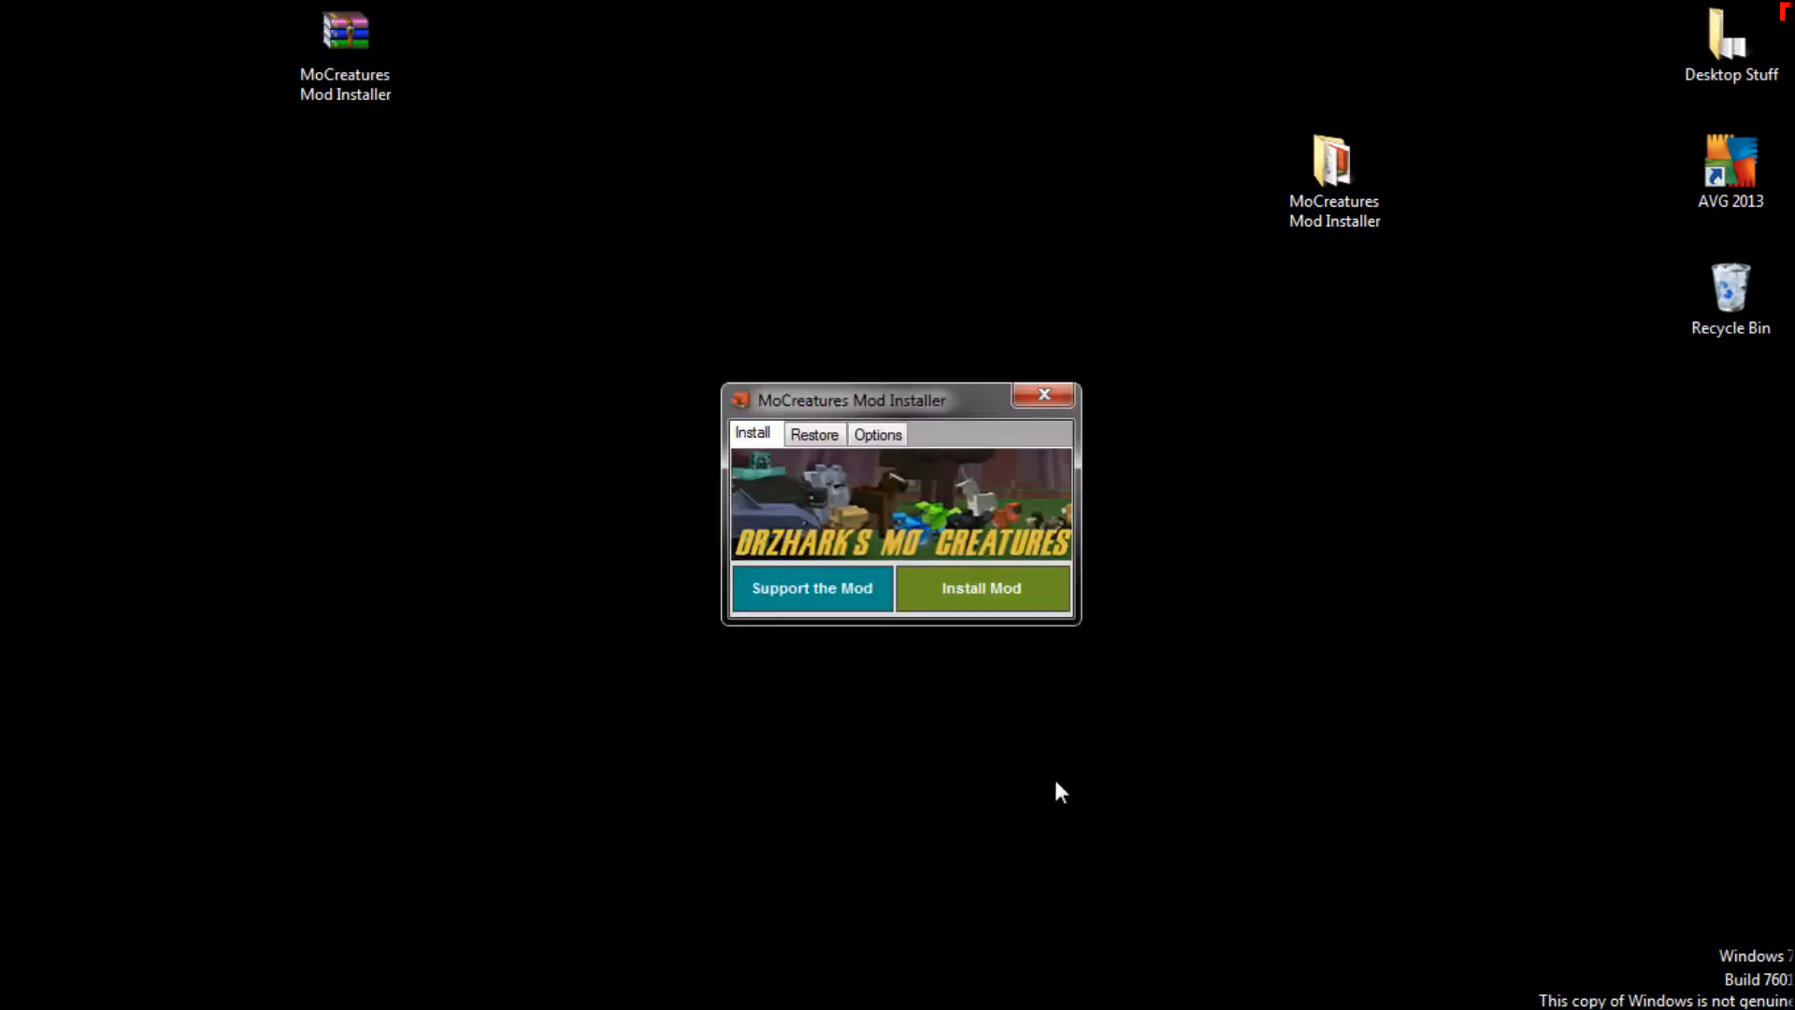
click(979, 587)
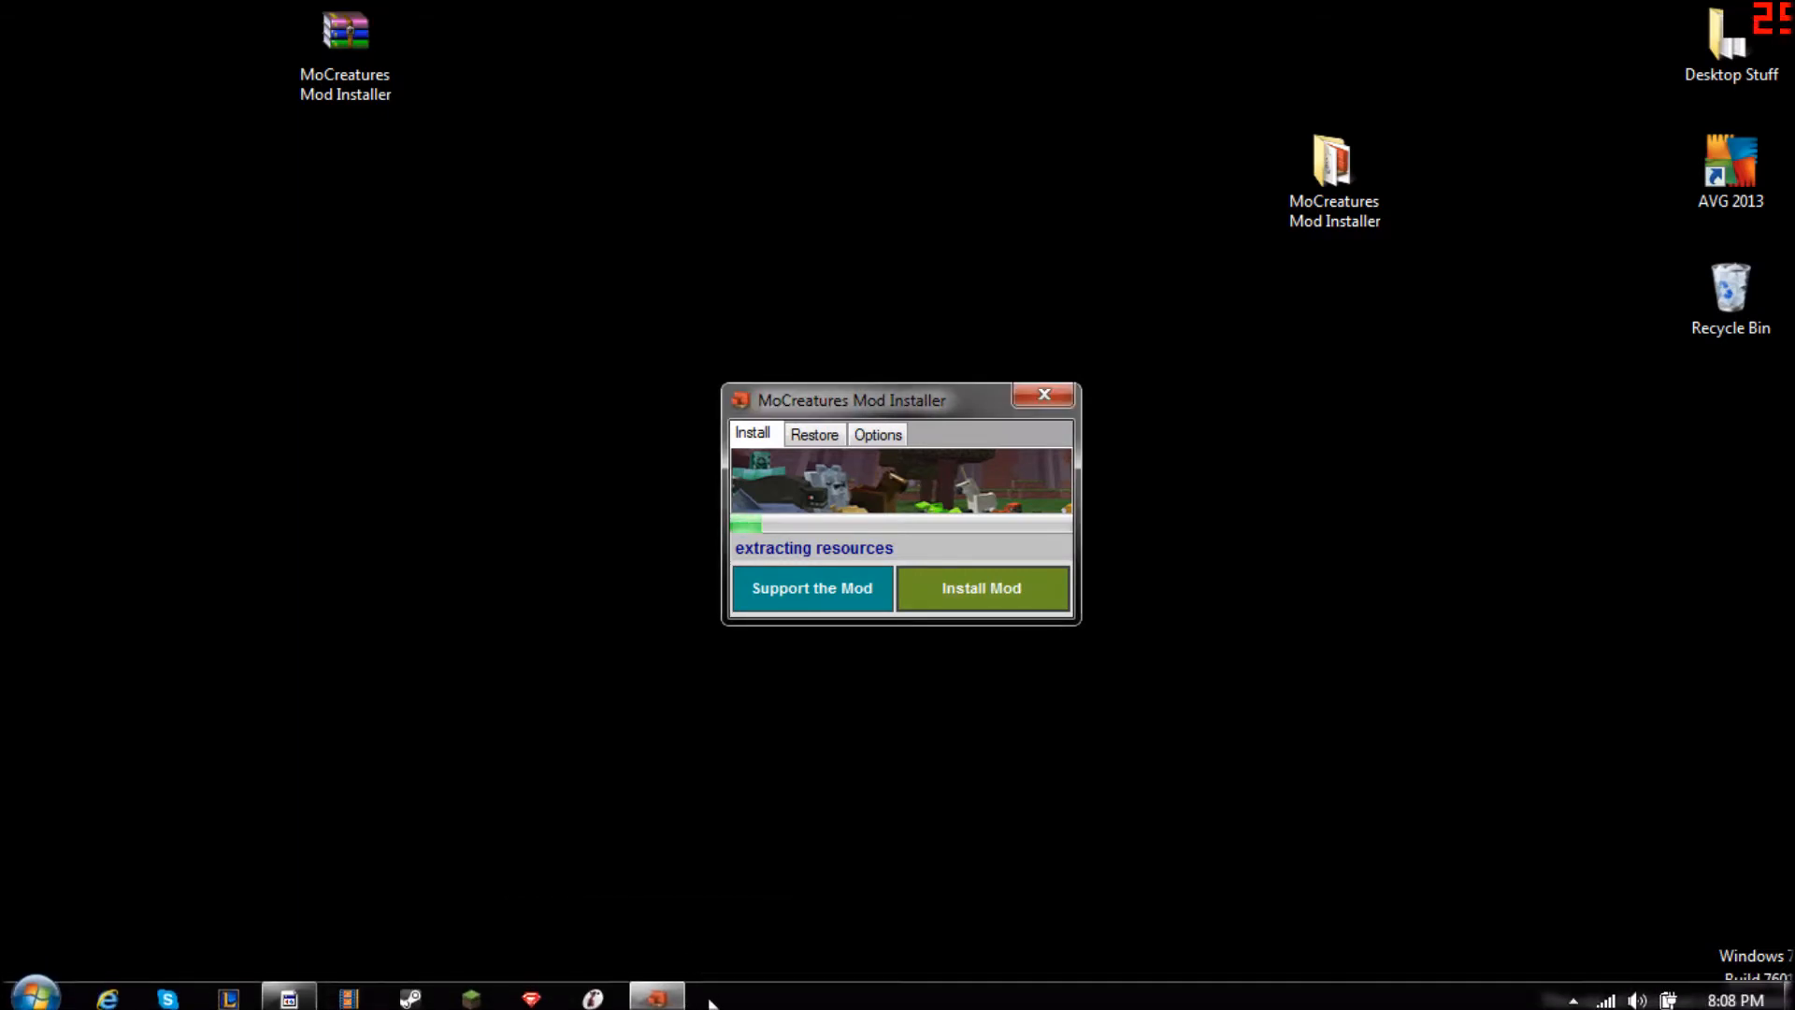
drag(851, 400, 729, 324)
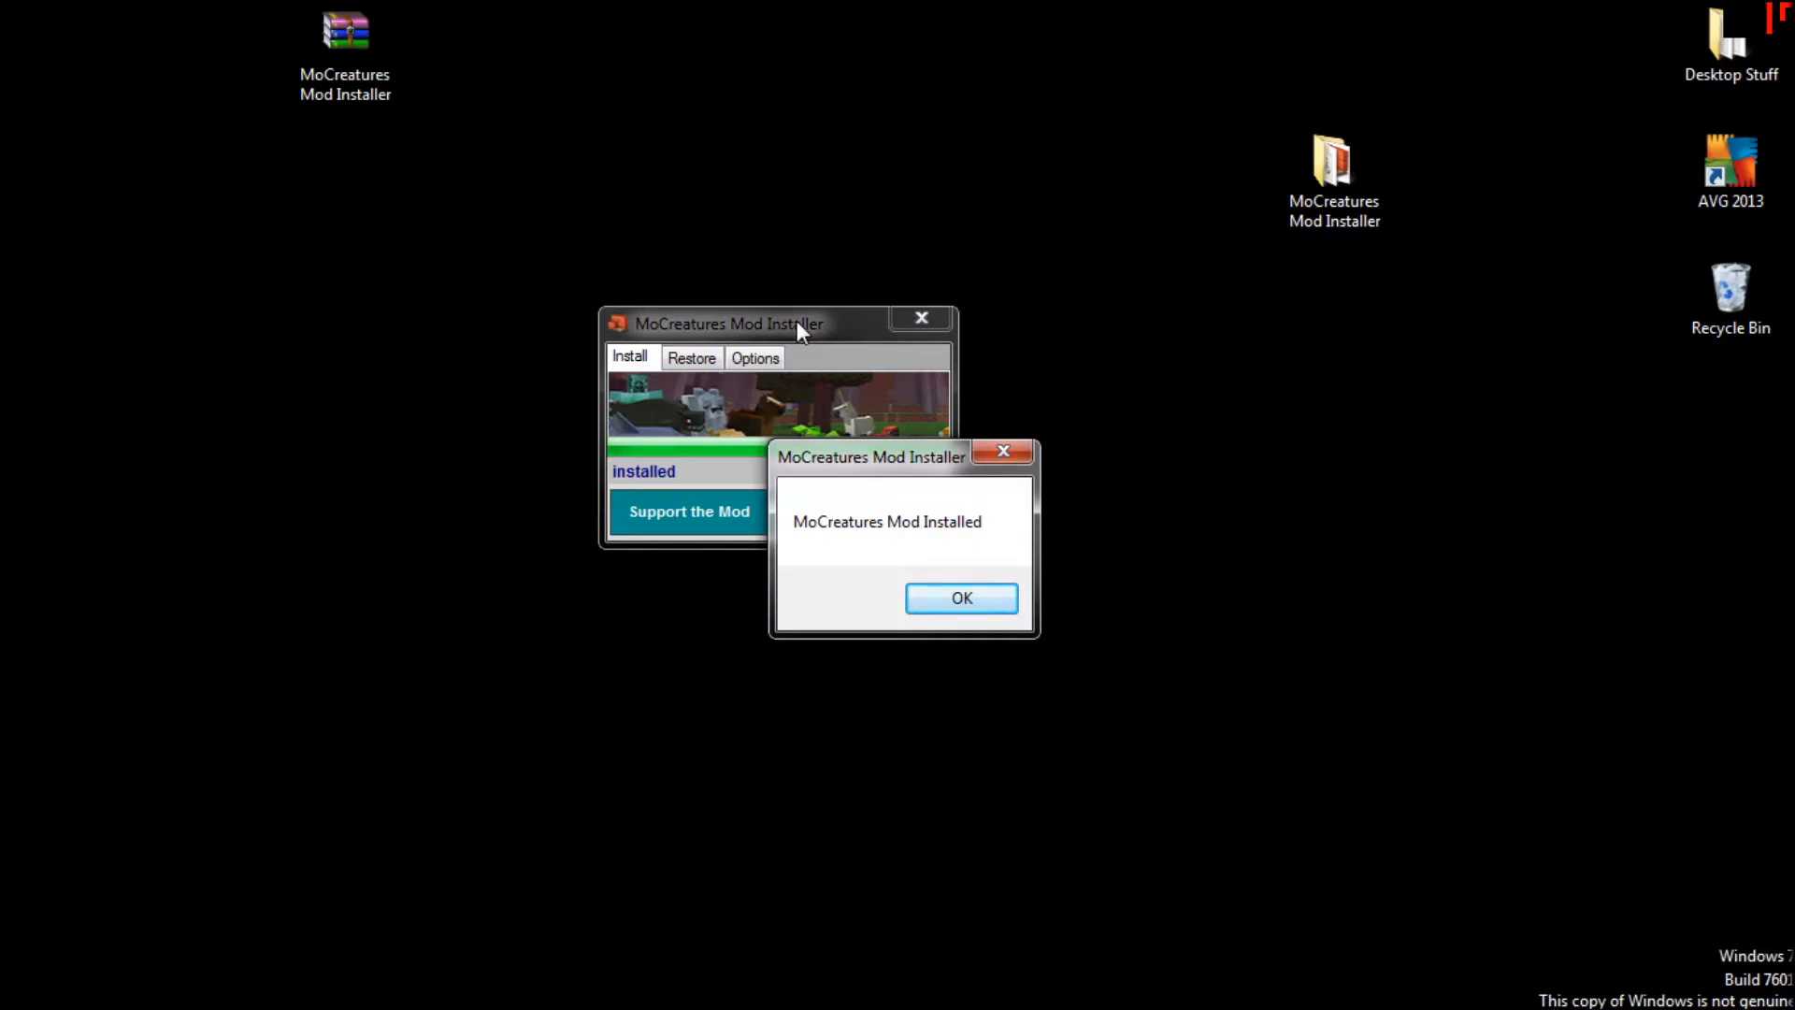
click(961, 599)
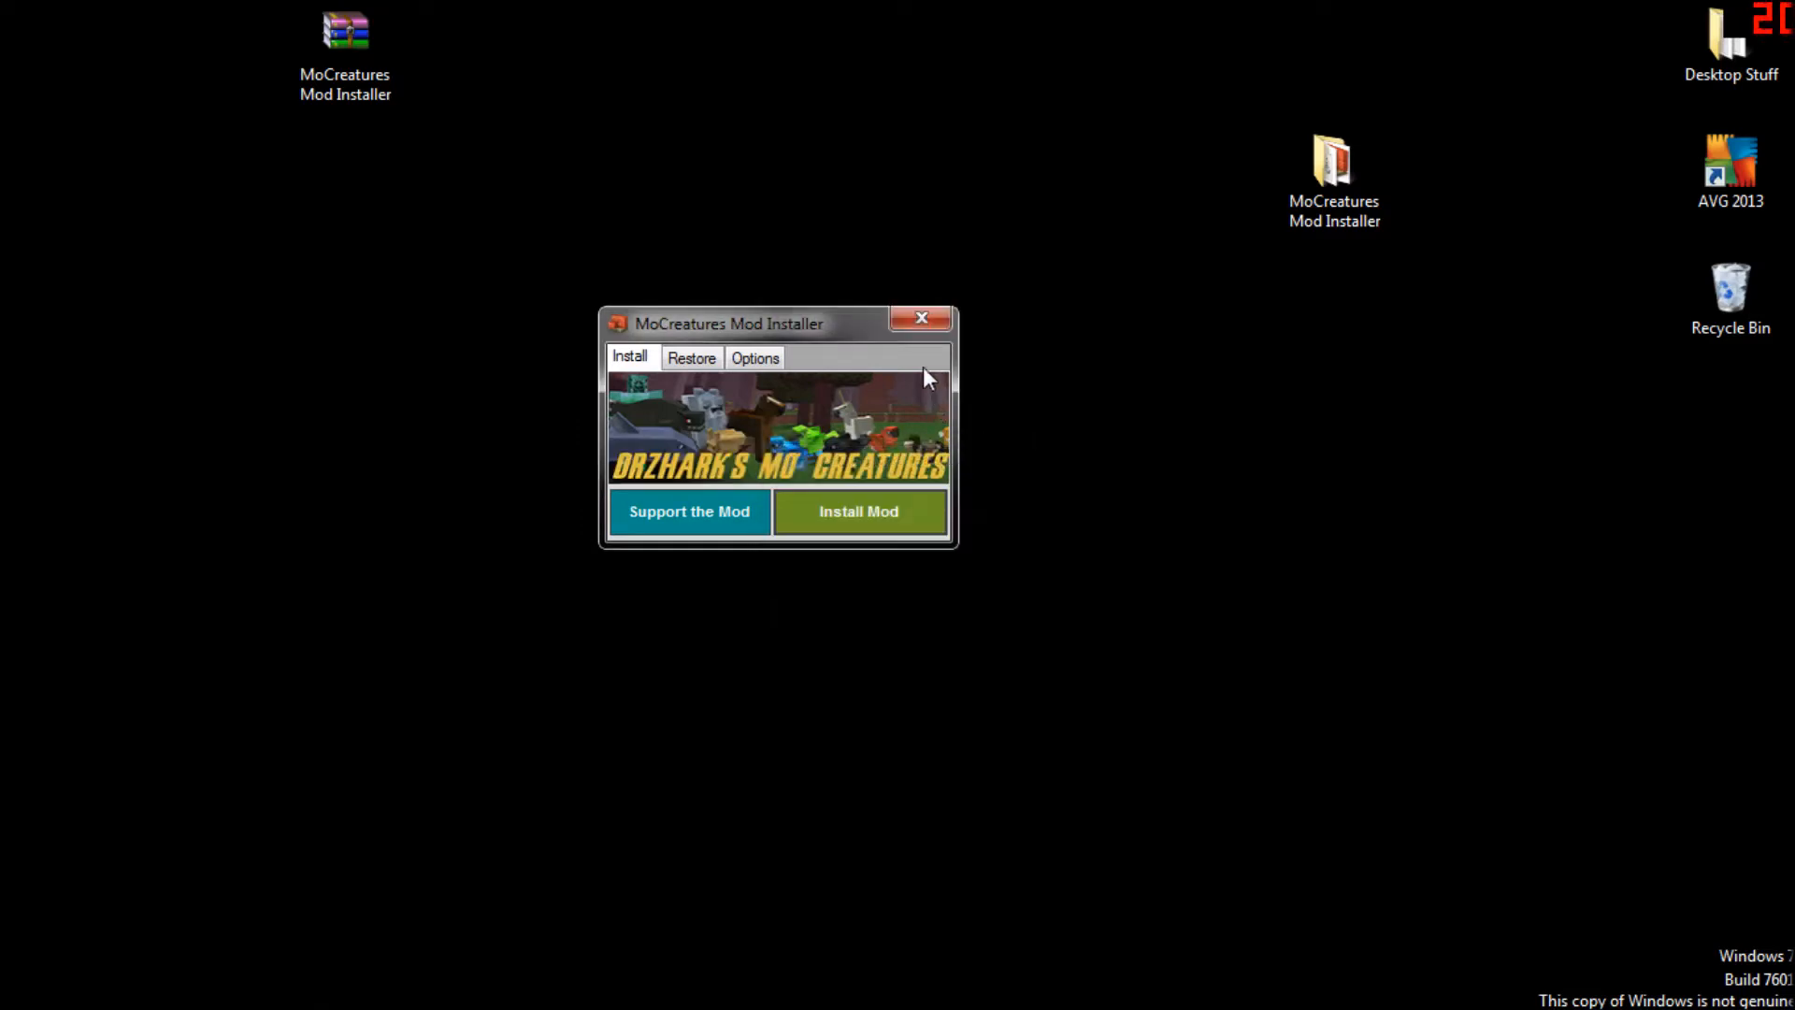
Close the installer and log in from the Minecraft Launcher to start the game.
click(922, 317)
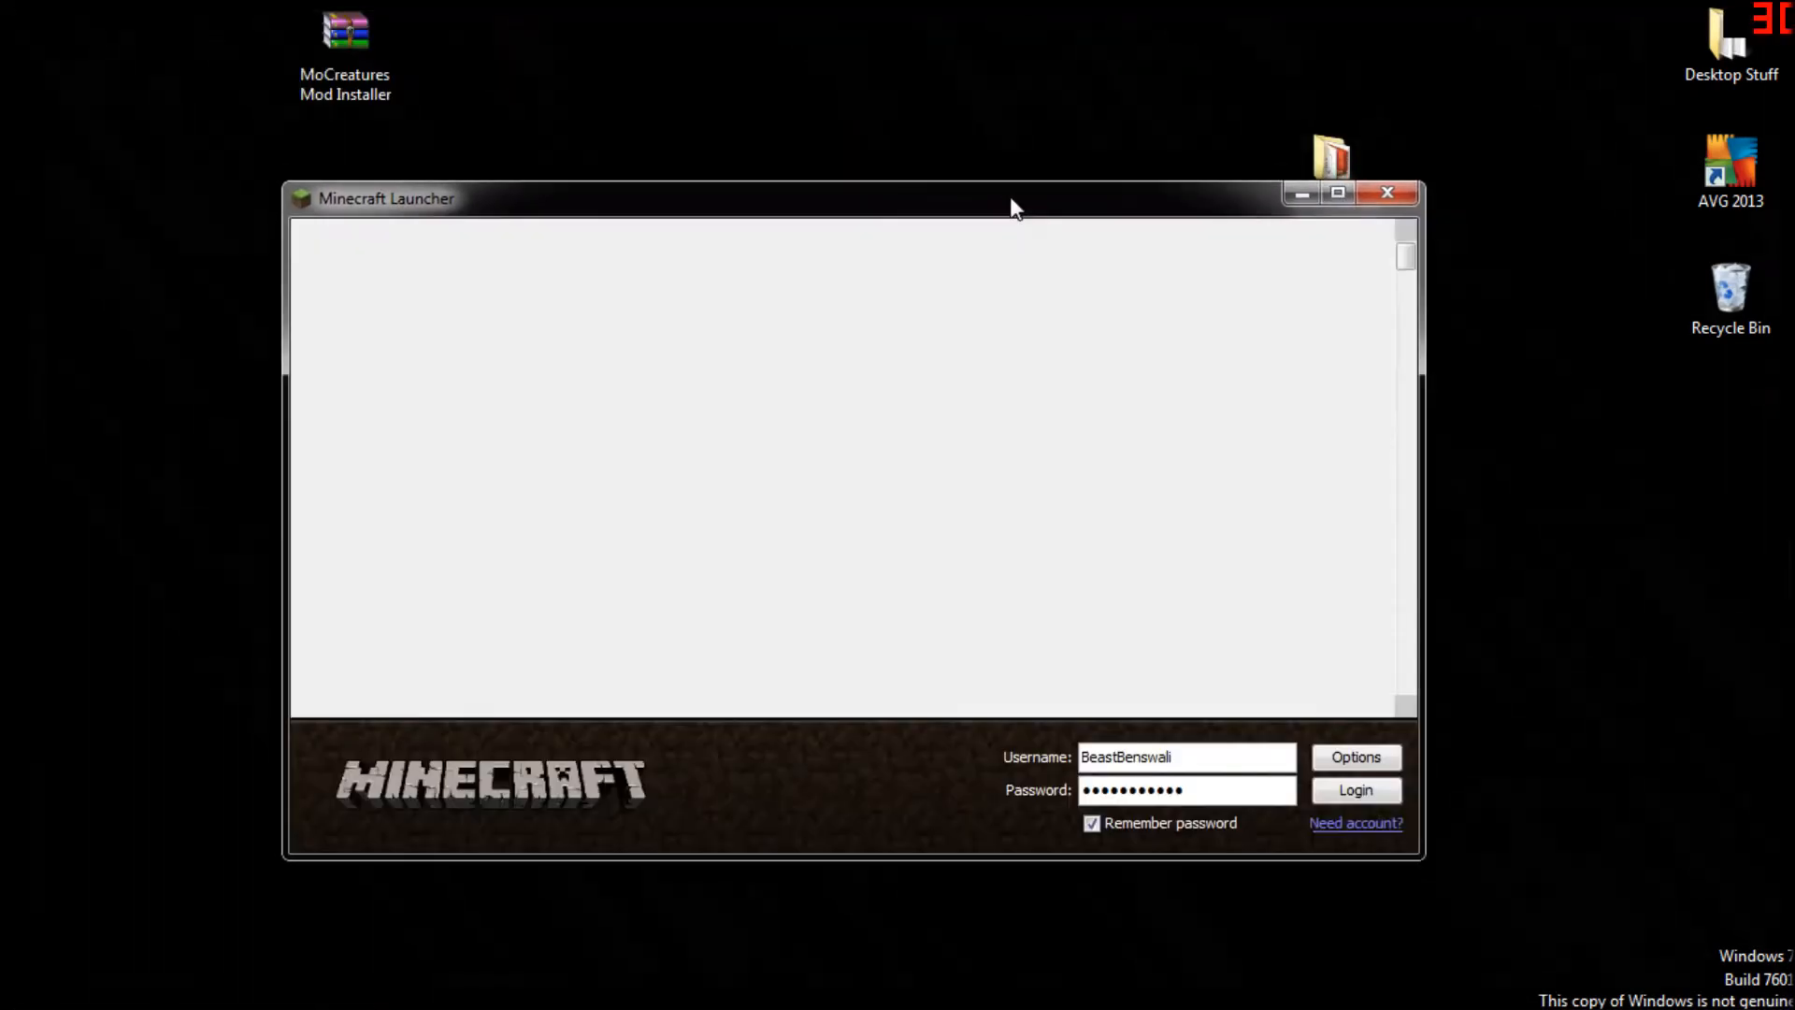
click(1354, 789)
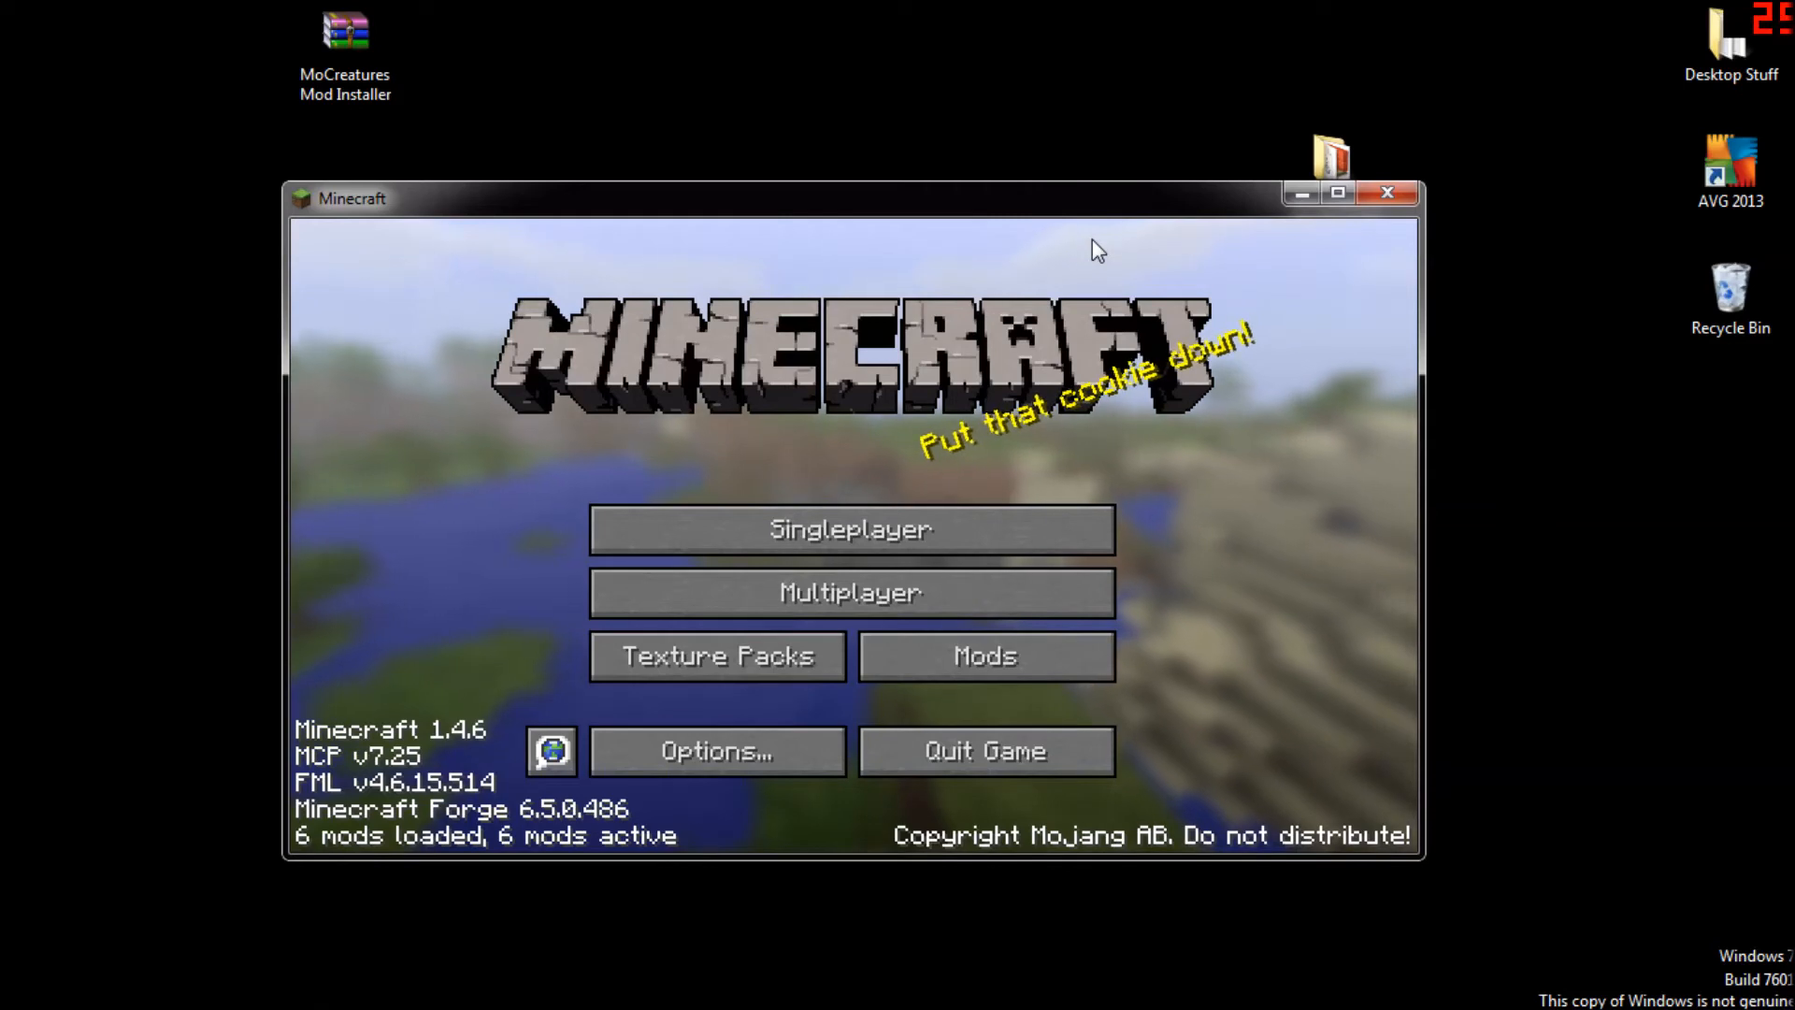
Open the Mods list from the Forge-modded title screen.
click(985, 654)
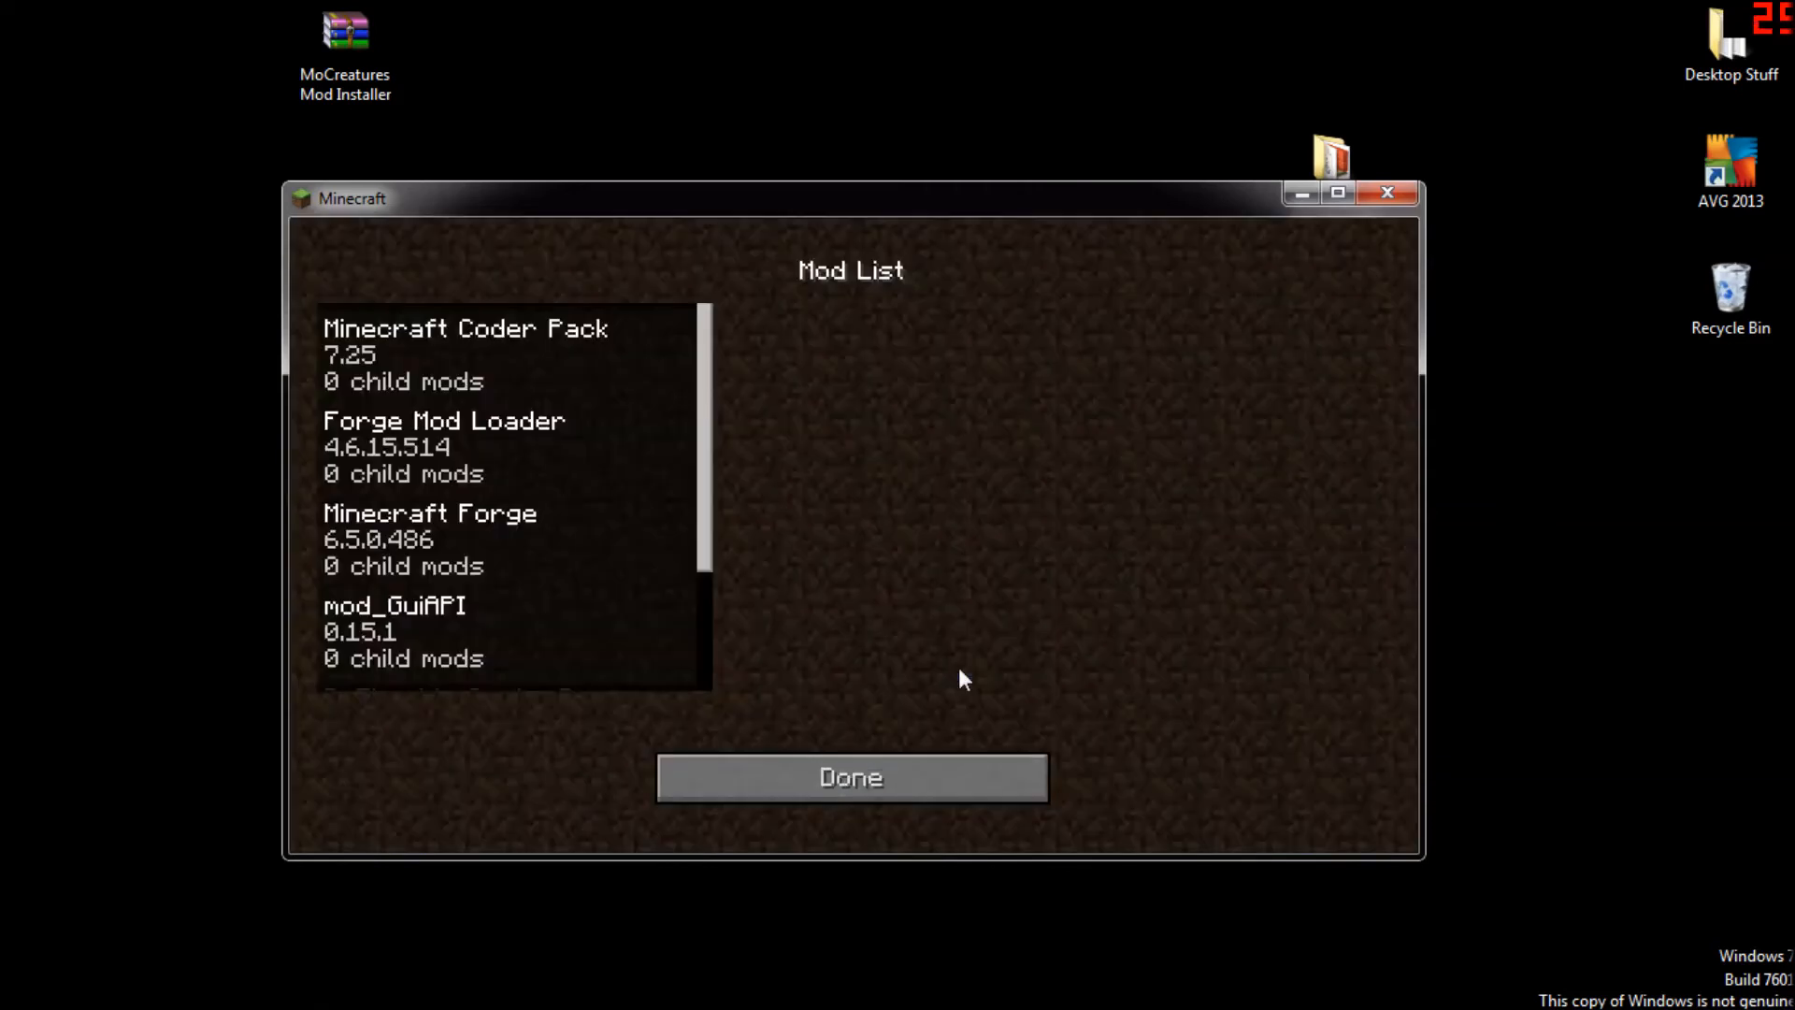
Scroll to DrZhark's CustomSpawner and Mo'Creatures entries, then return to the title screen.
scroll(down, 3)
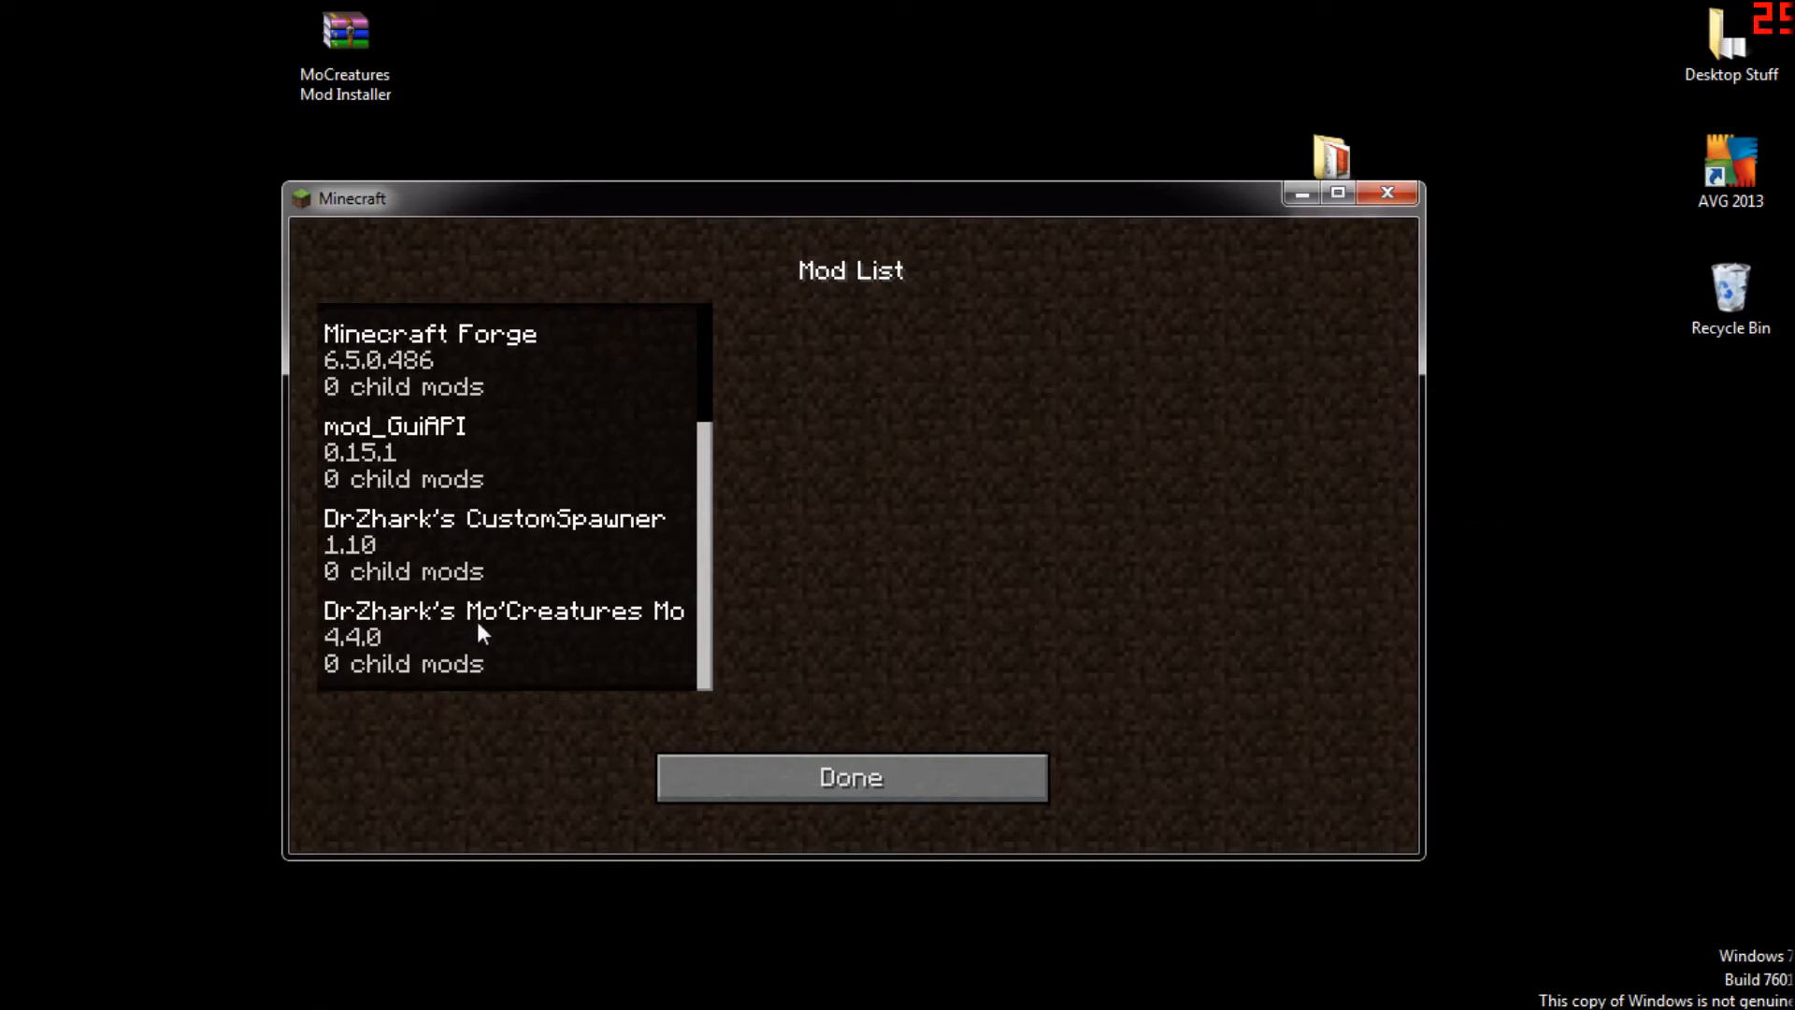
click(848, 776)
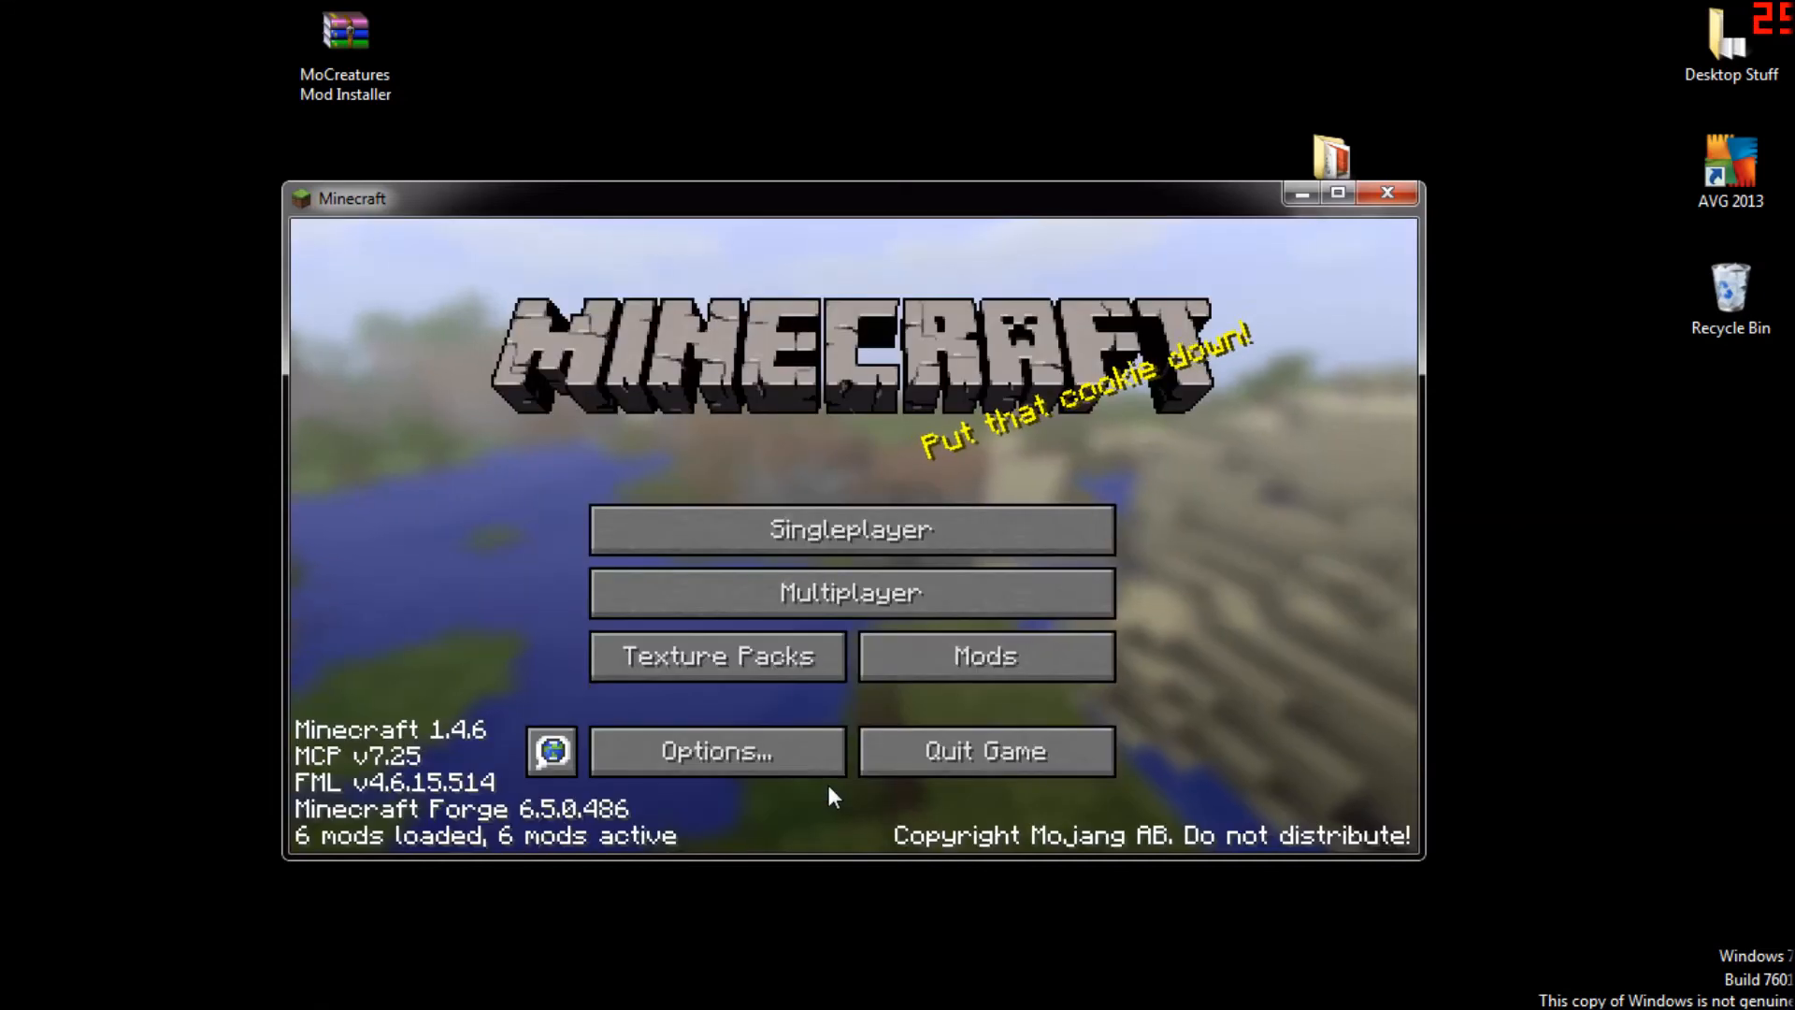
click(849, 528)
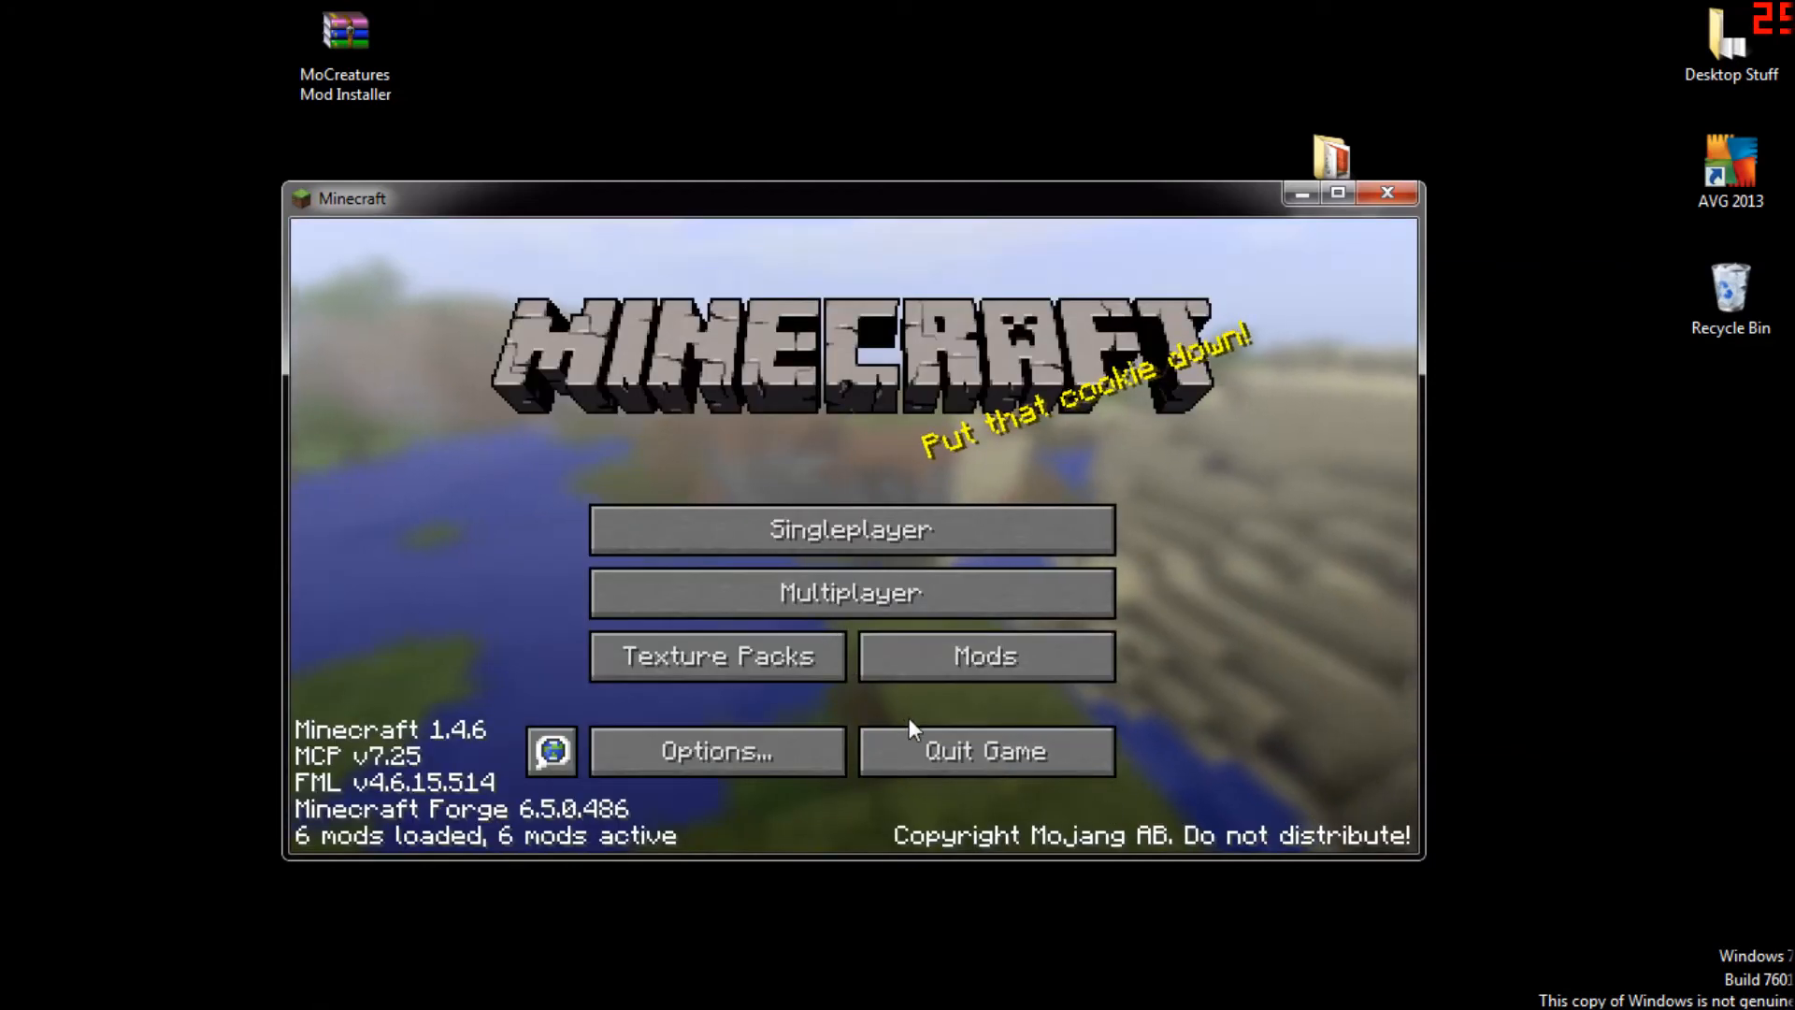
Set Render Distance Short, Max FPS, View Bobbing and Clouds off, Particles Minimal, and save.
click(717, 749)
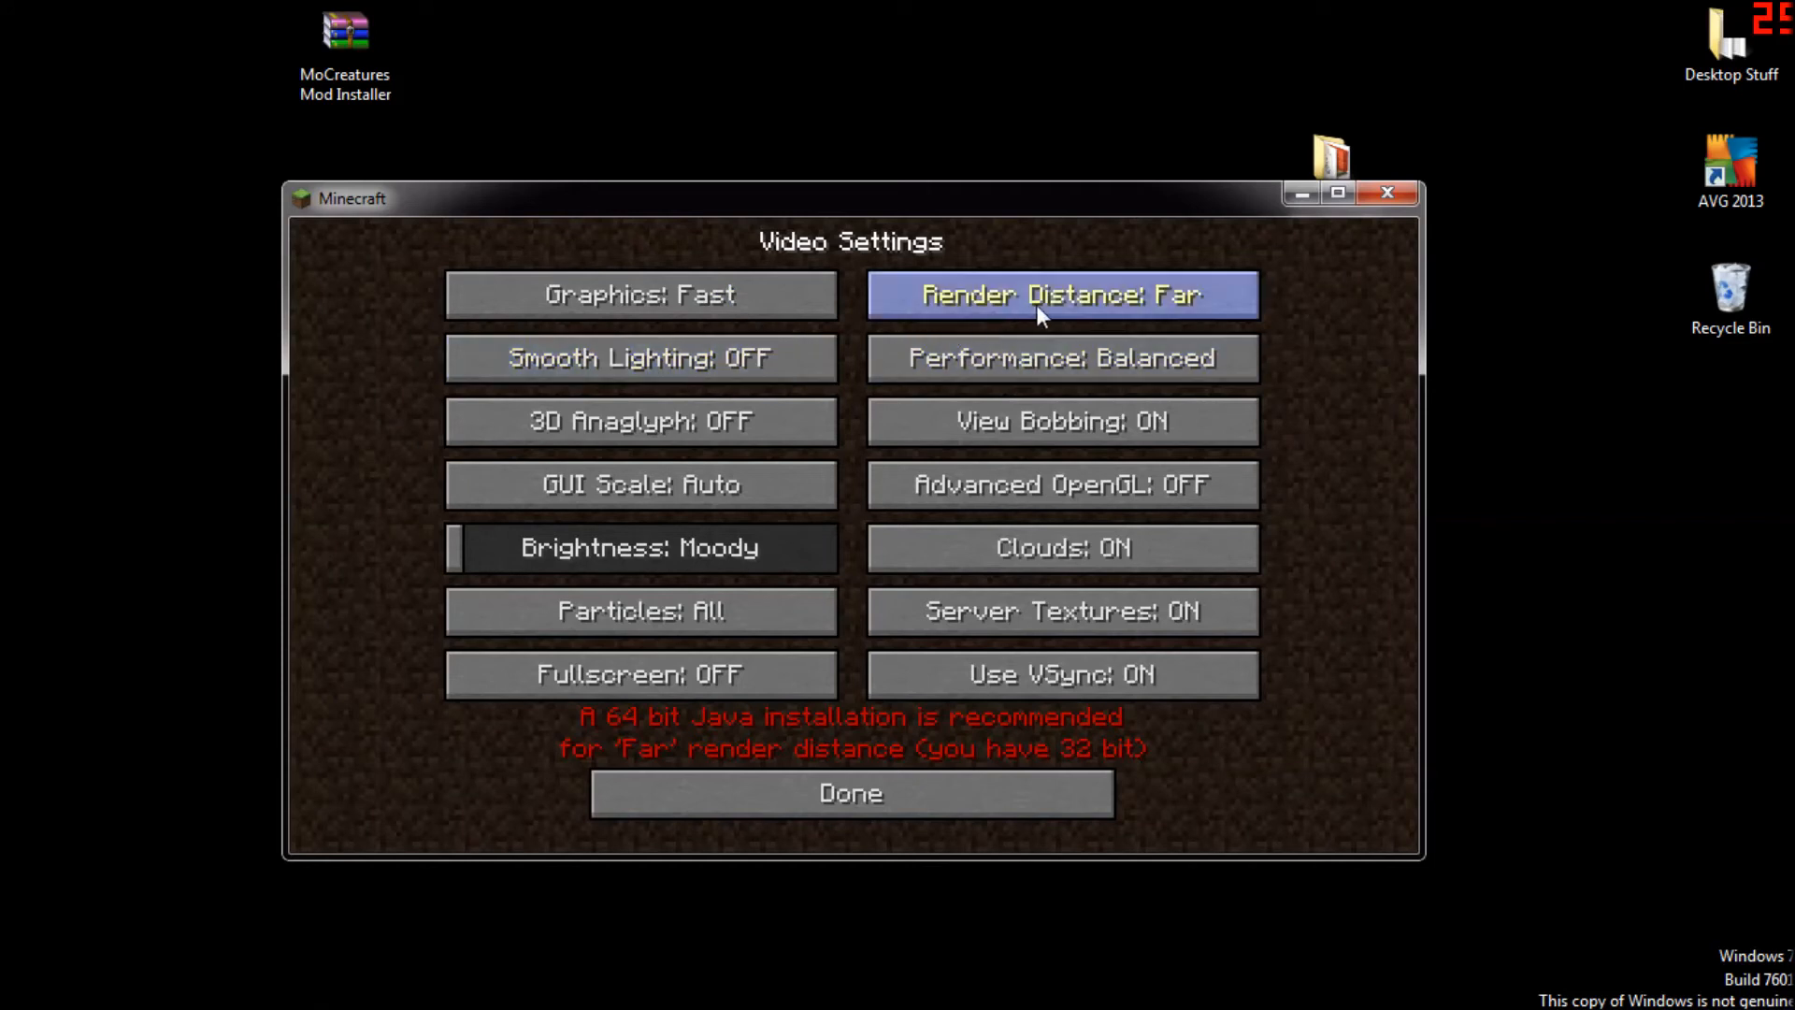
click(1062, 293)
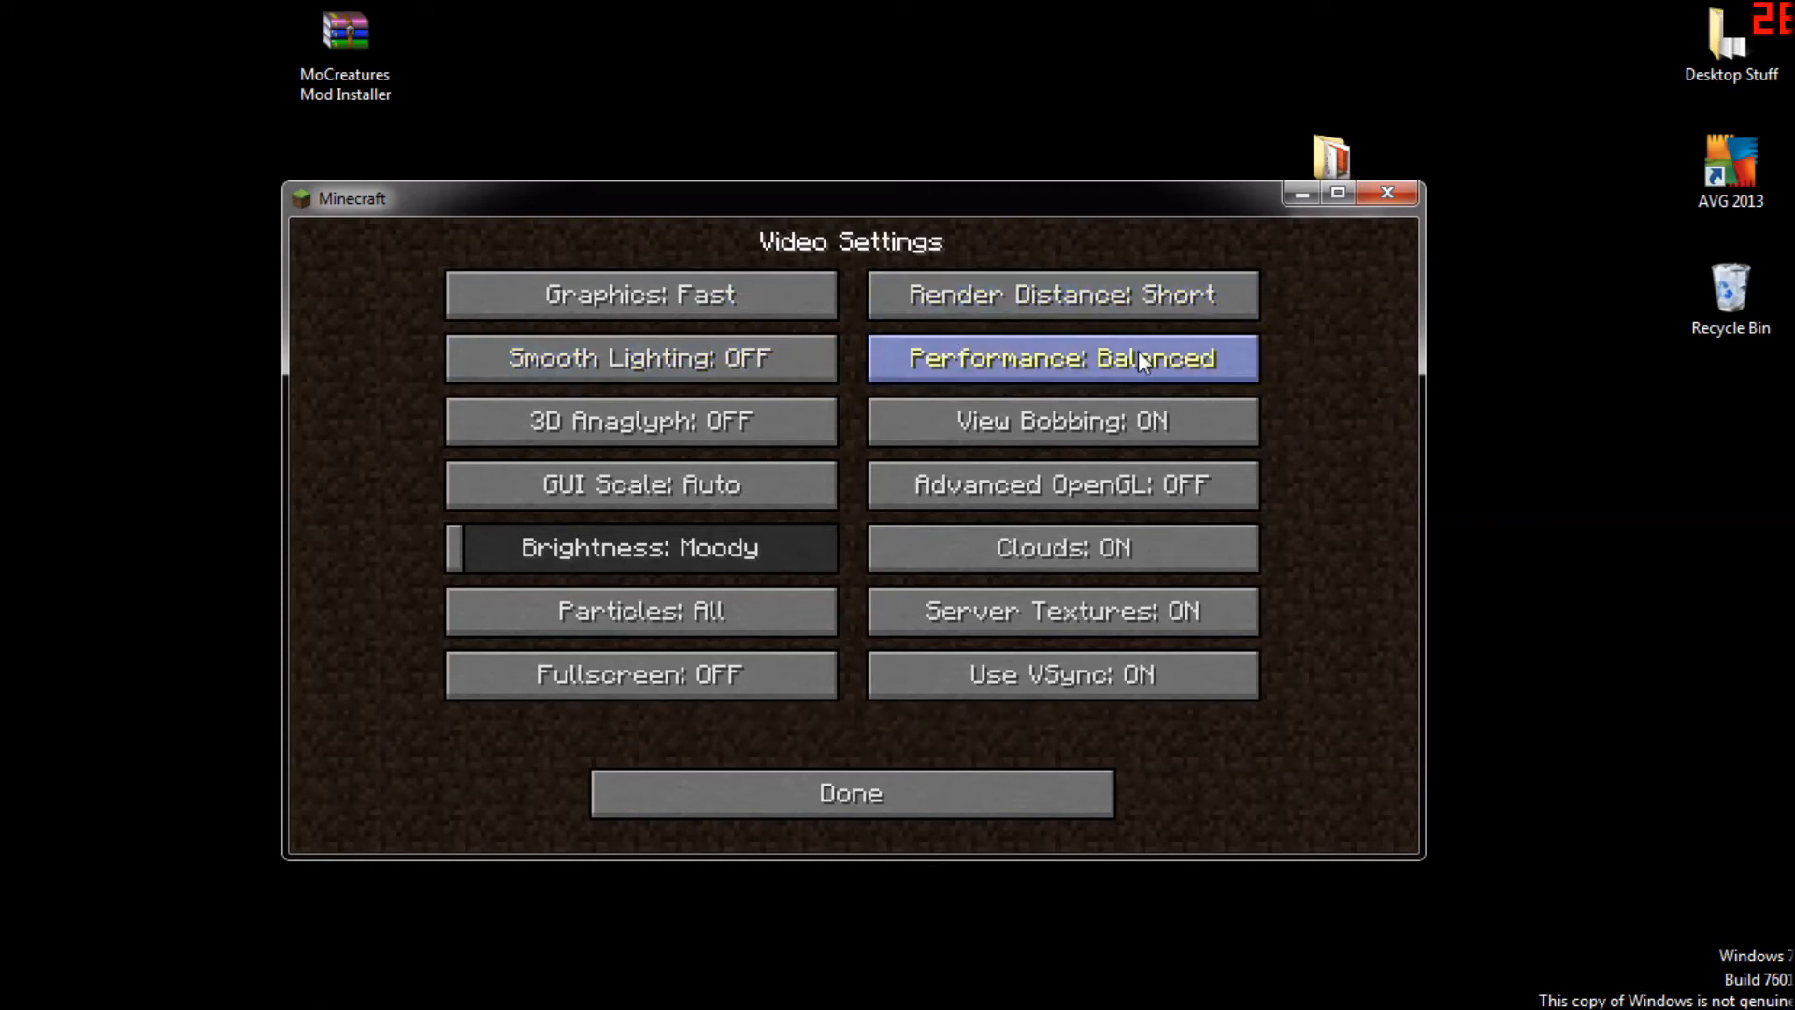
click(1058, 357)
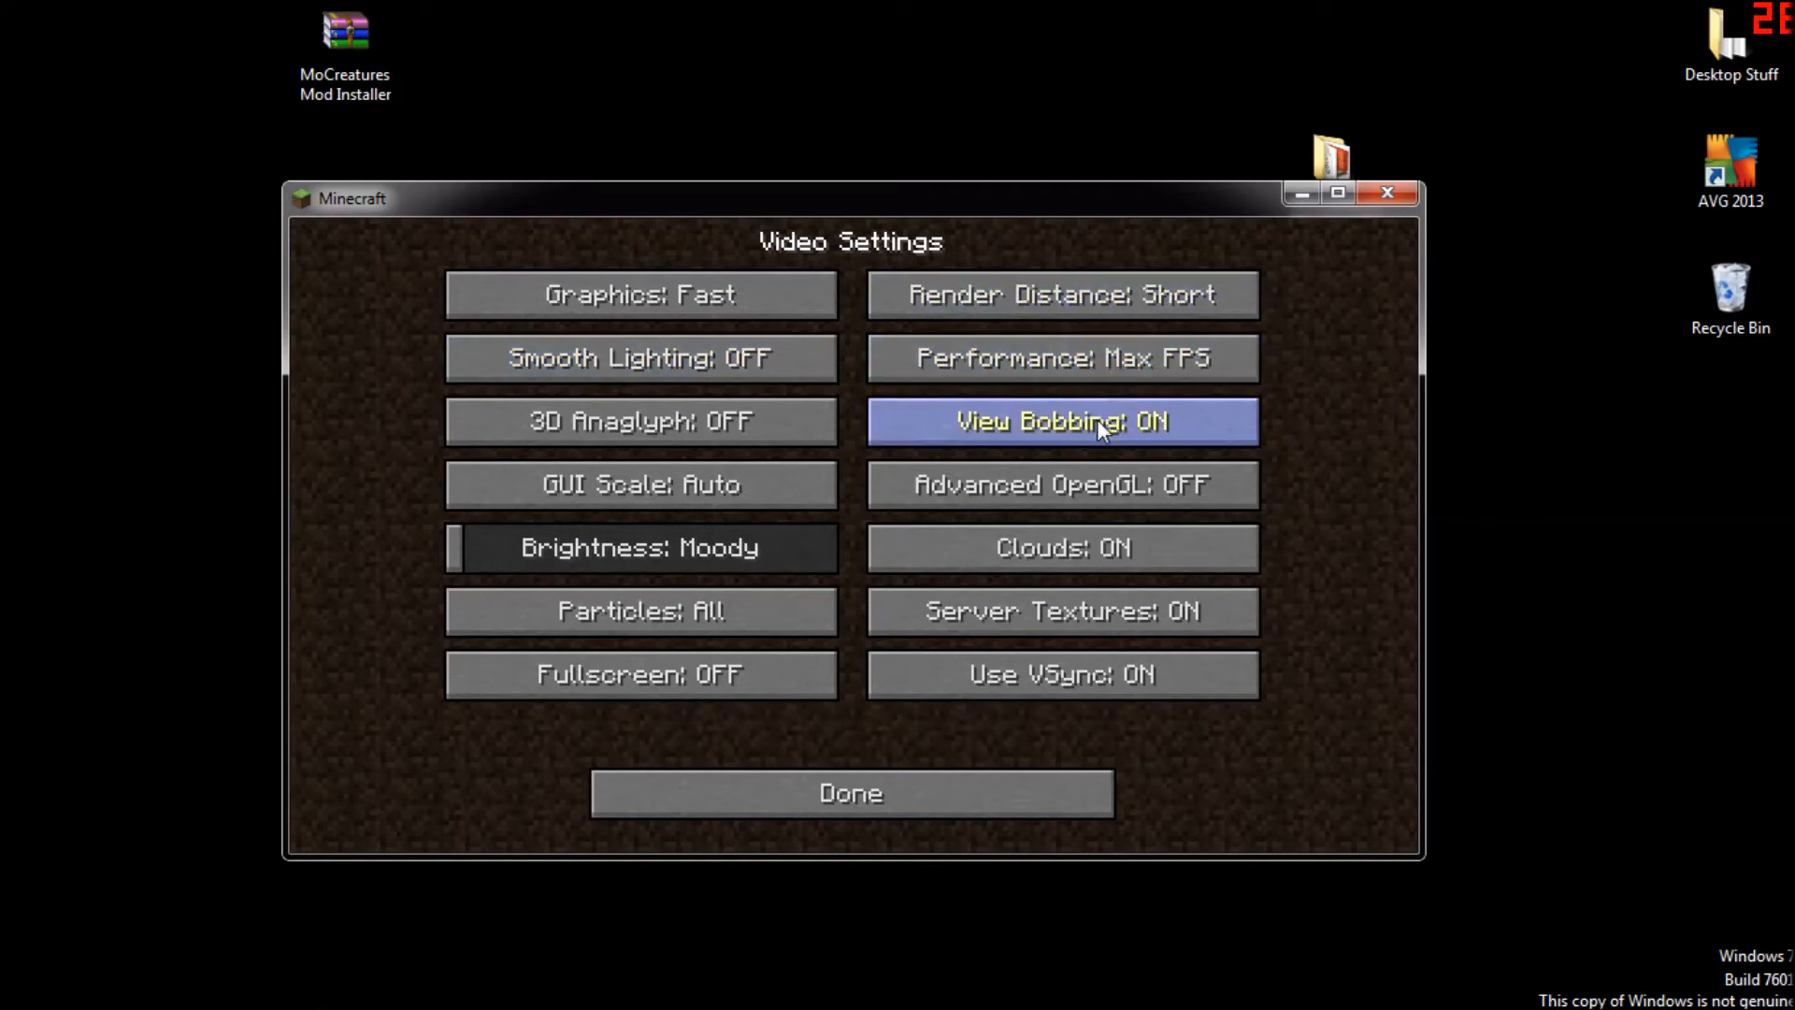
click(1058, 421)
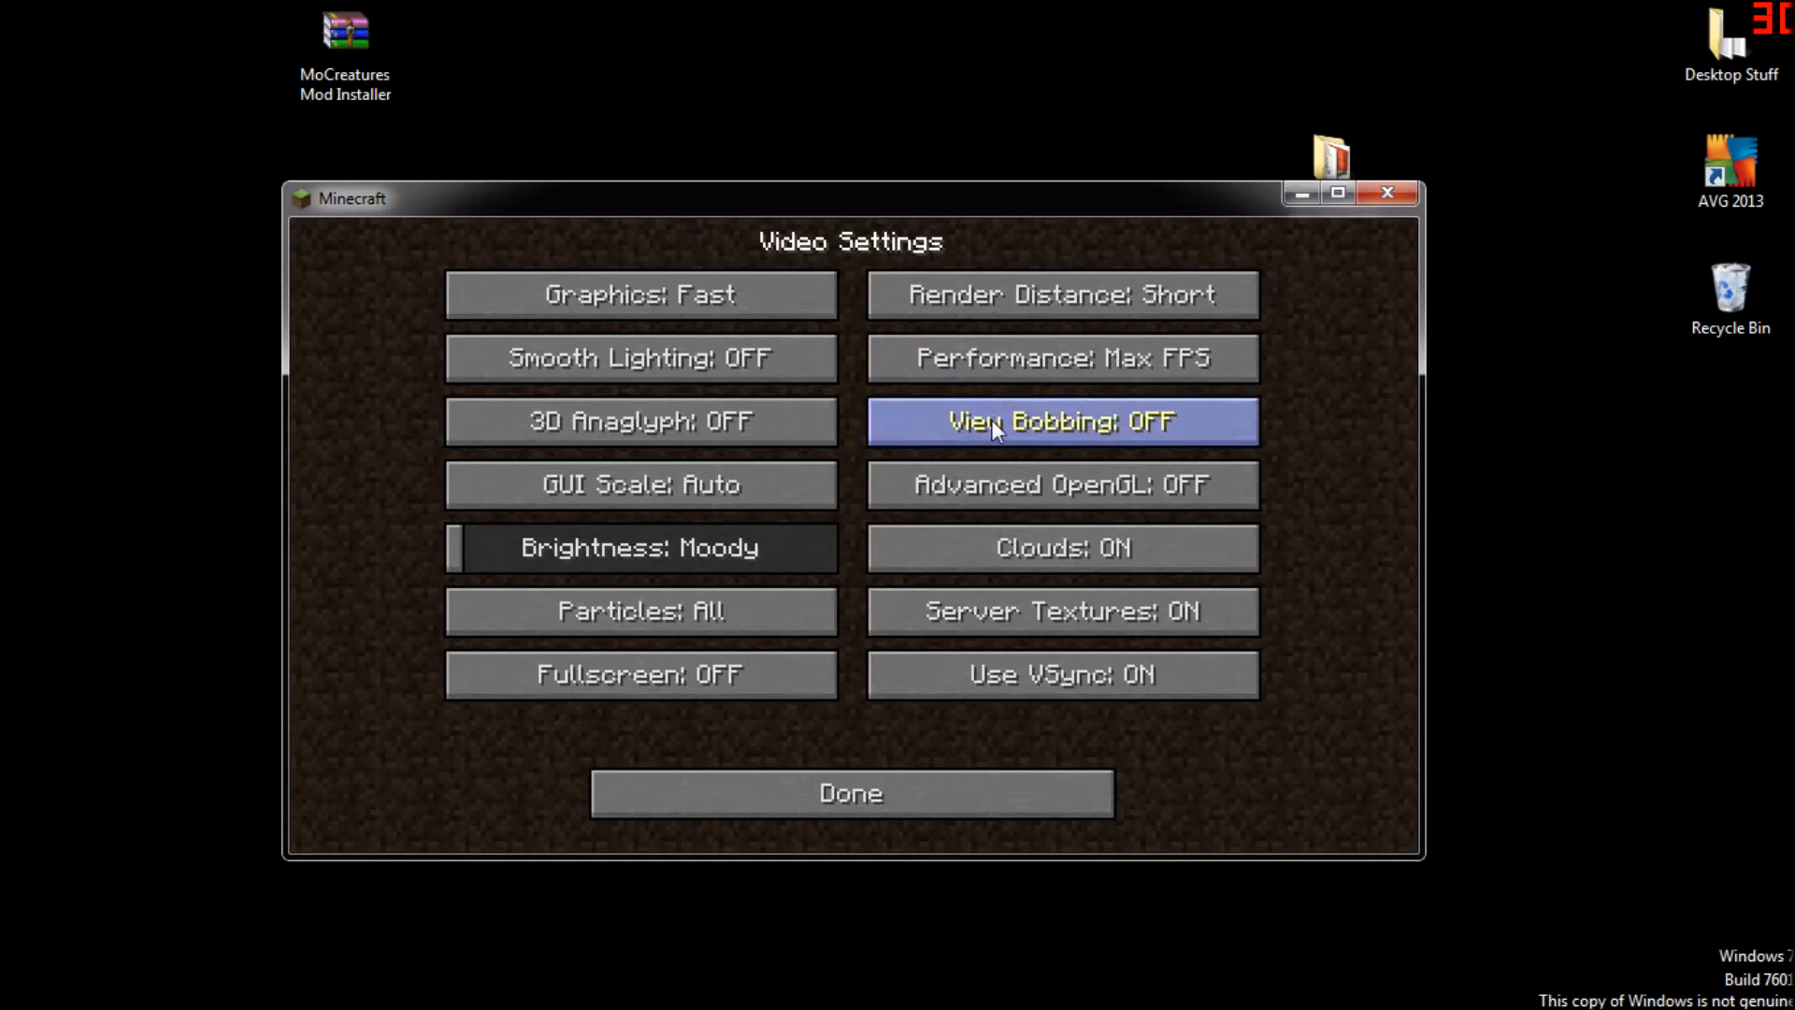
click(1062, 548)
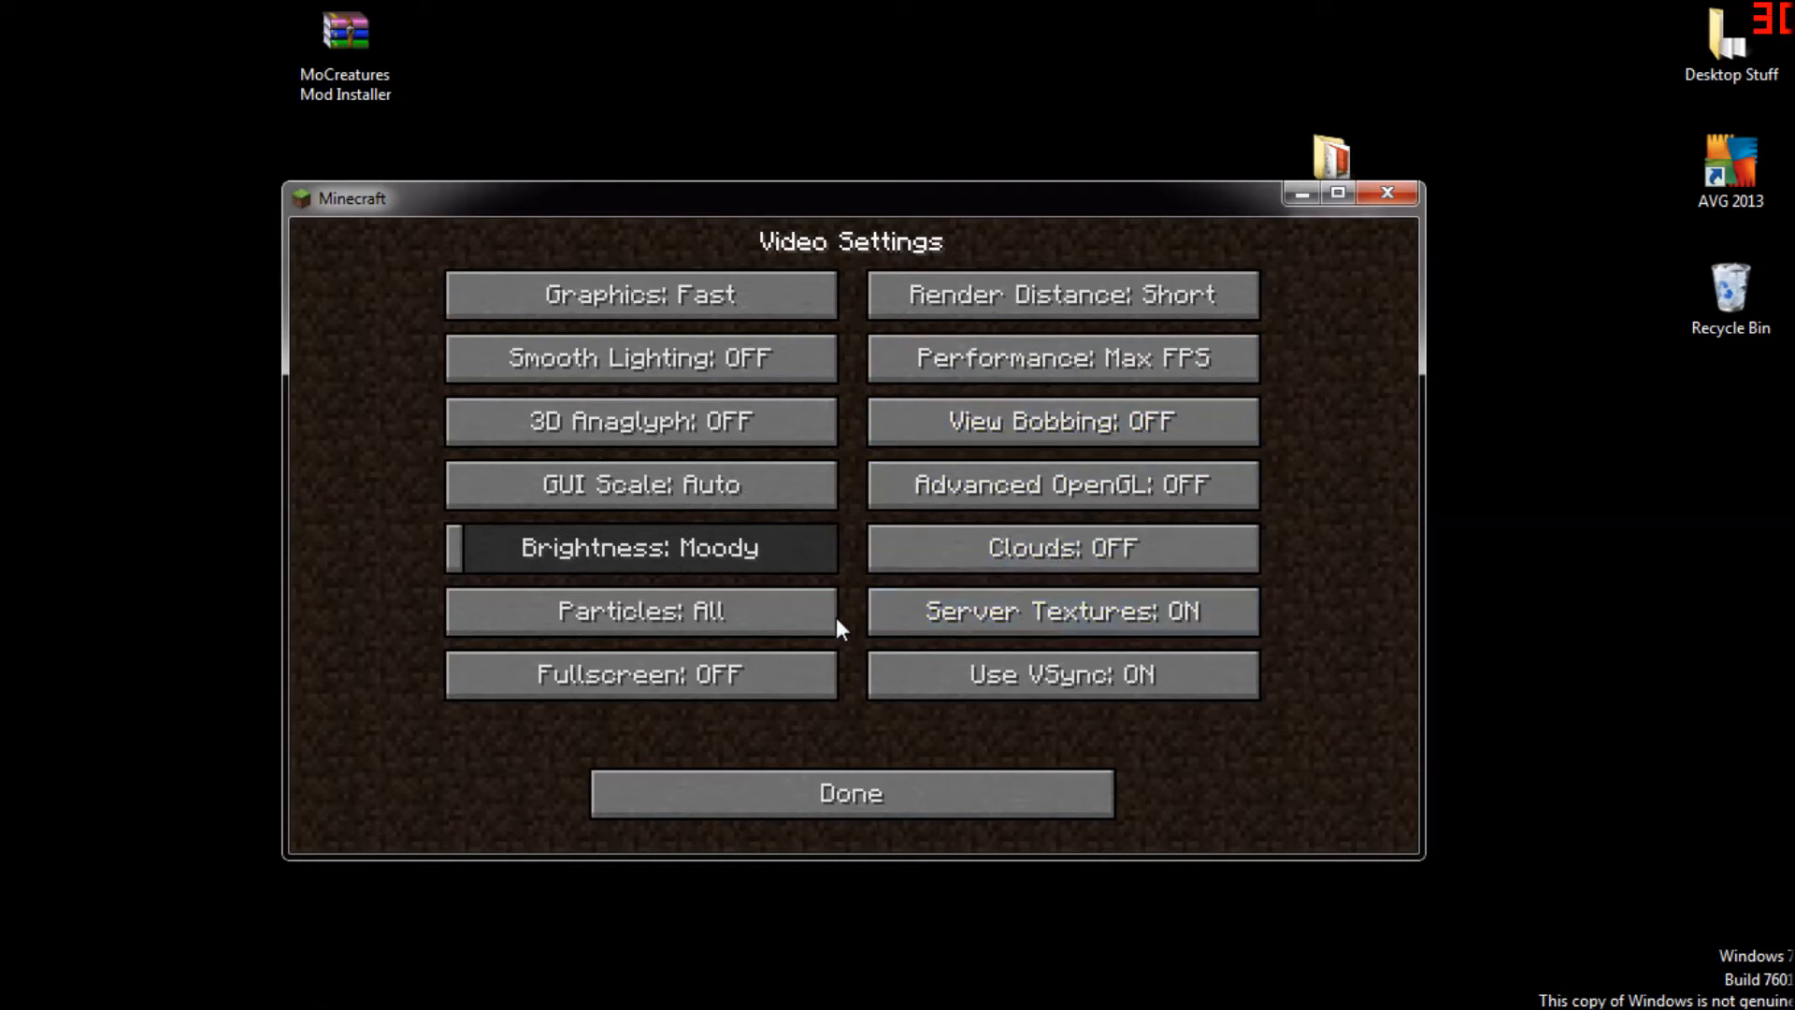
click(639, 609)
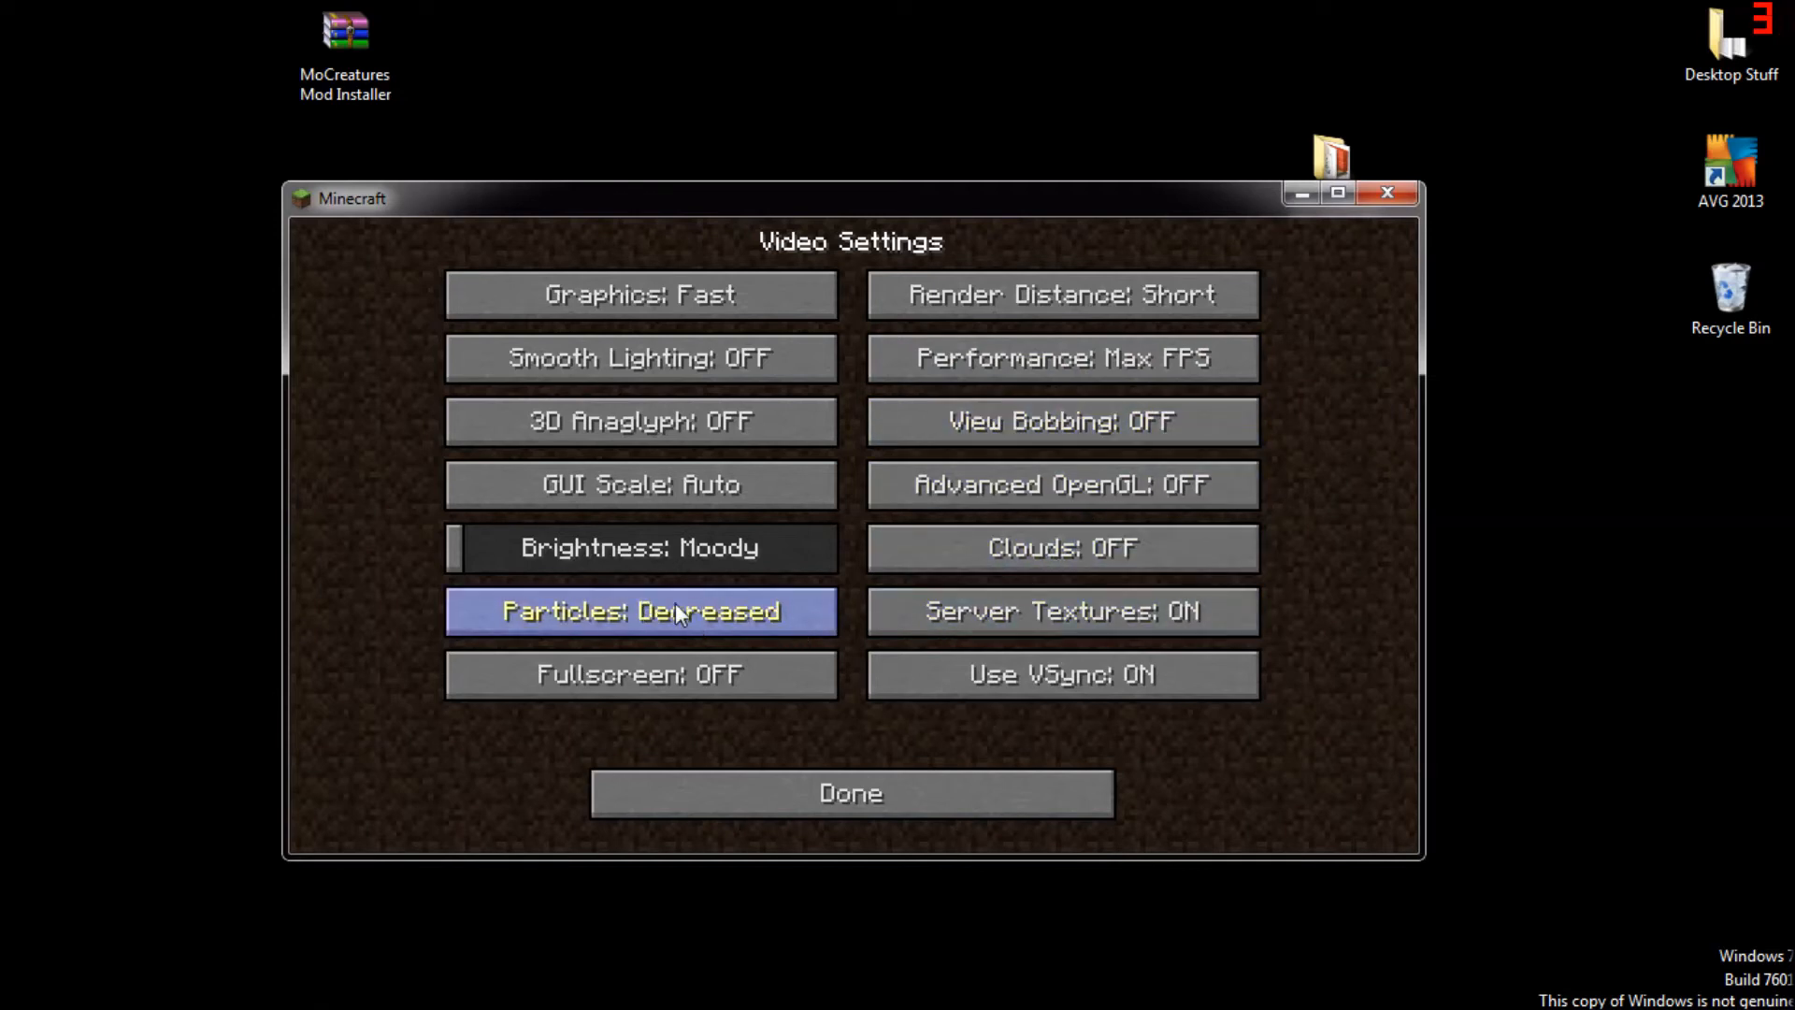
click(640, 609)
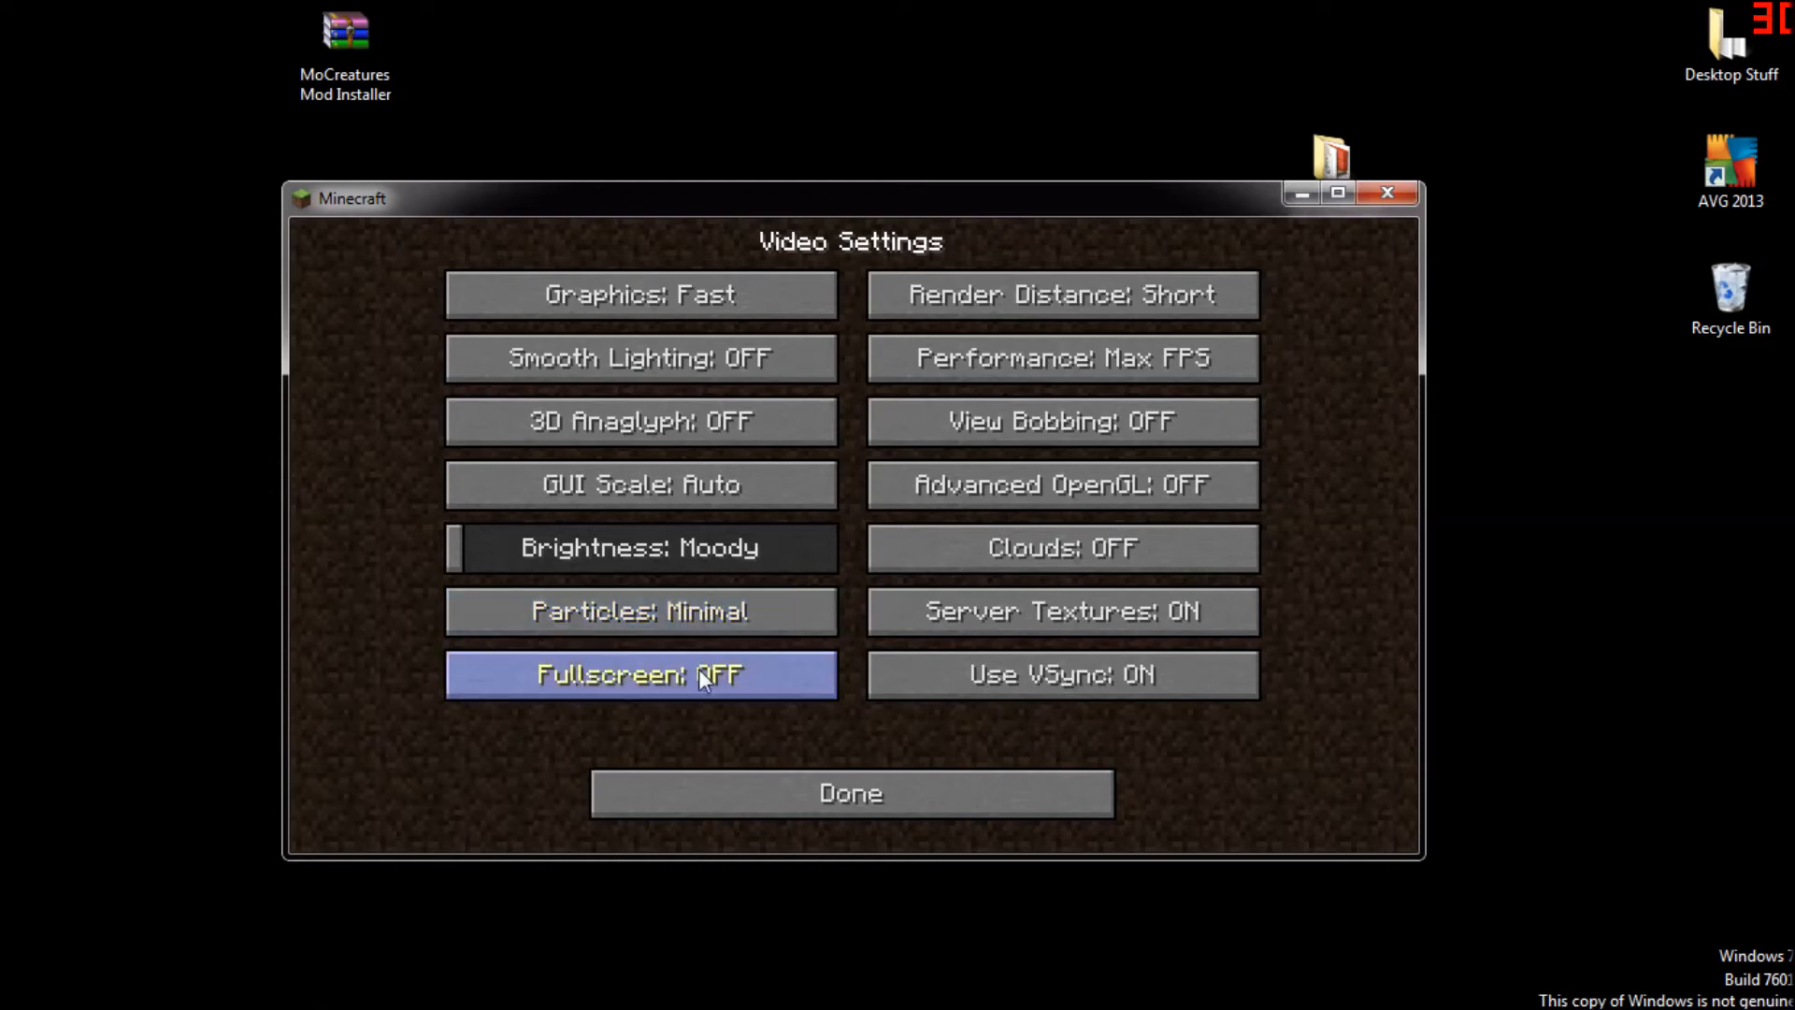
mouse_move(639, 546)
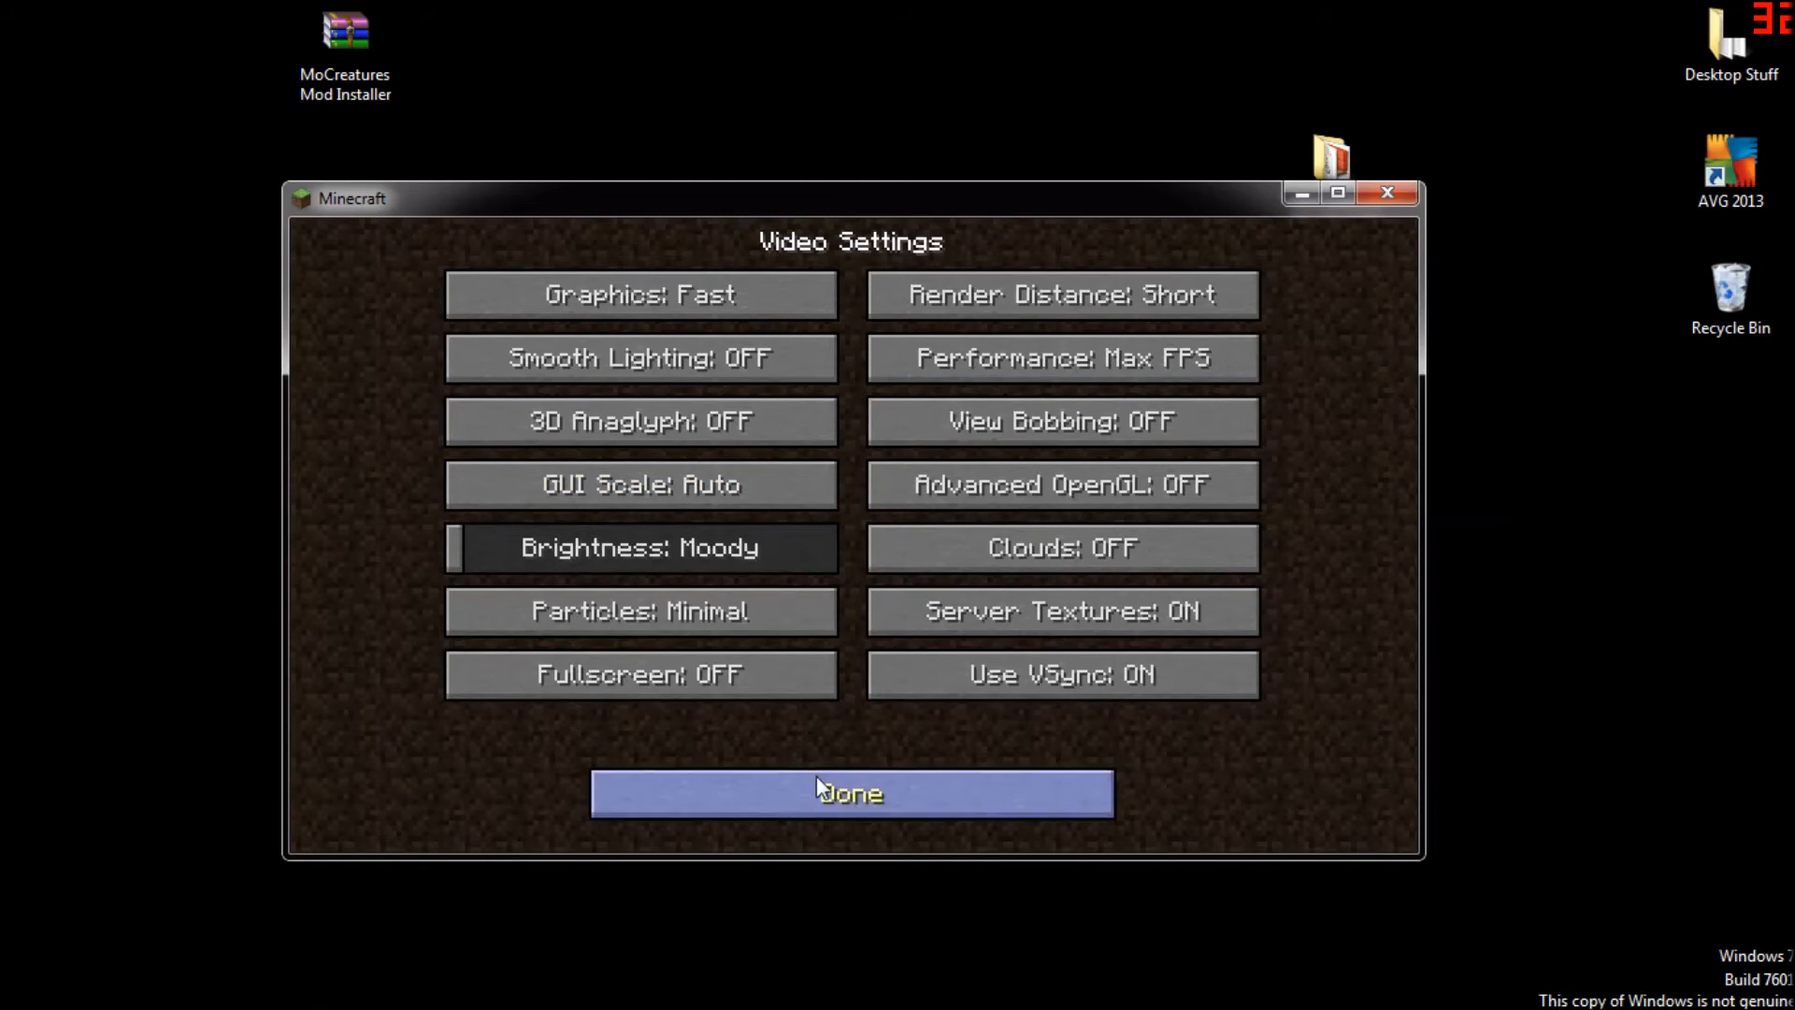
click(851, 793)
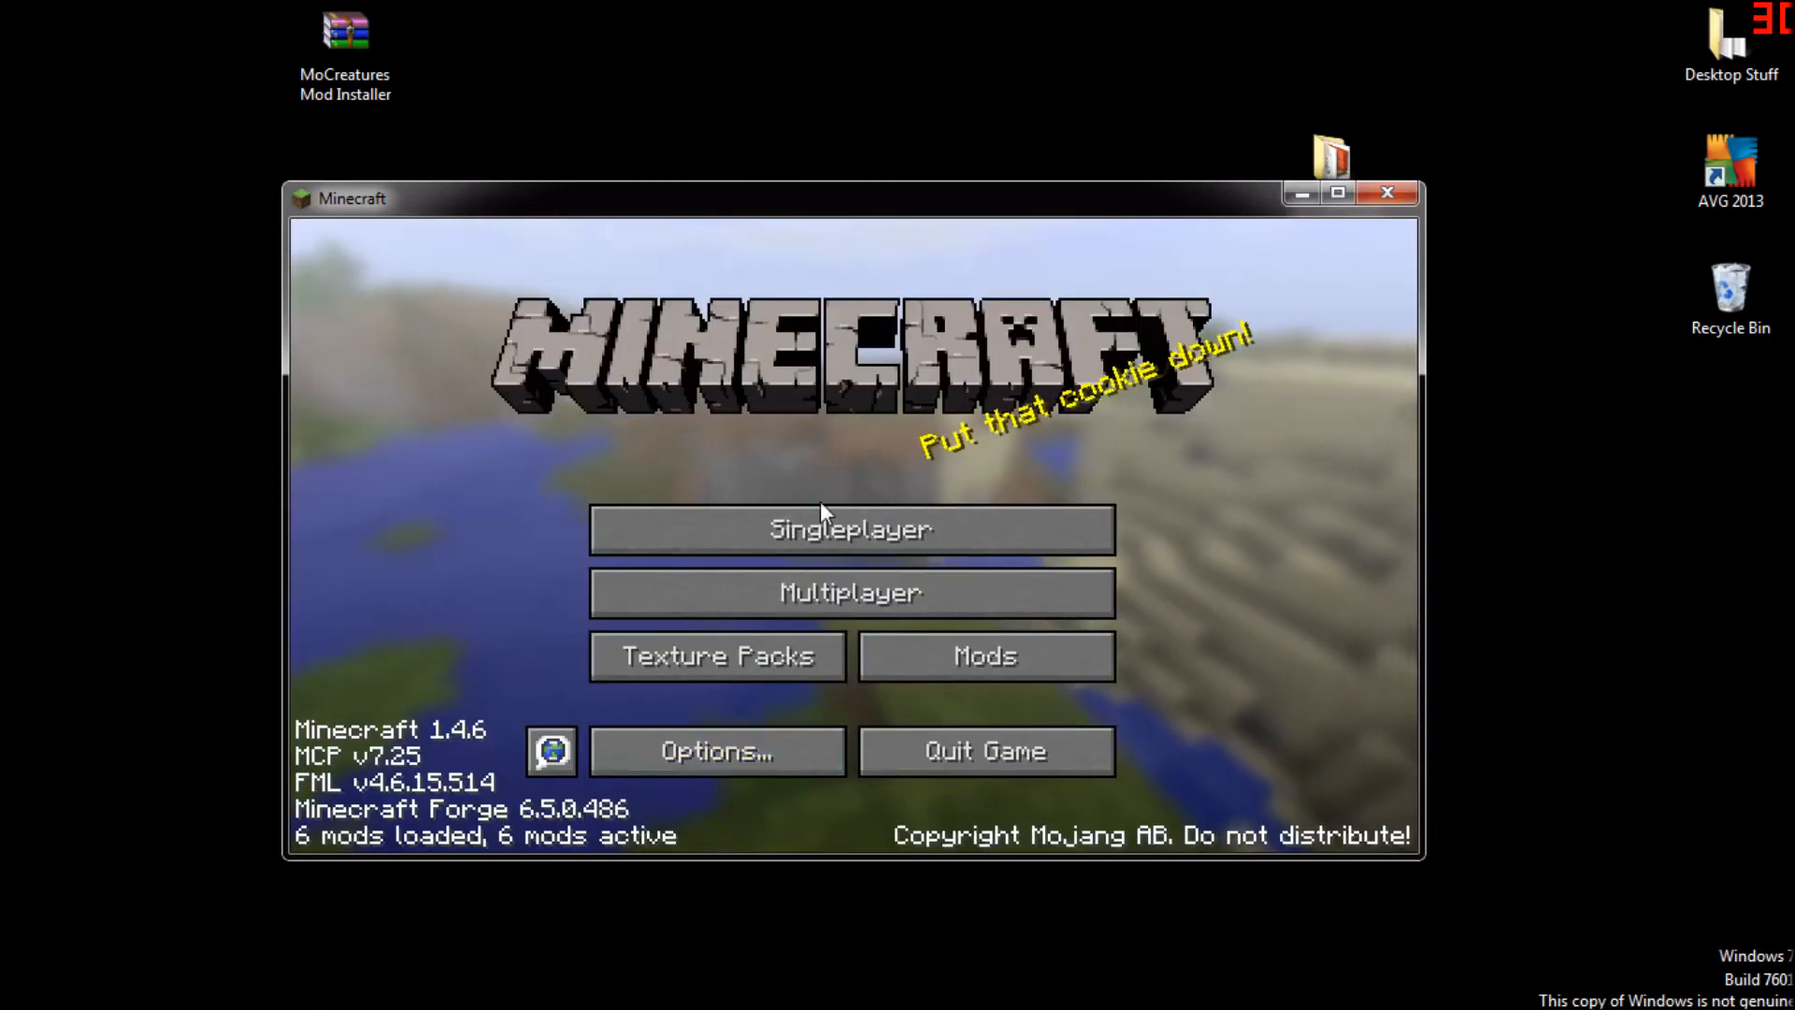
click(849, 527)
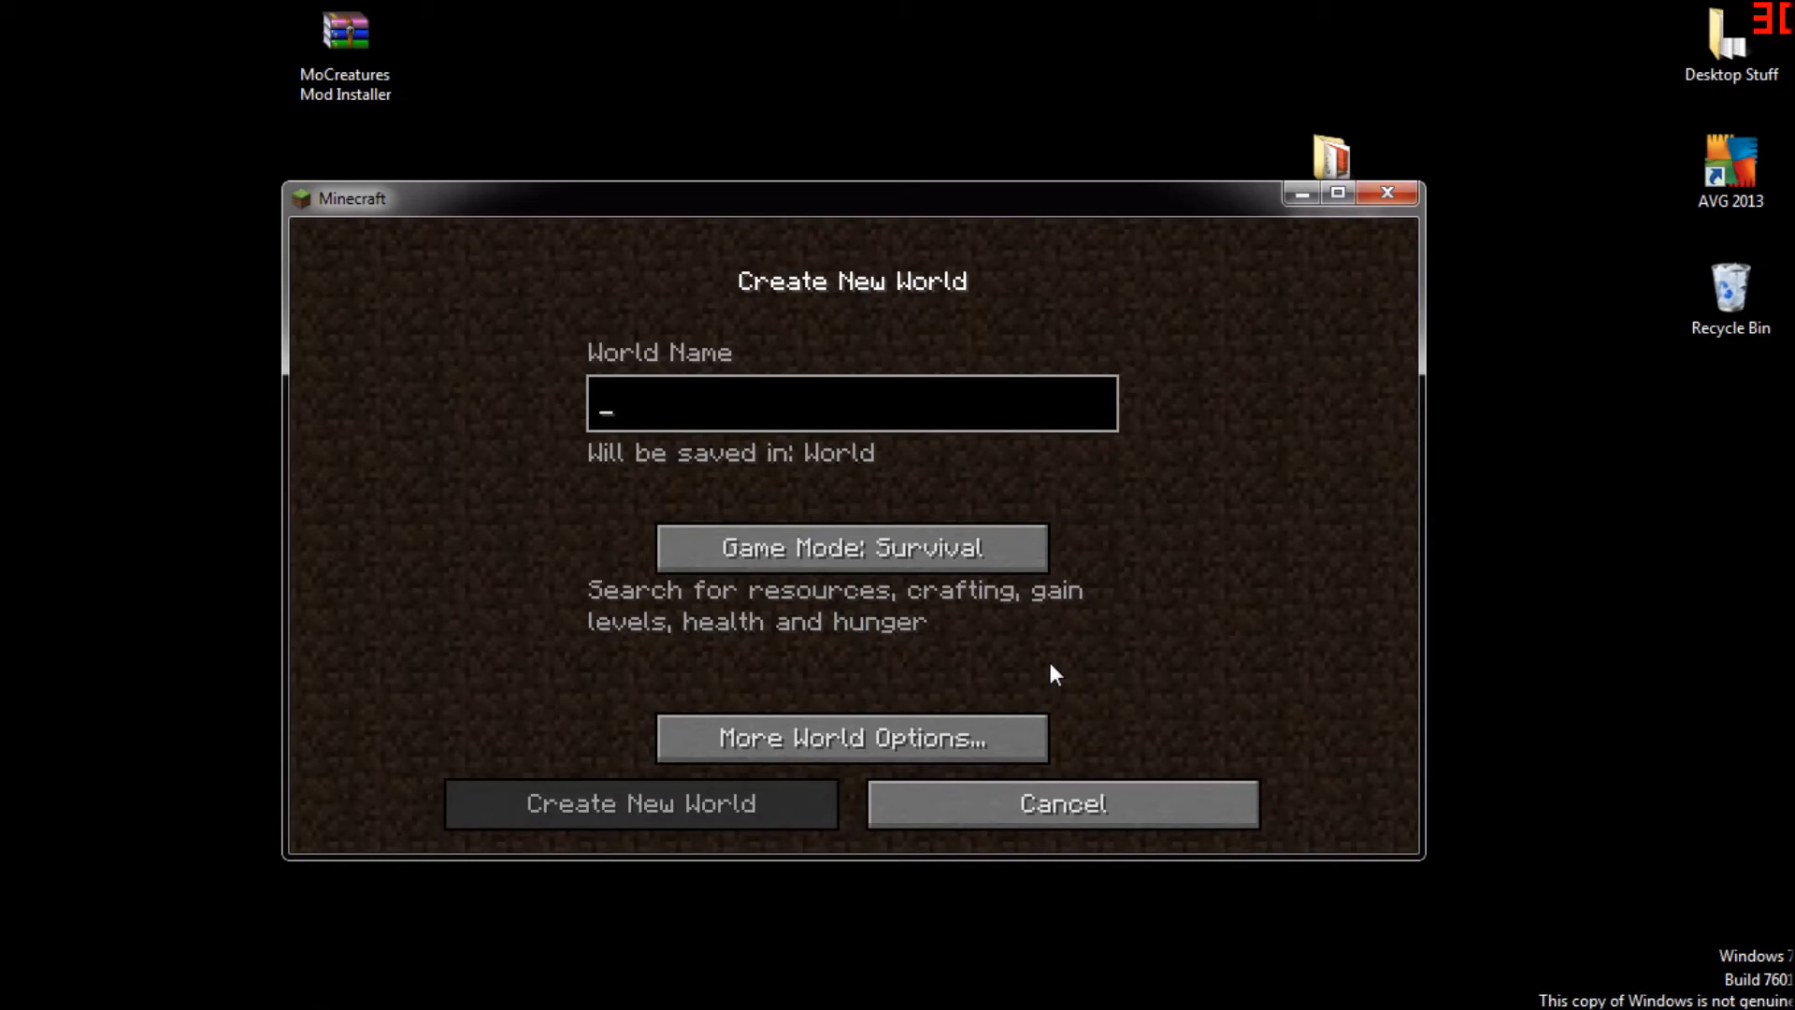
Create a new singleplayer survival world named Tutorial and enter it.
text(Tutorial)
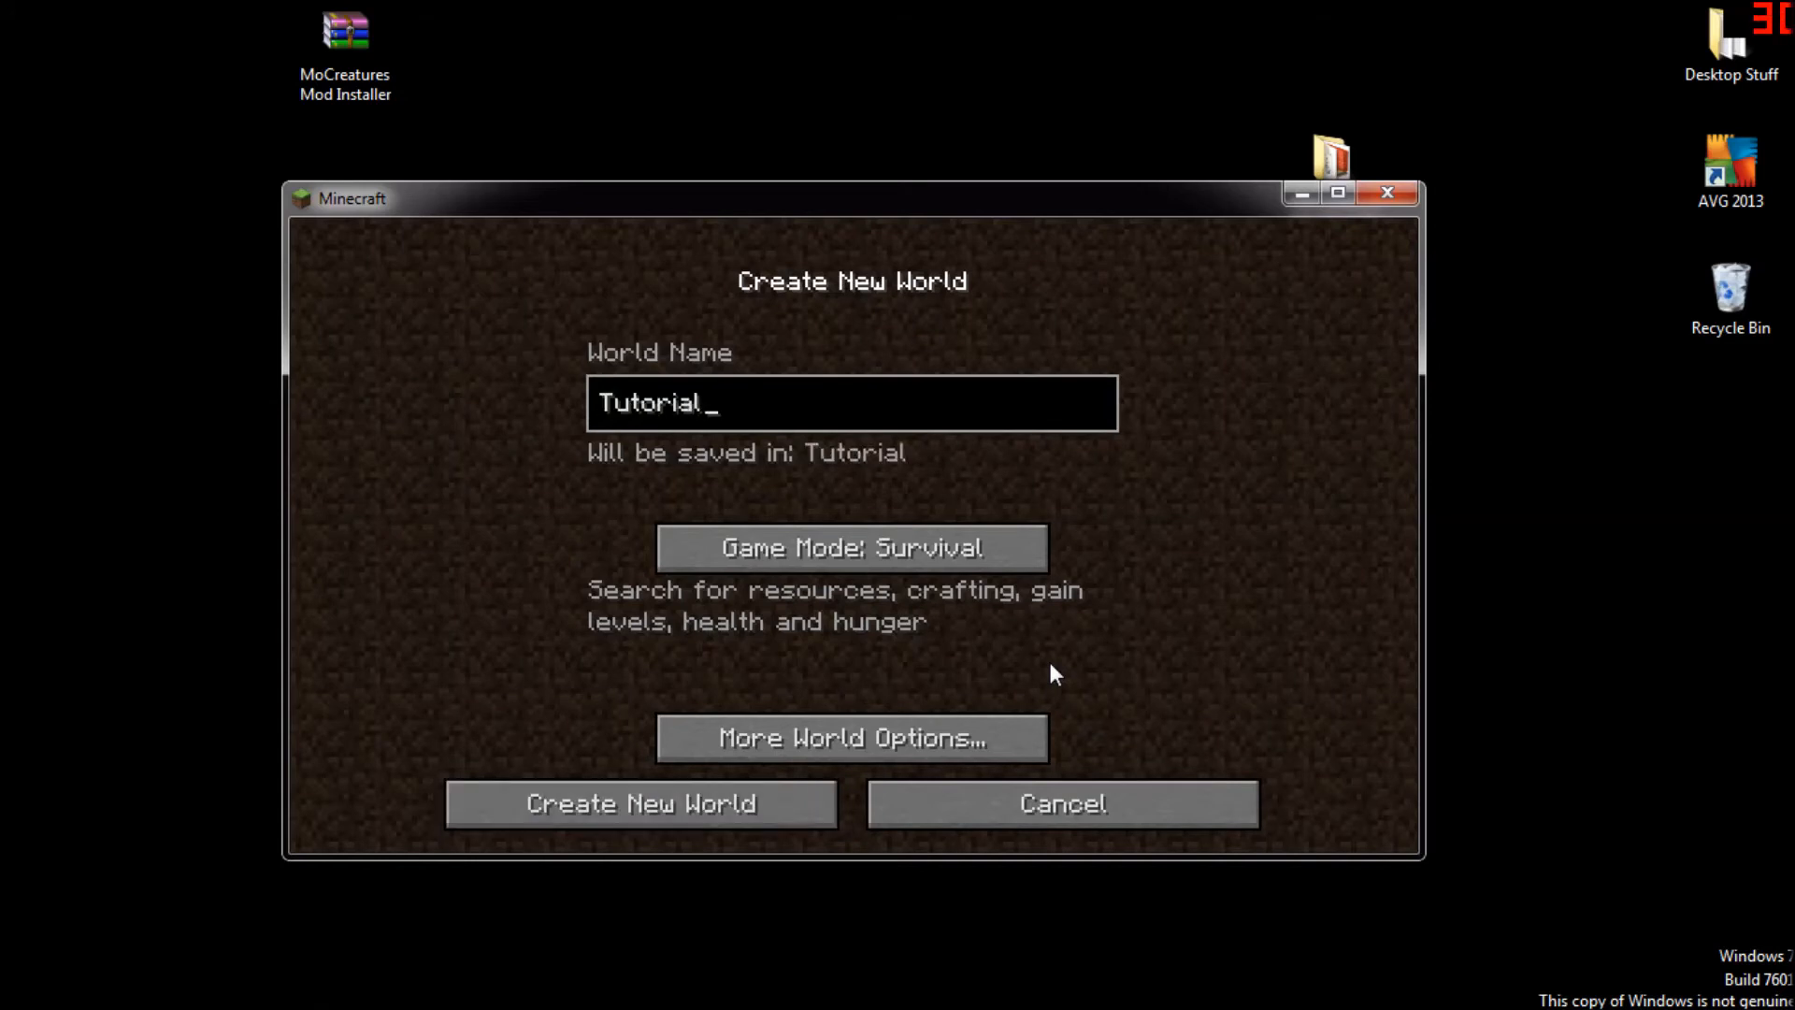
click(640, 802)
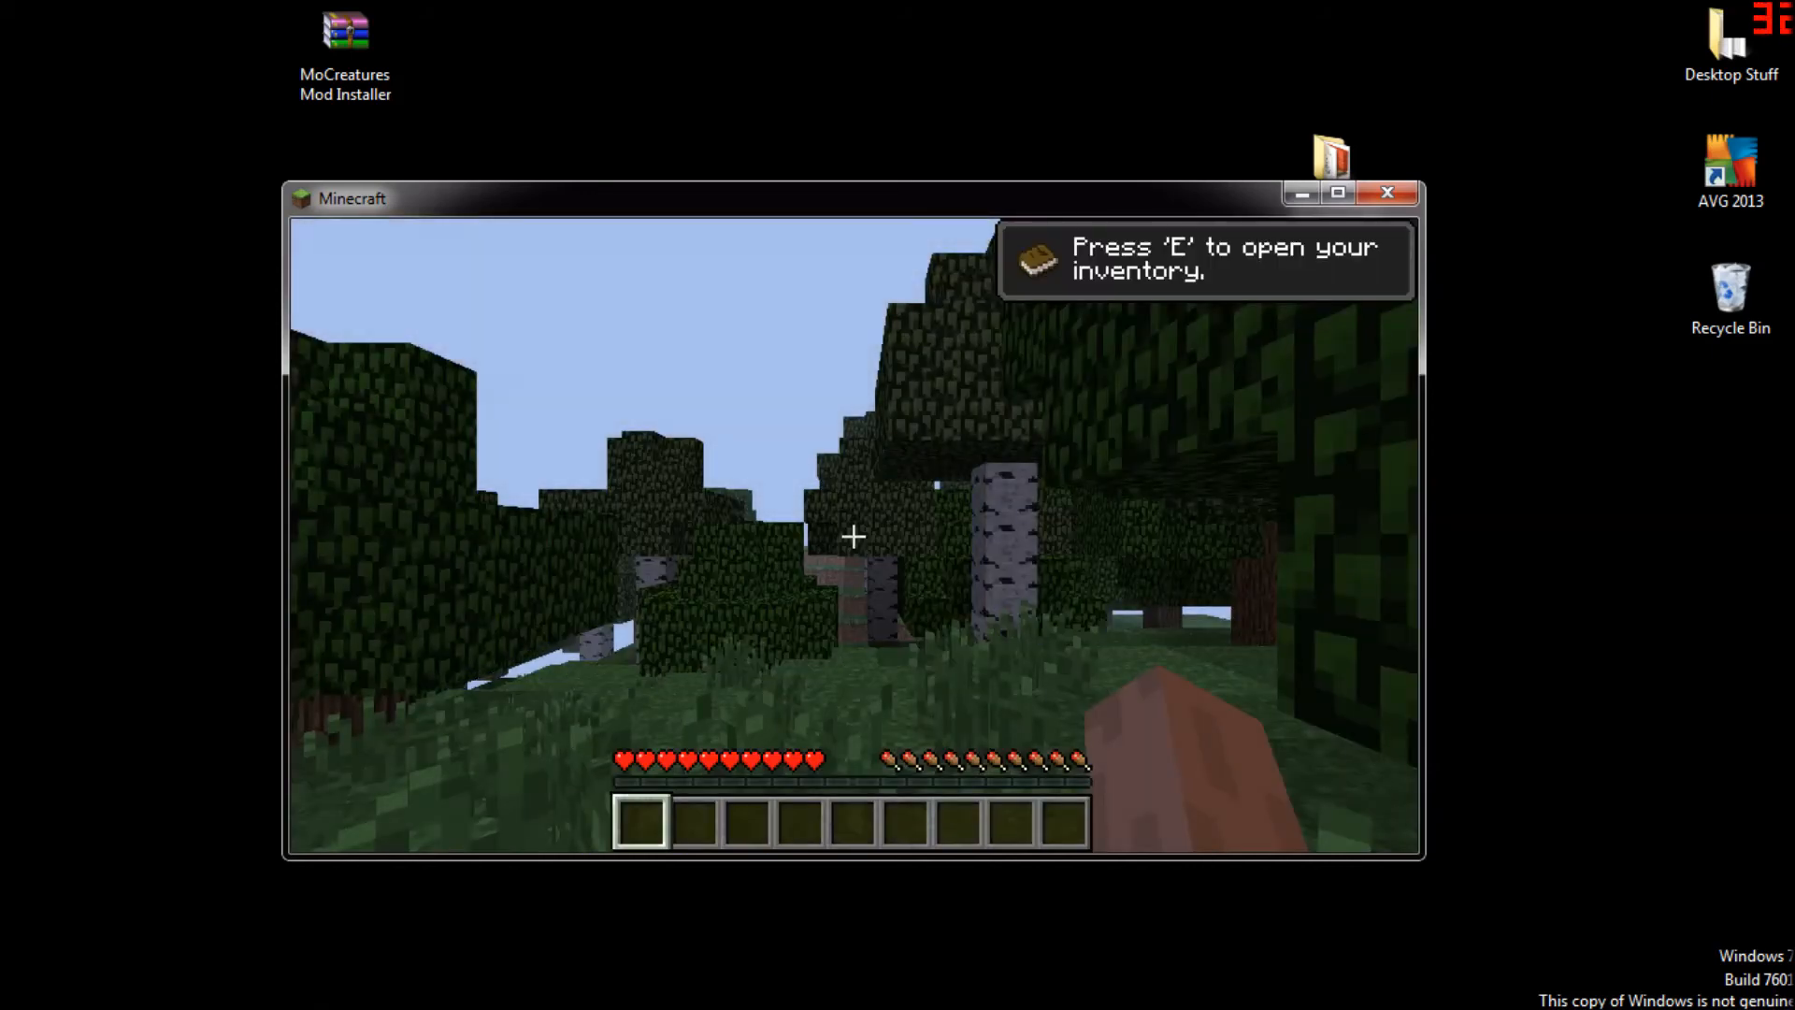
mouse_move(853, 537)
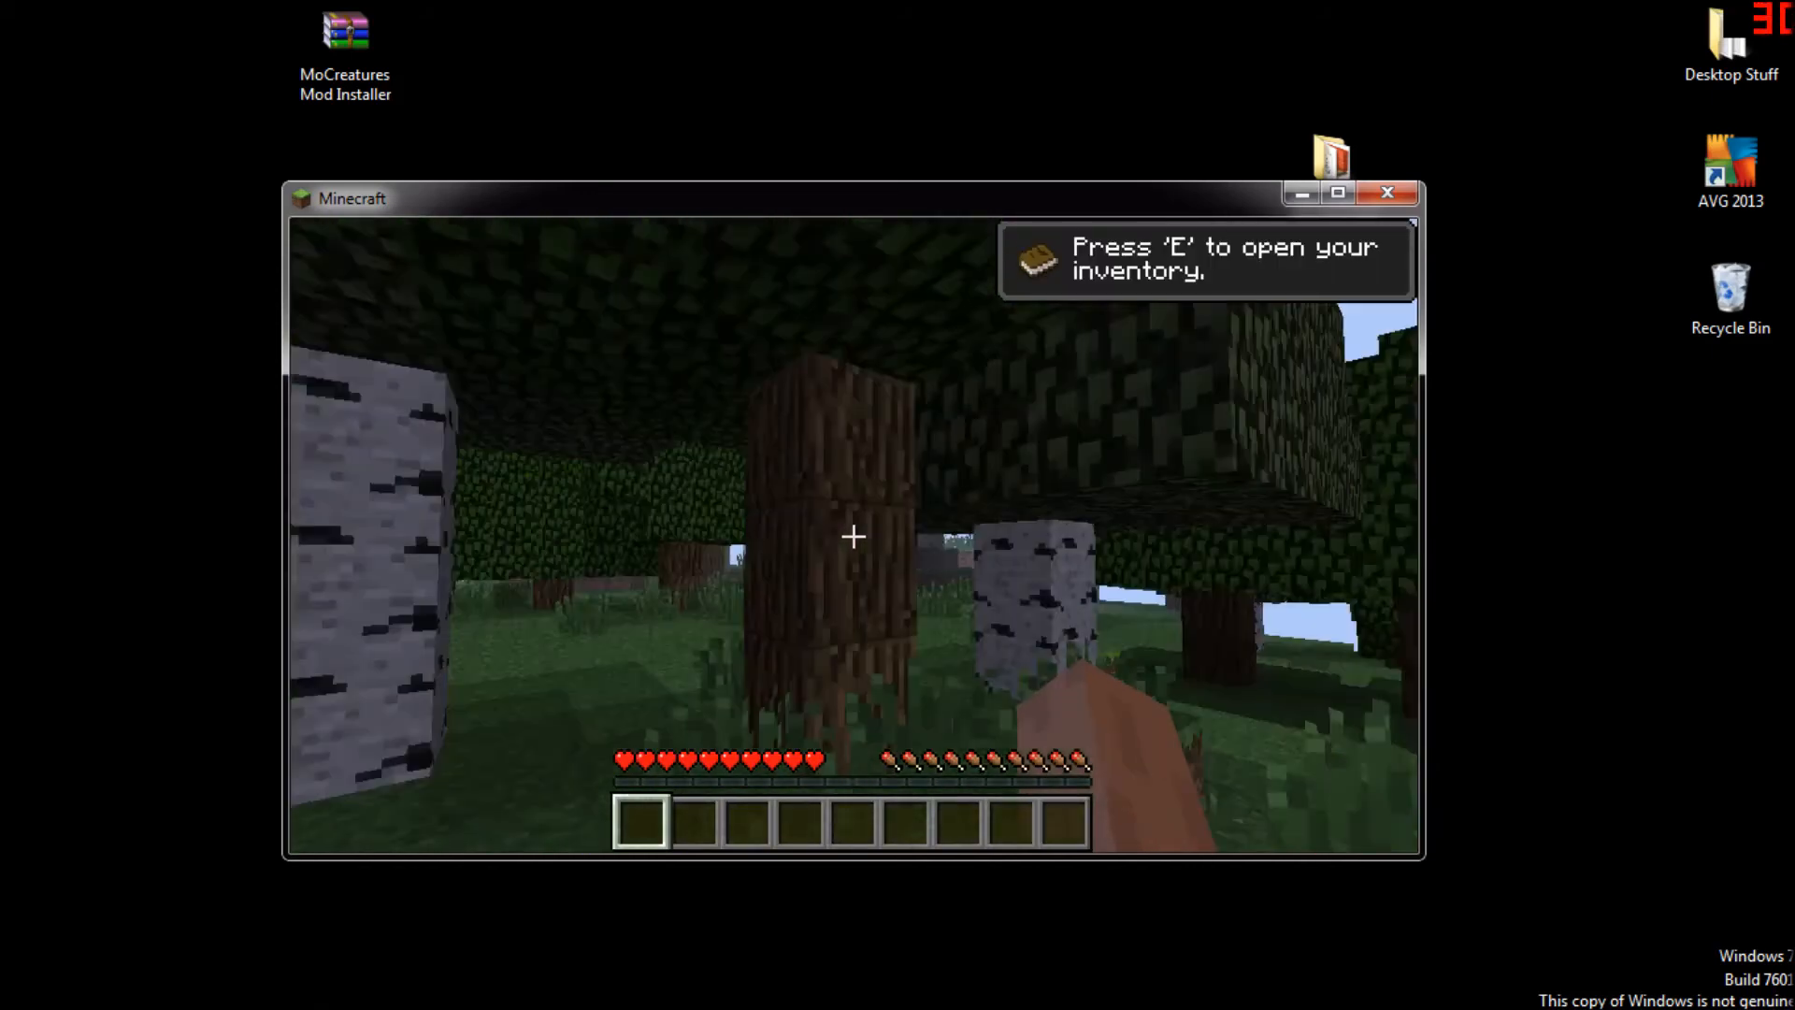
Walk through the forest around the Tutorial world's spawn point.
key(e)
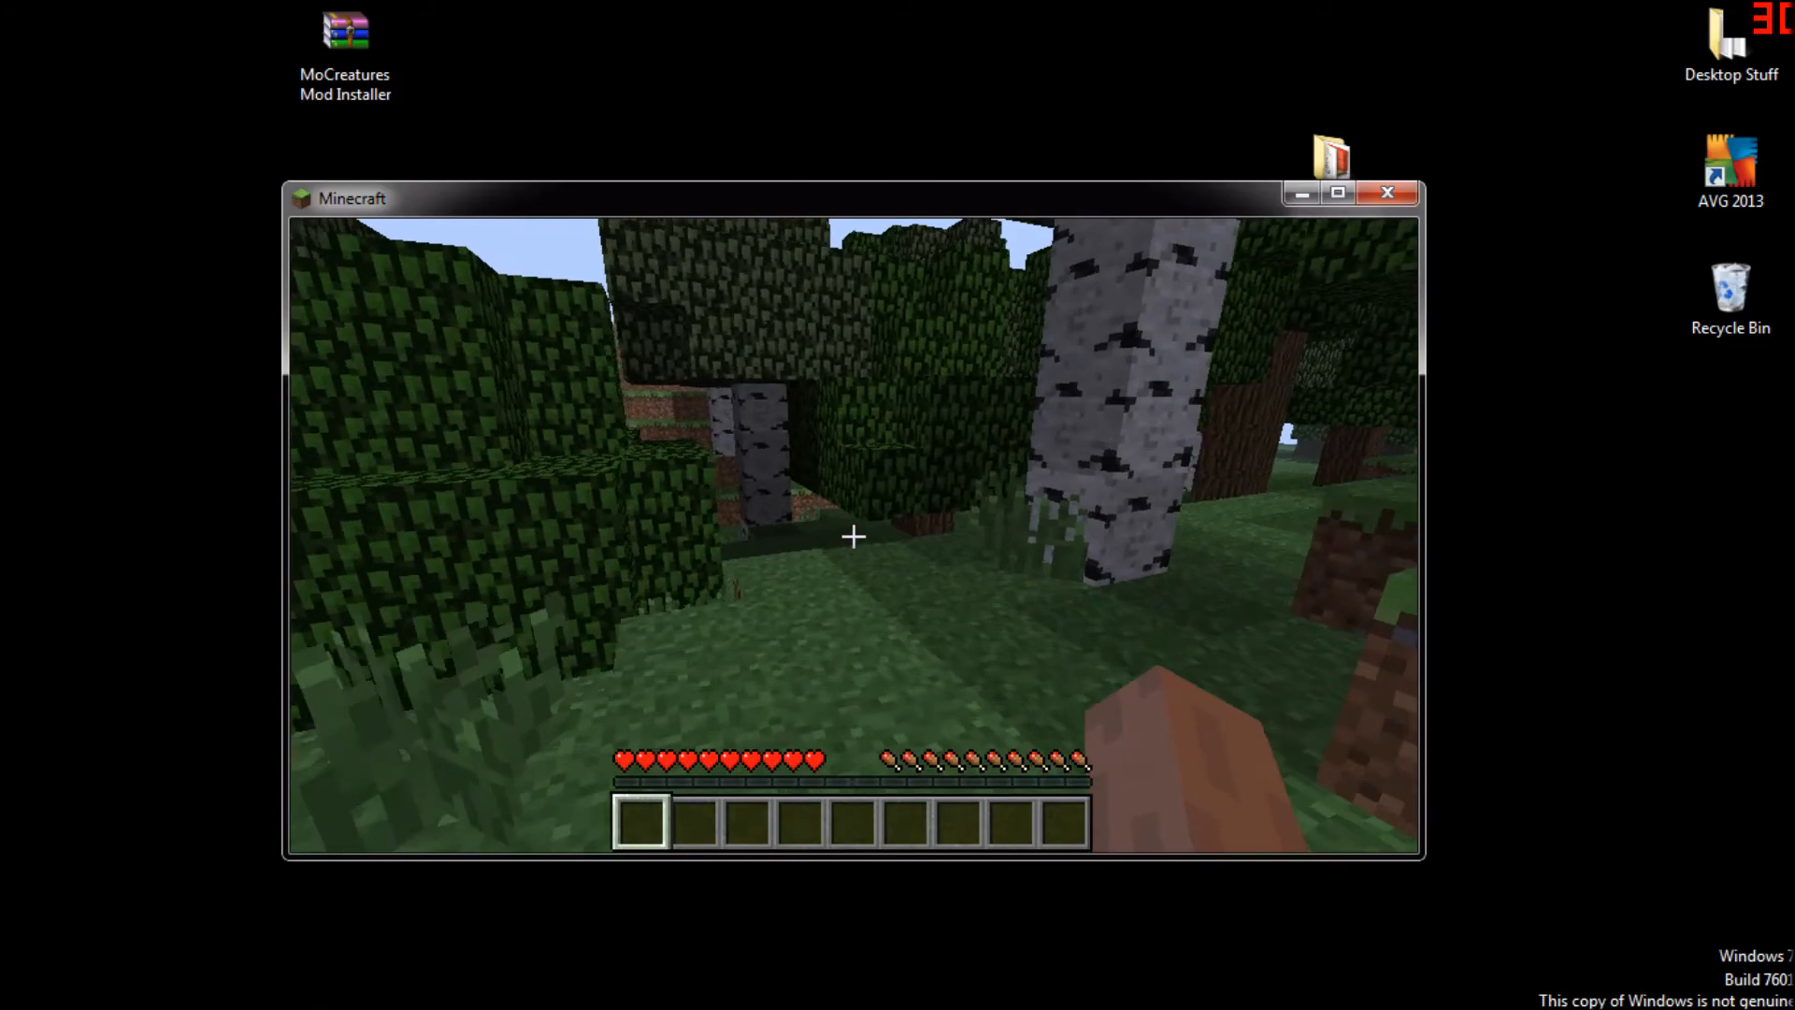
mouse_move(852, 536)
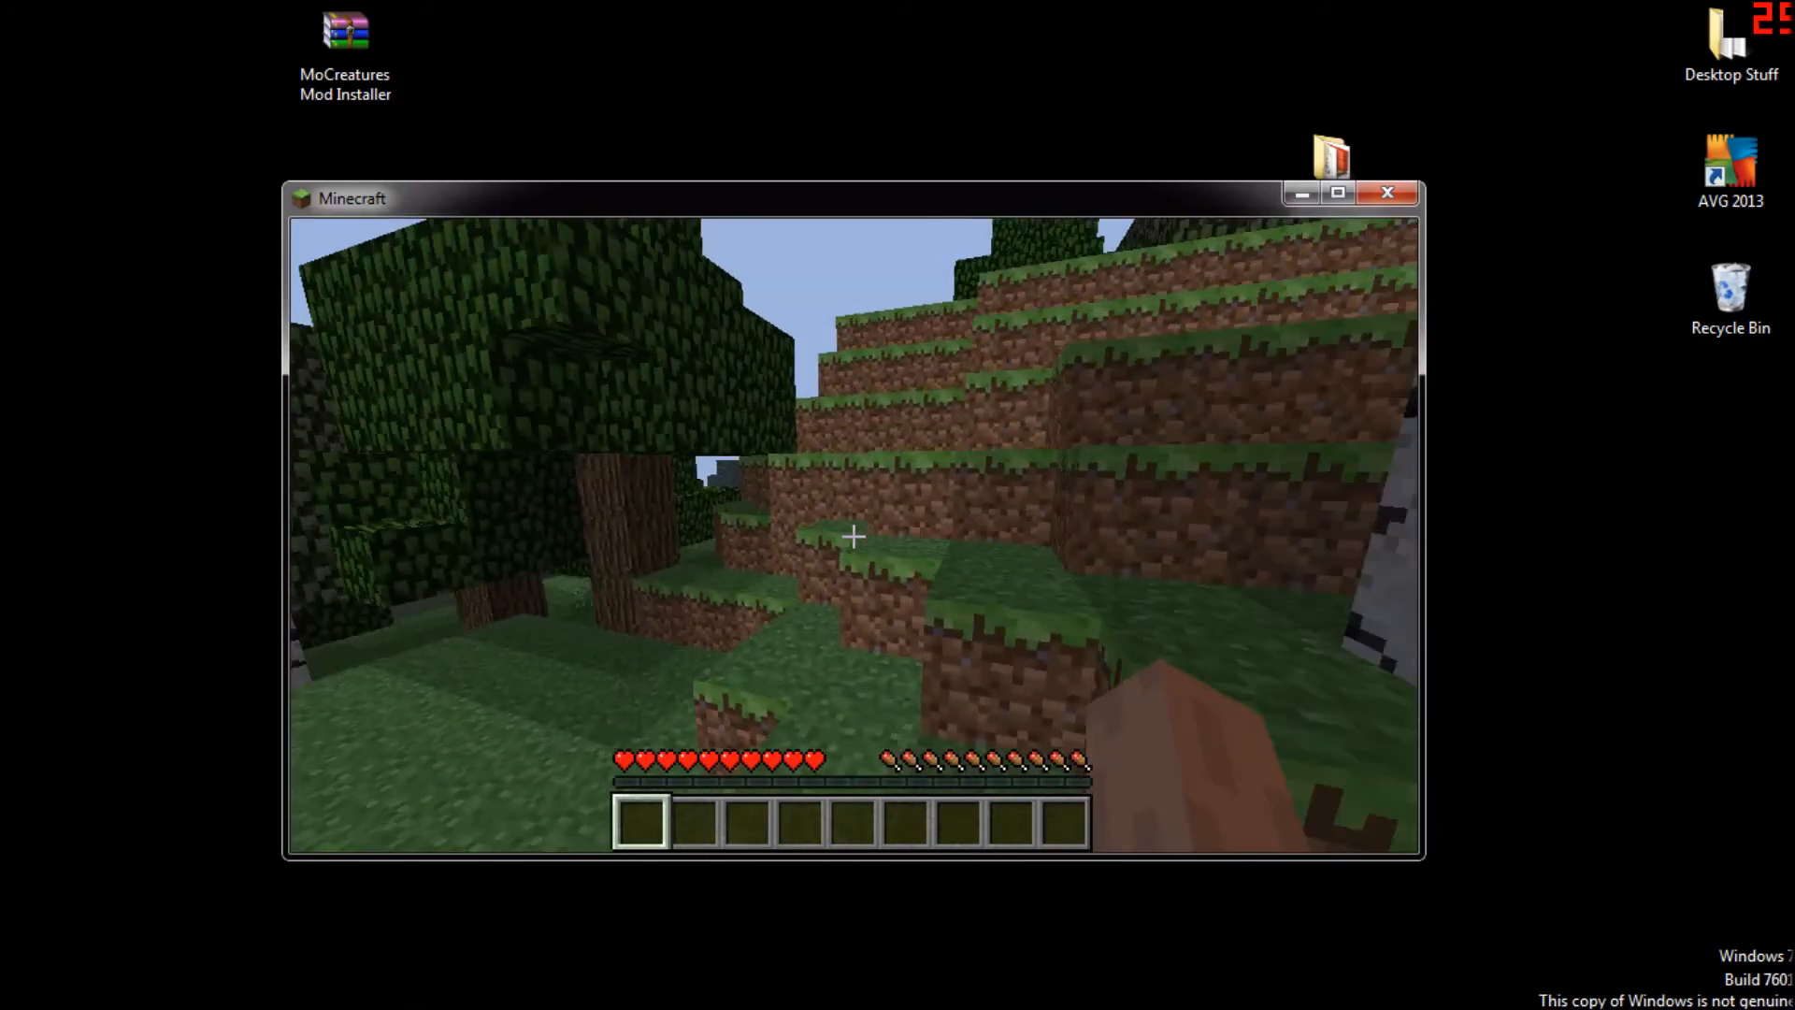
mouse_move(852, 536)
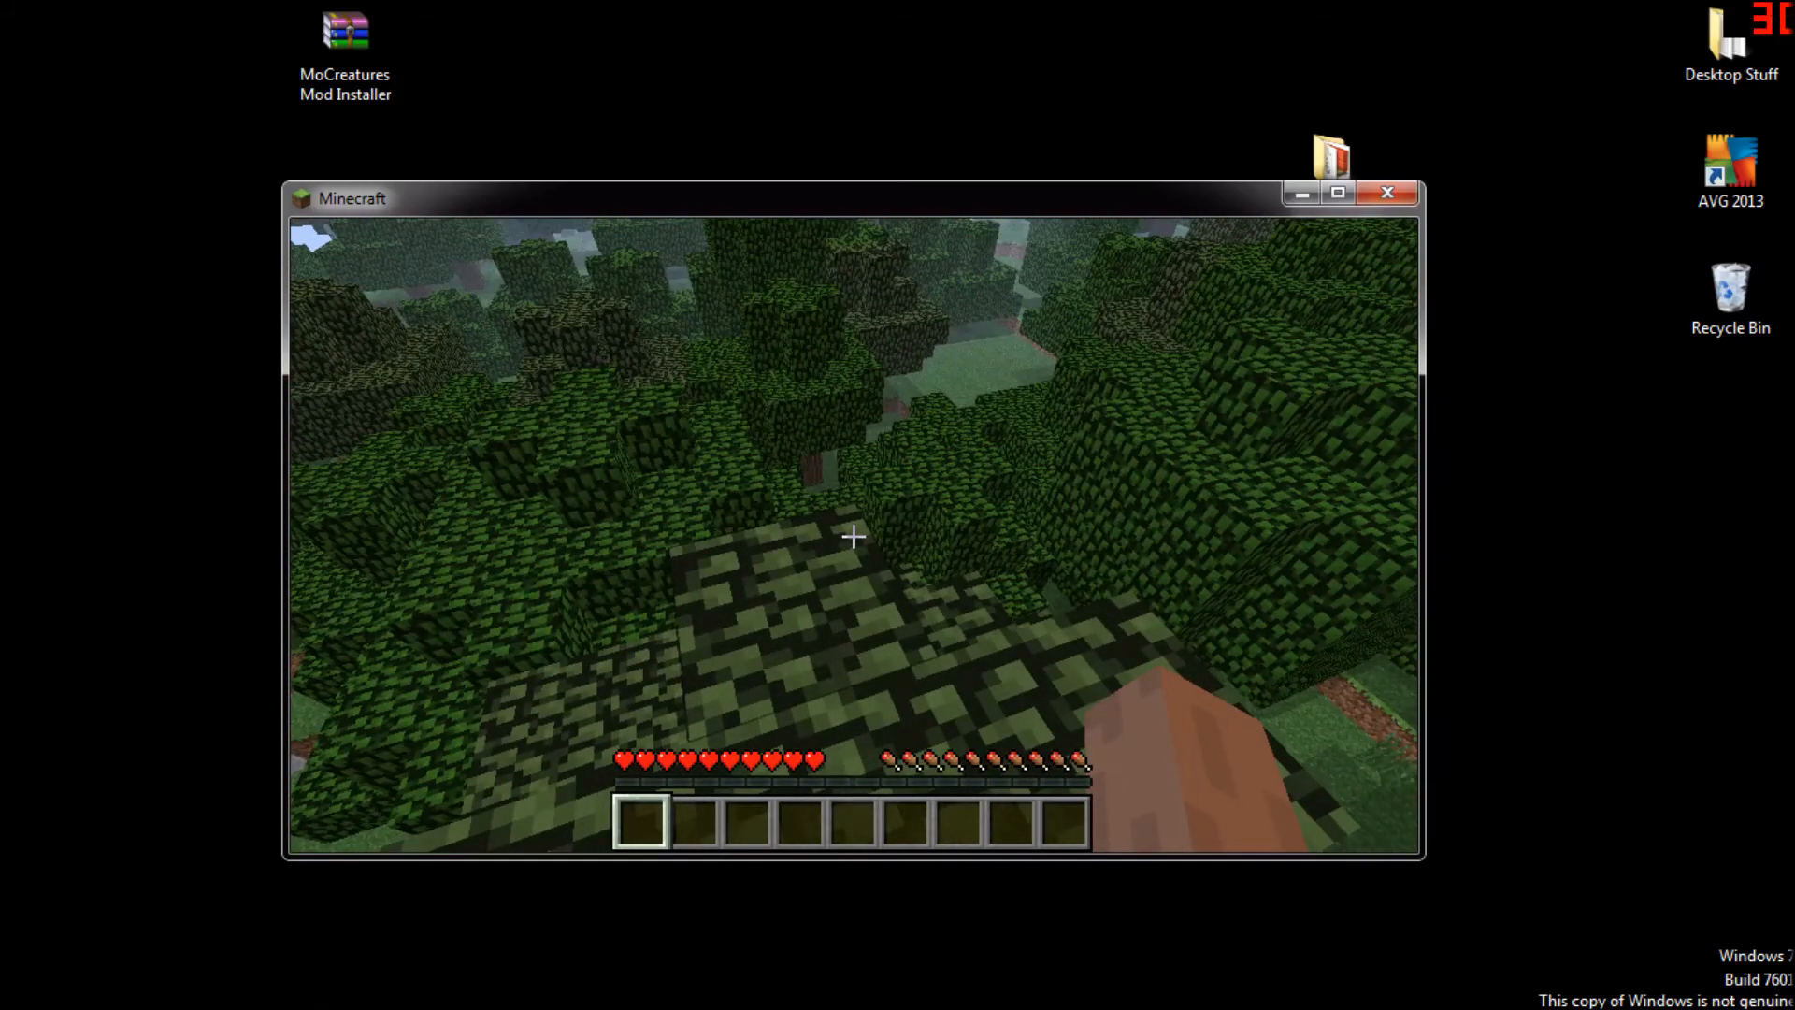
mouse_move(853, 537)
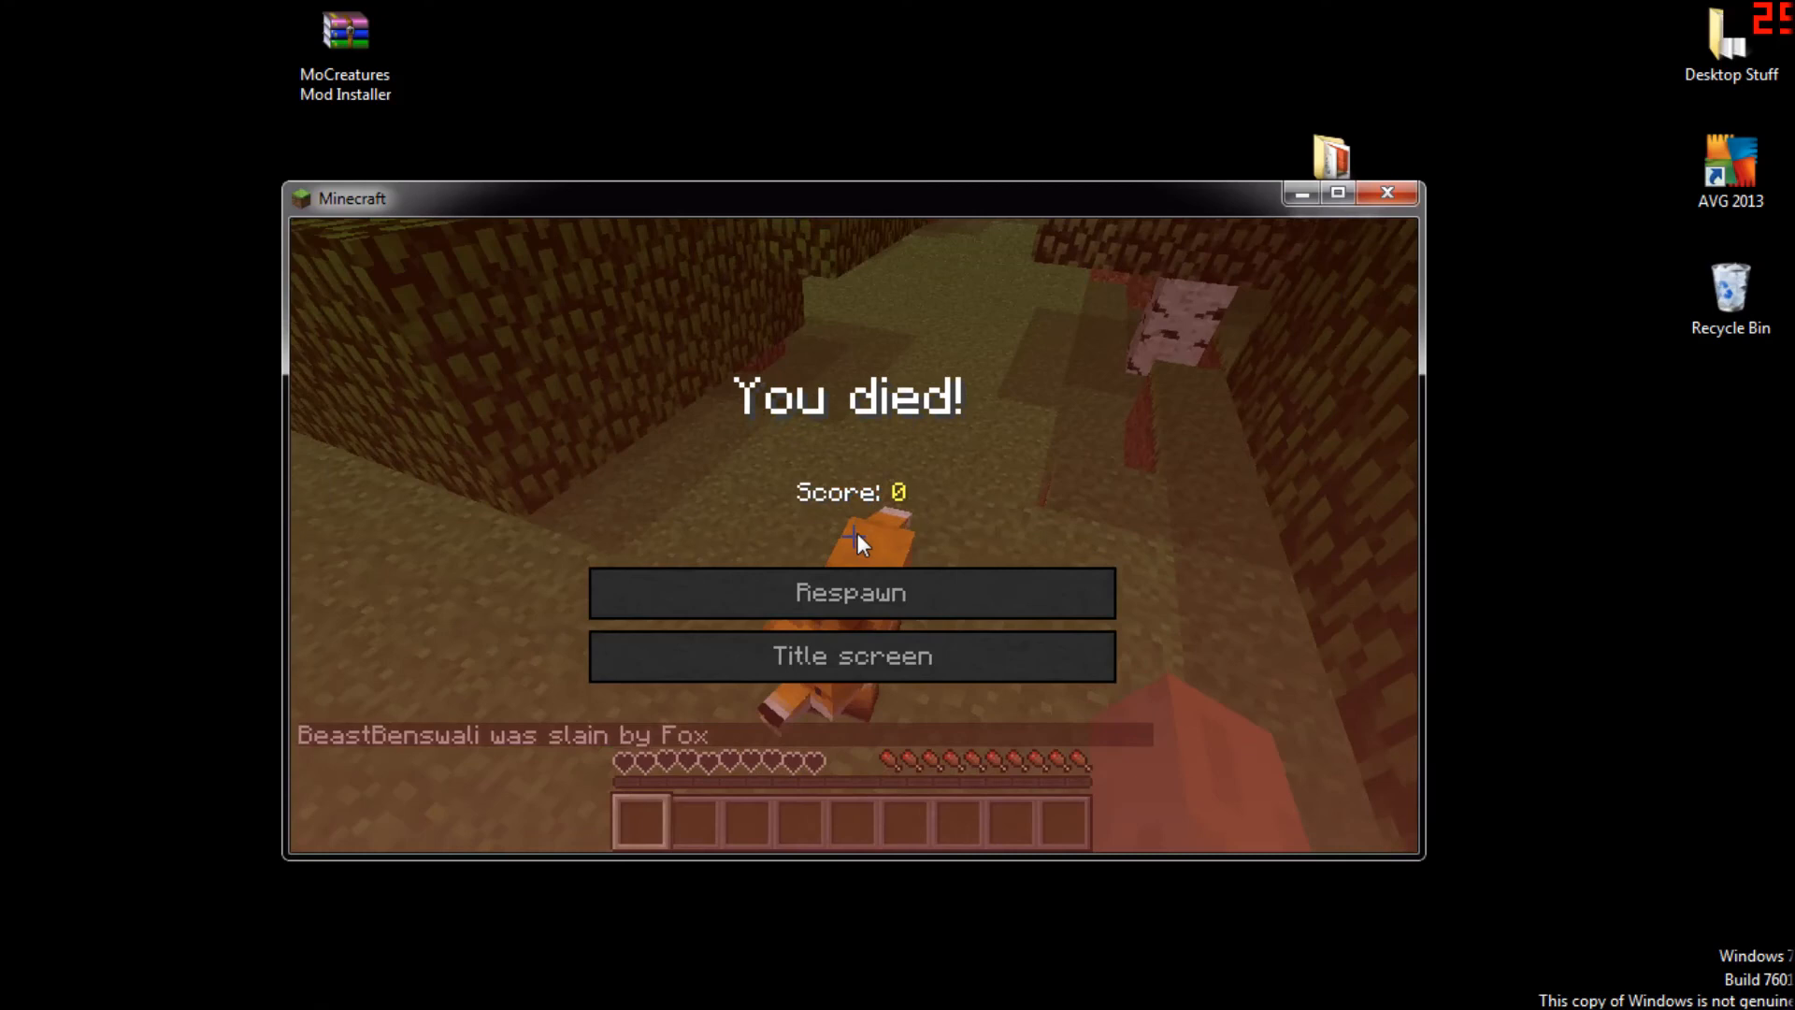
mouse_move(850, 593)
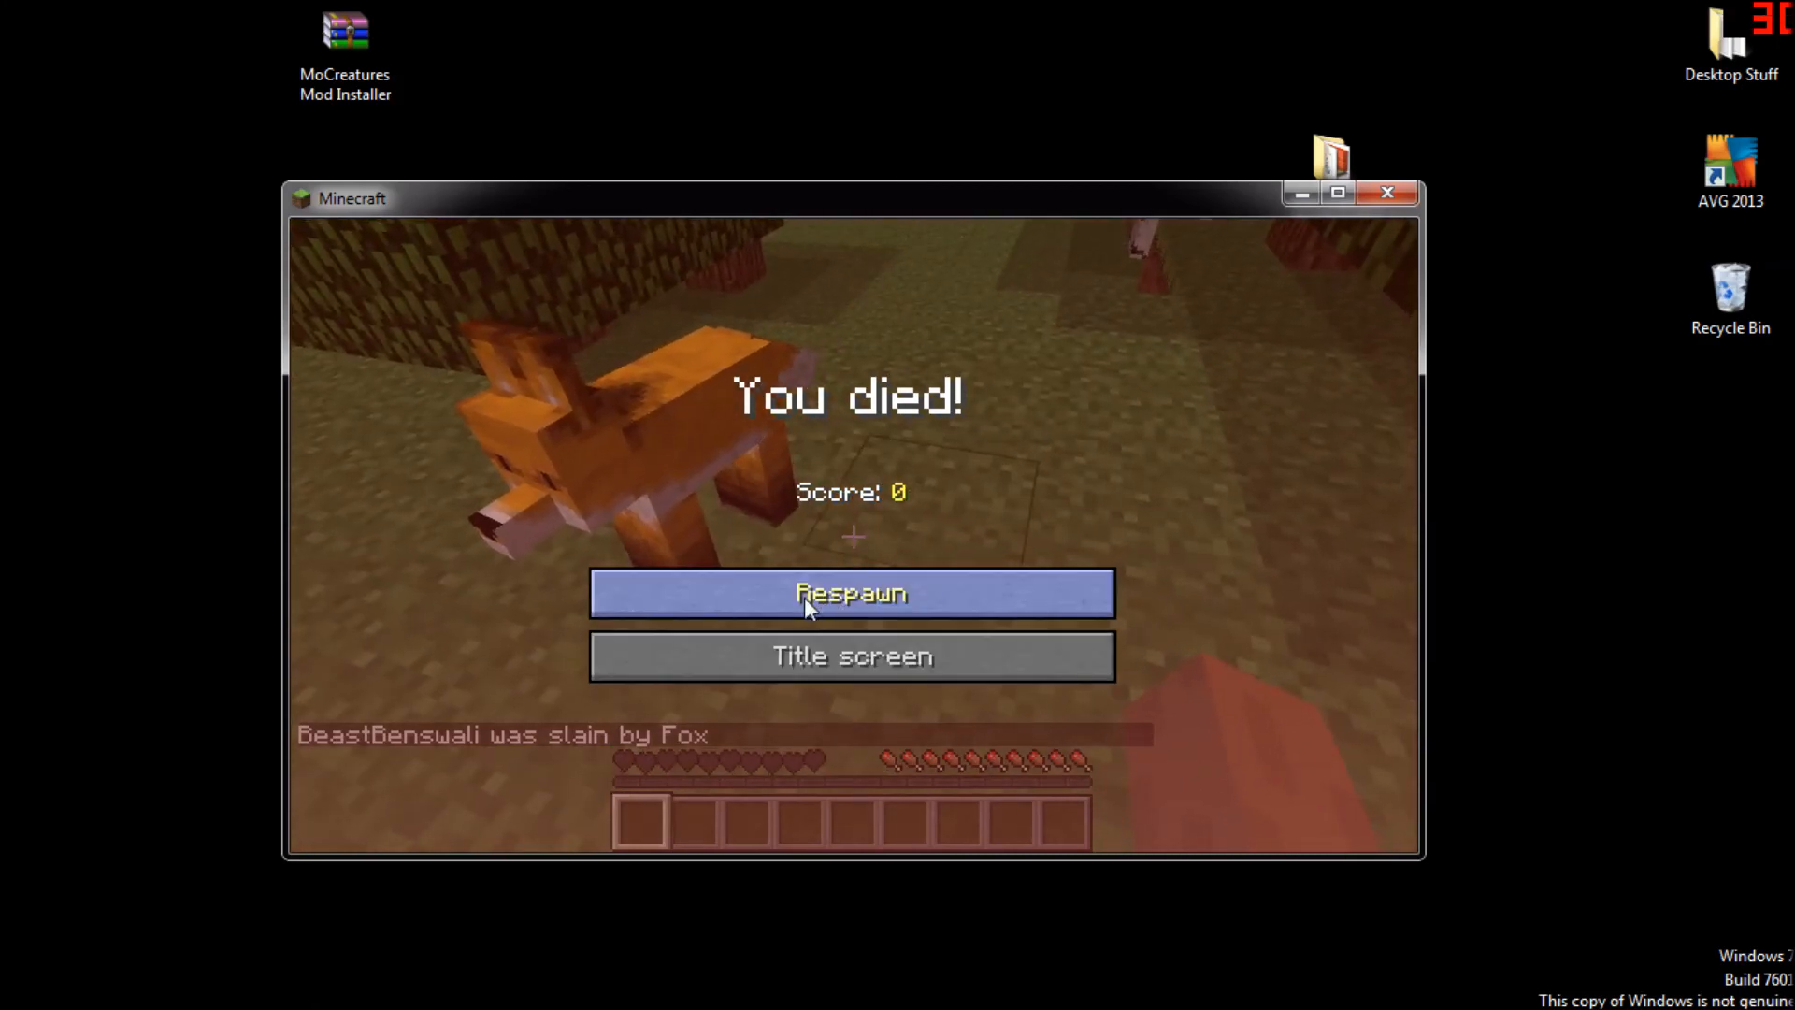